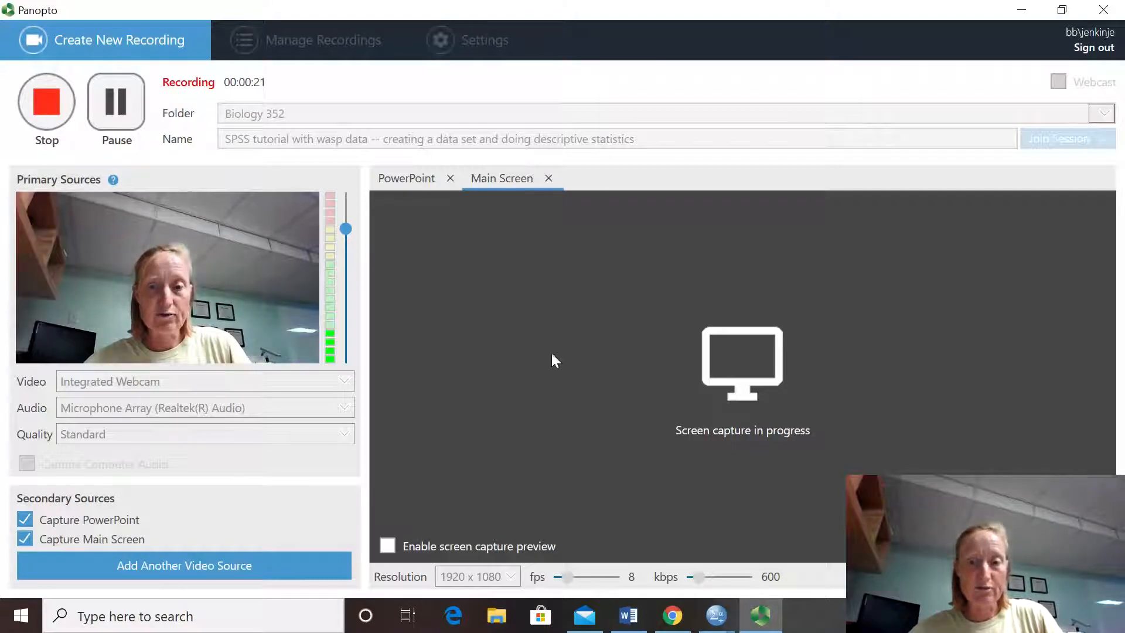
mouse_move(716, 625)
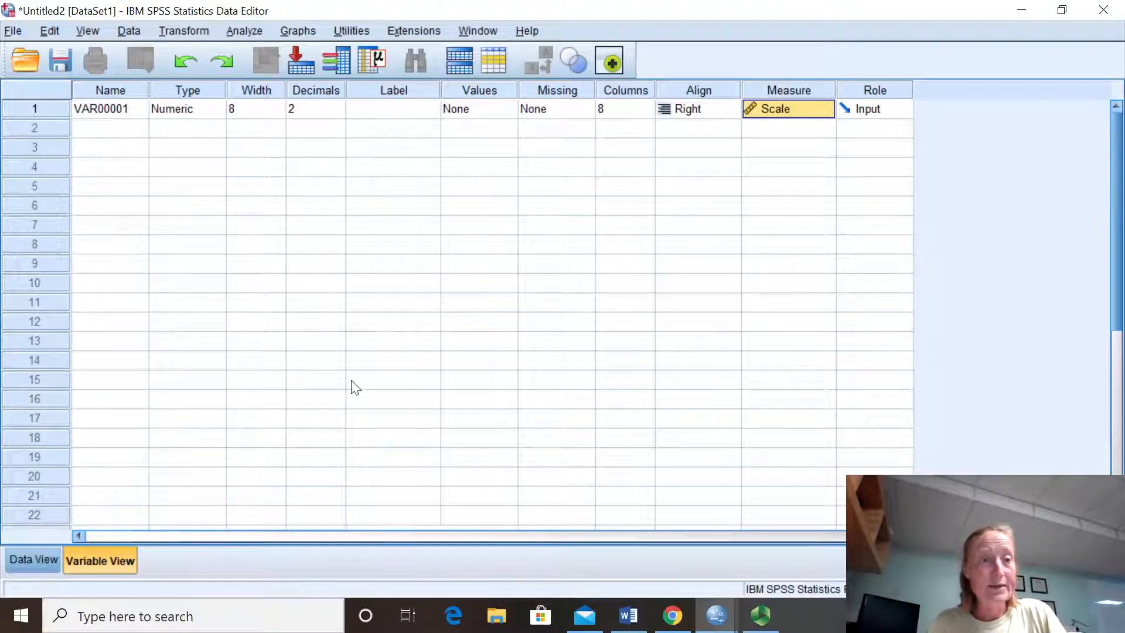
mouse_move(41, 486)
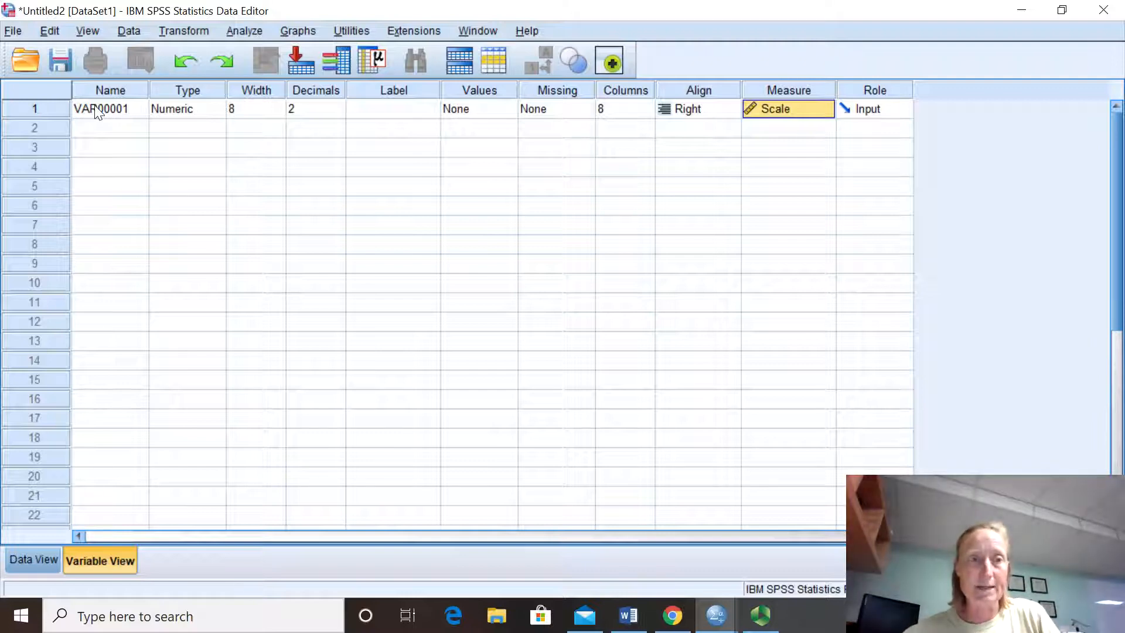
Step: Name the first variable in row 1 of Variable View 'Subject'
click(101, 109)
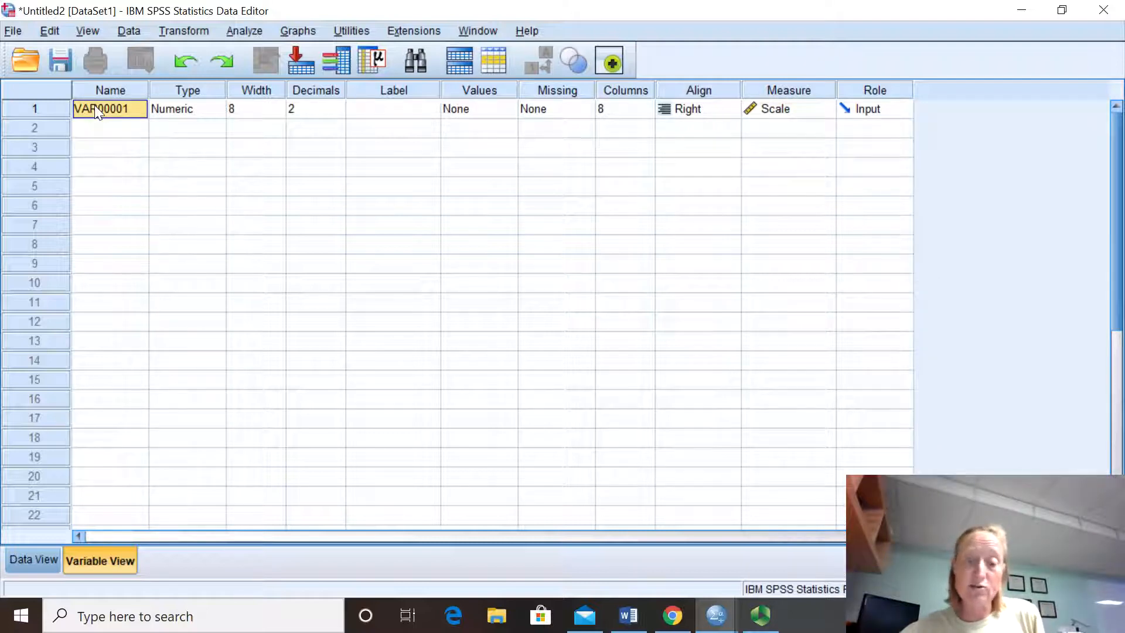
text(Subject)
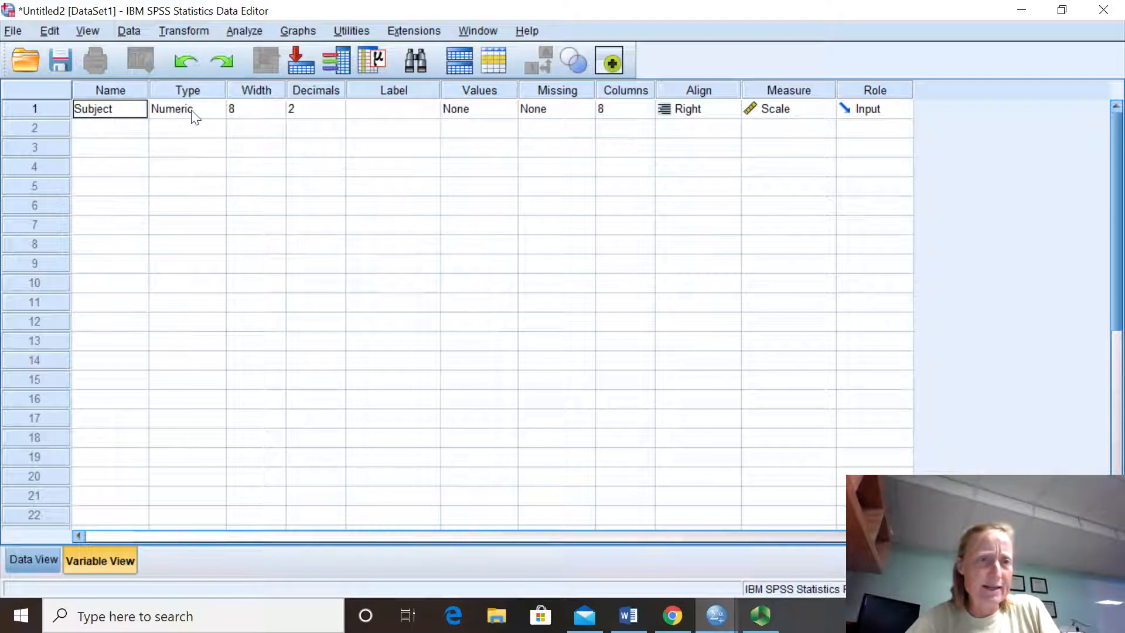
click(187, 109)
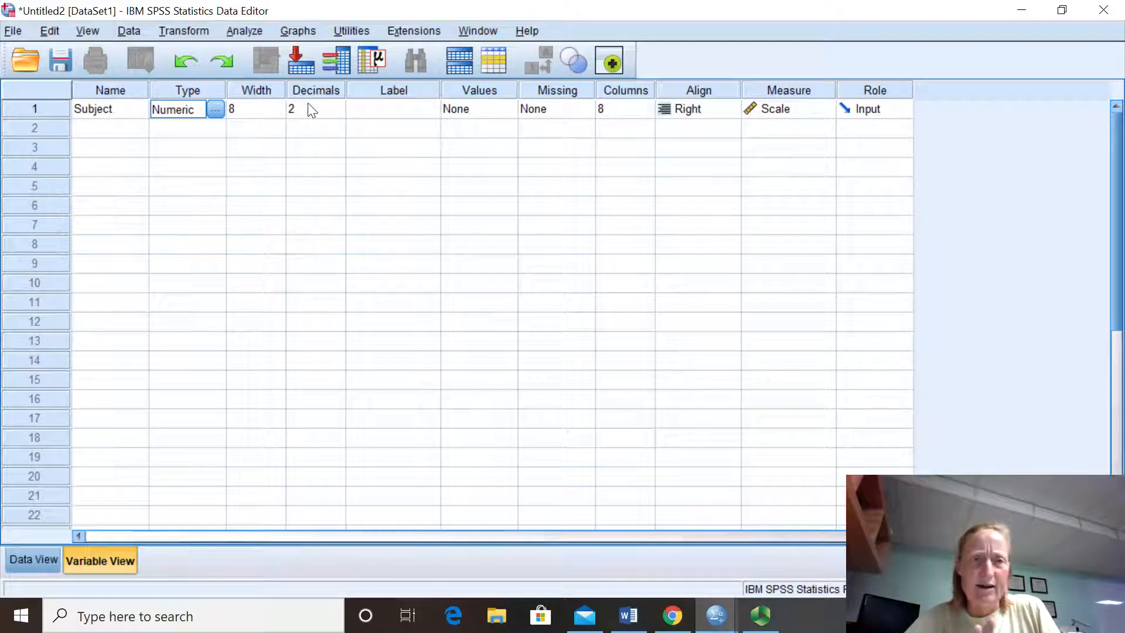
mouse_move(405, 114)
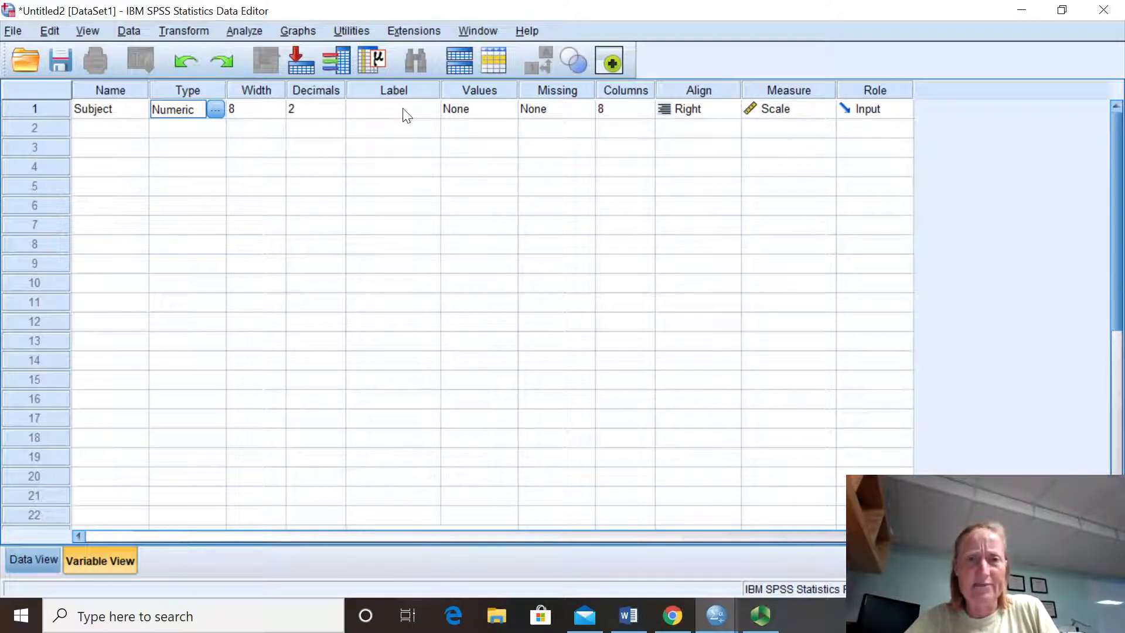
mouse_move(671, 116)
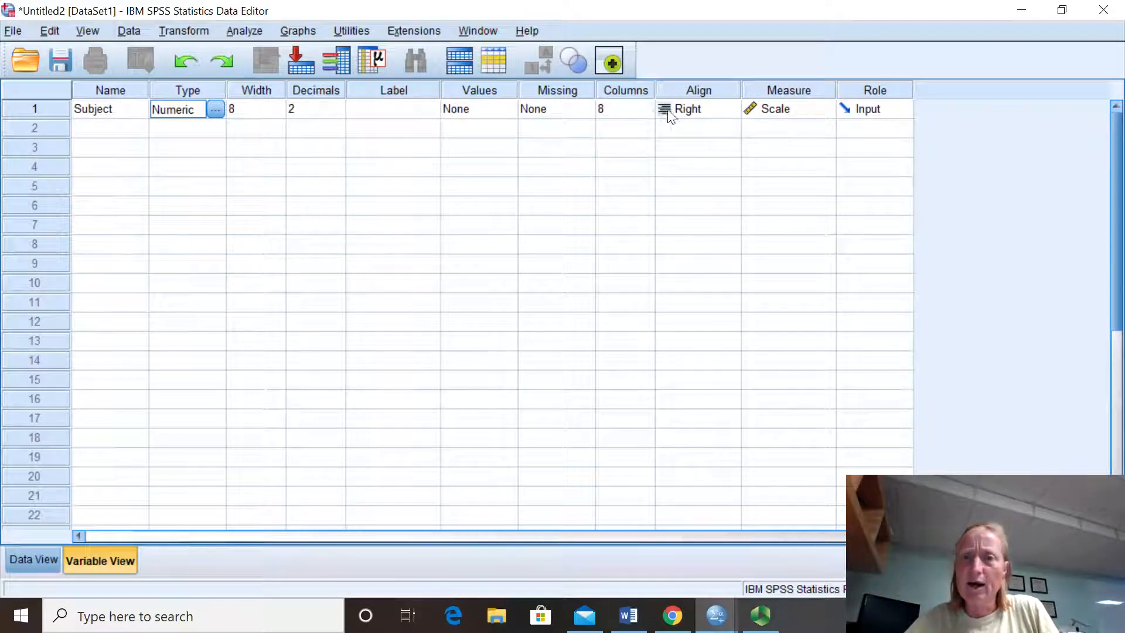
mouse_move(778, 118)
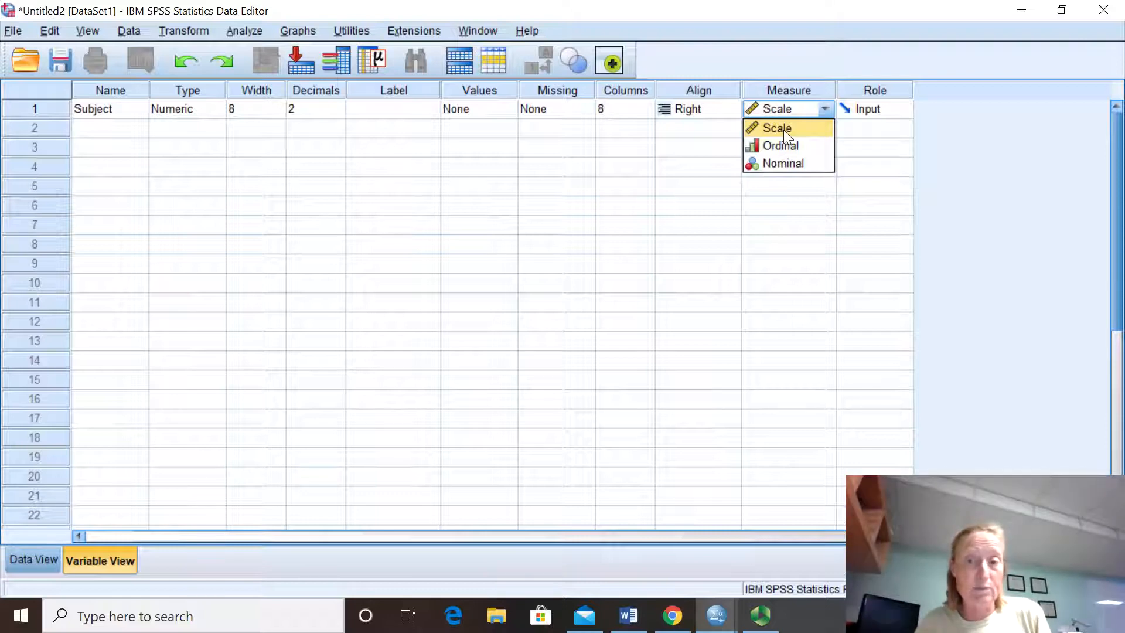
mouse_move(789, 148)
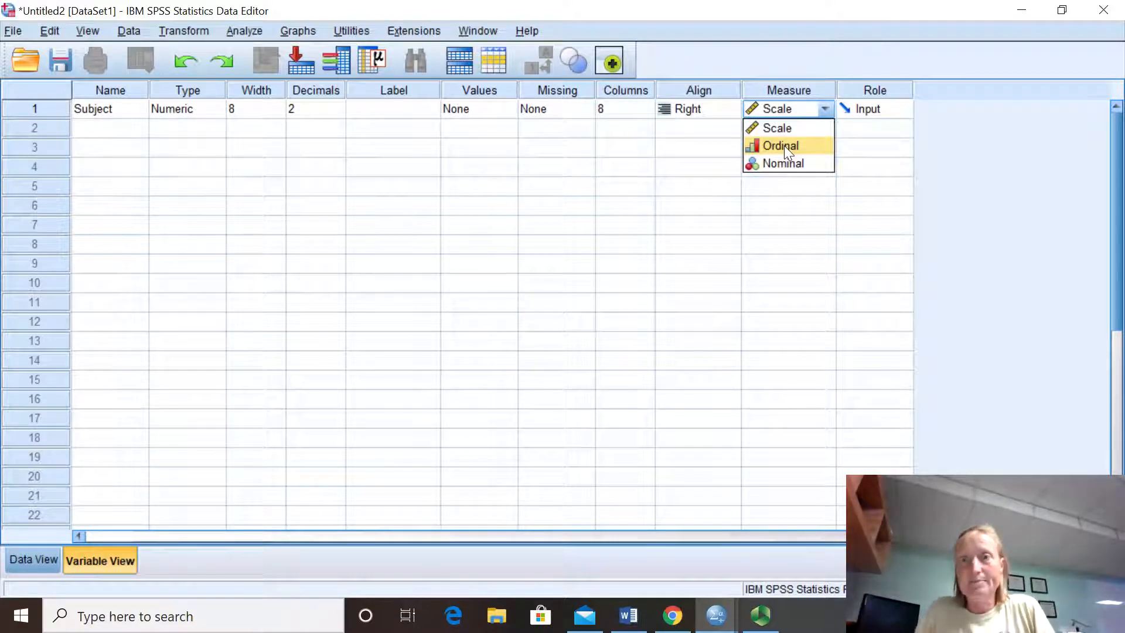
Step: Set the Subject variable's Measure to Ordinal
click(782, 145)
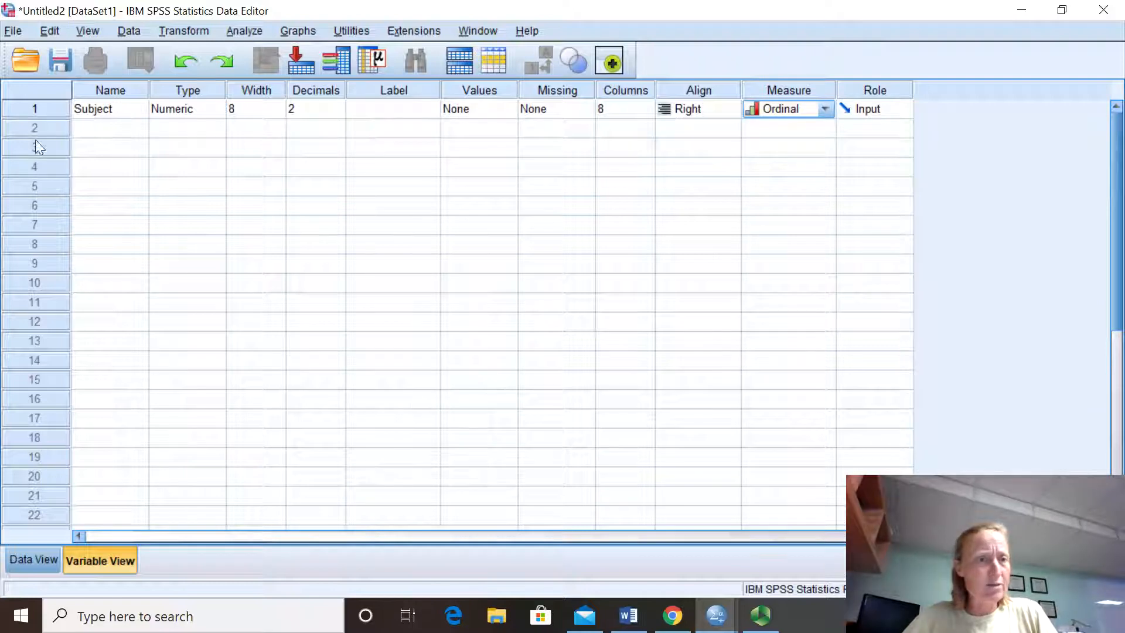
click(109, 127)
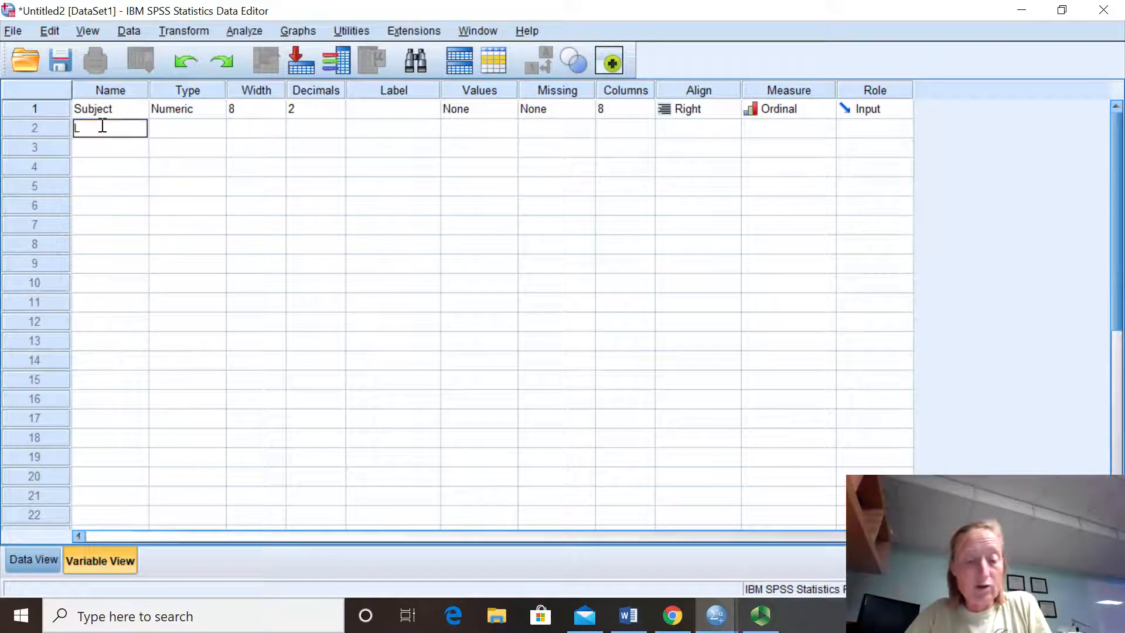
Step: Name row 2 LarvalInspections, dismissing the illegal-character warning, and set its Measure to Scale
text(Larva)
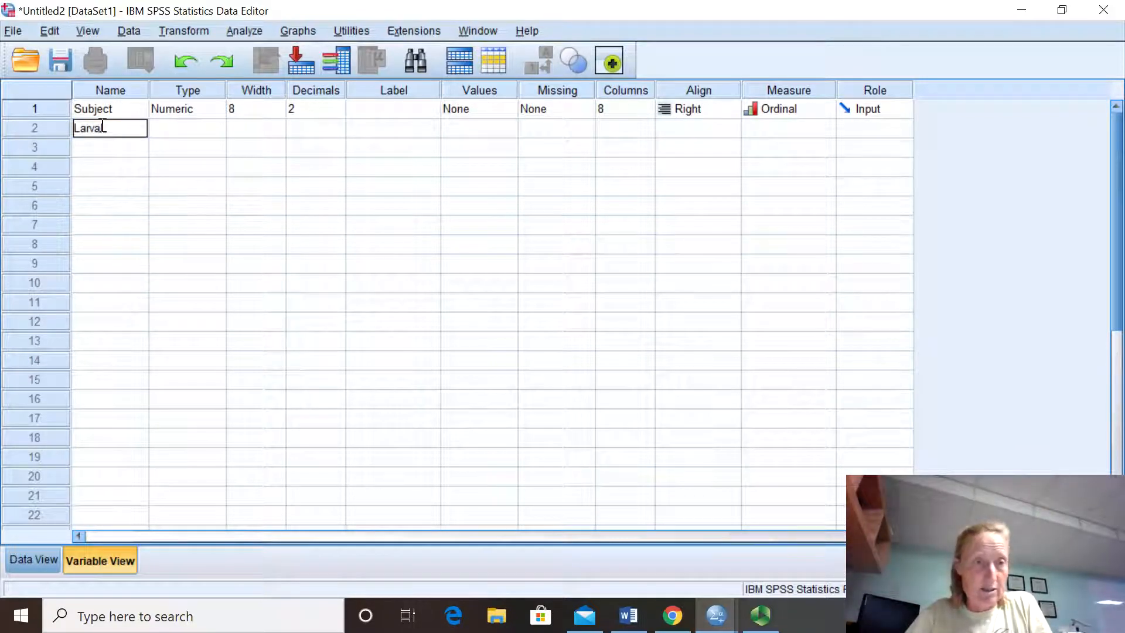
text(Inspec...)
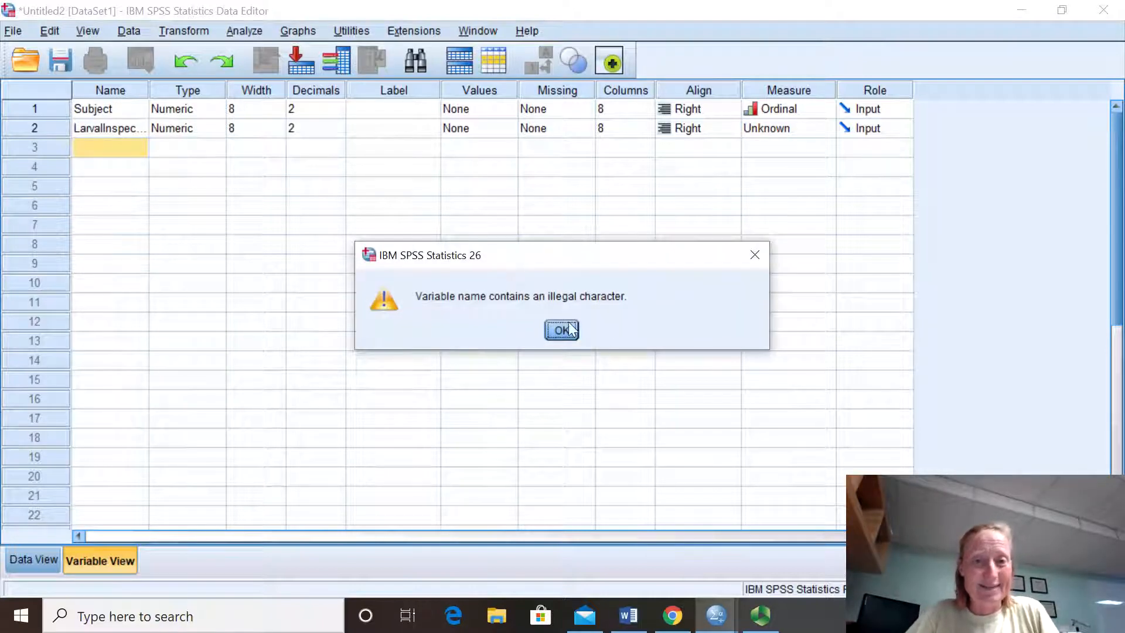
click(561, 330)
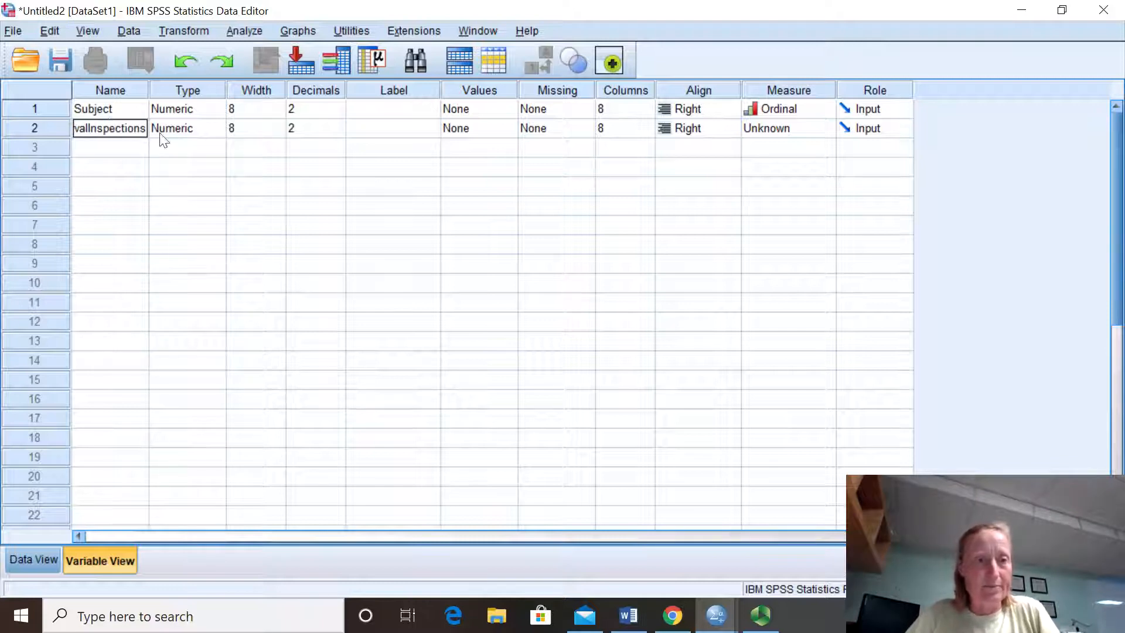
click(470, 129)
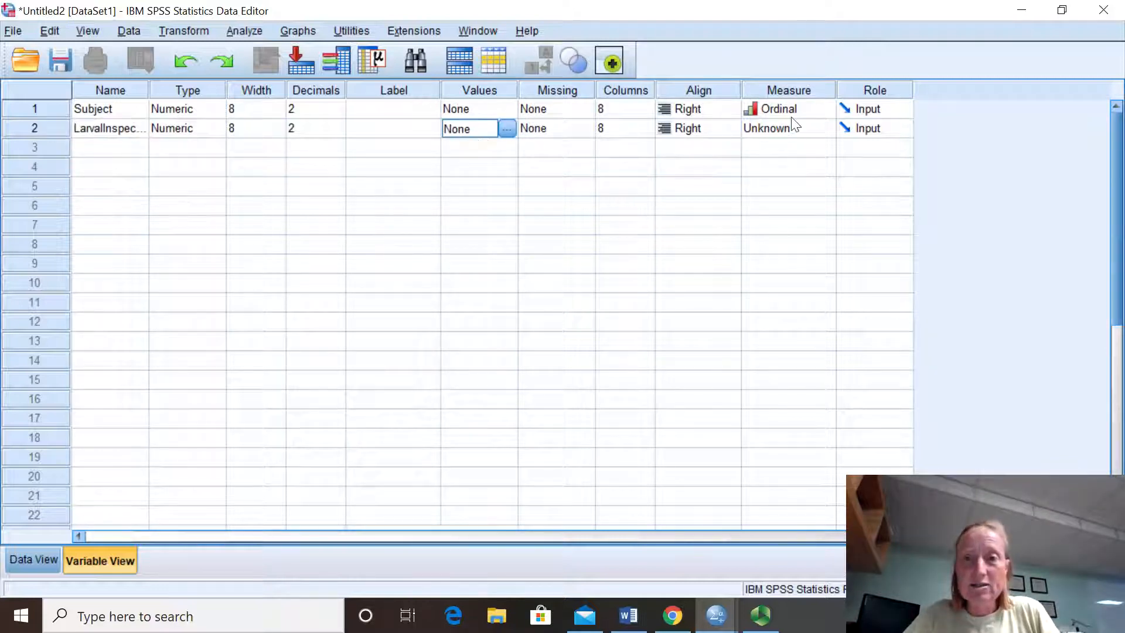
click(823, 128)
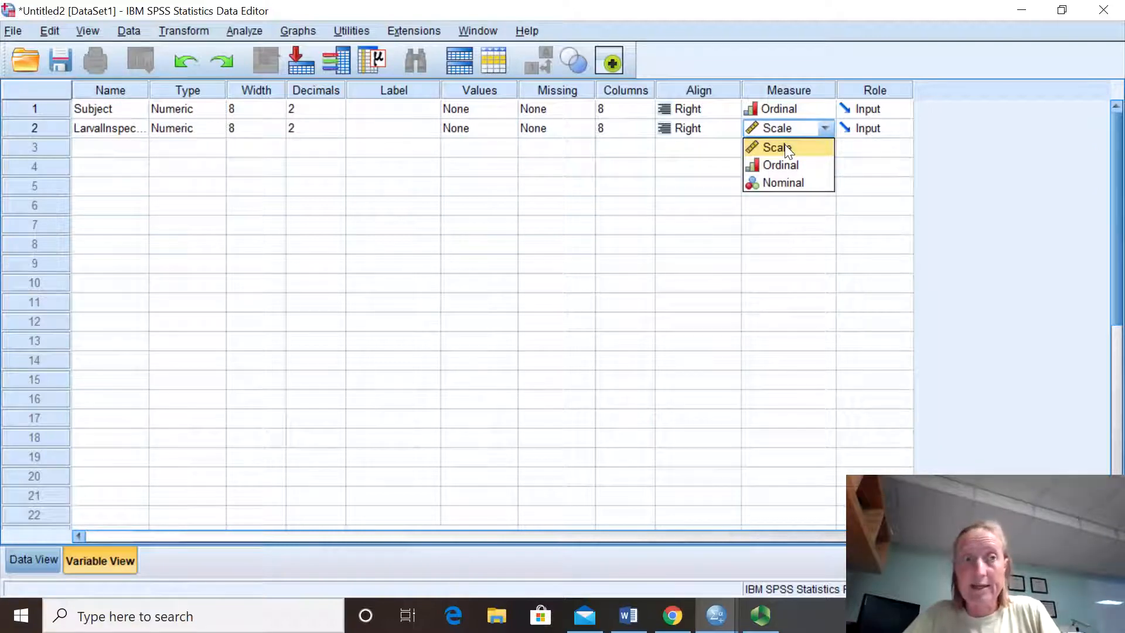
click(776, 147)
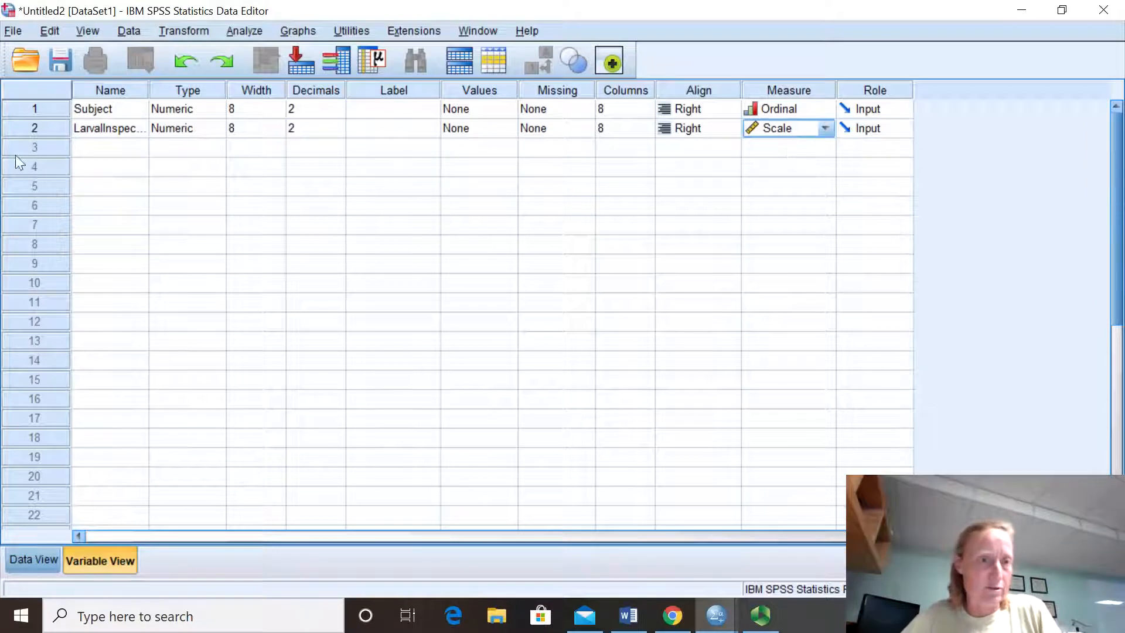
click(110, 147)
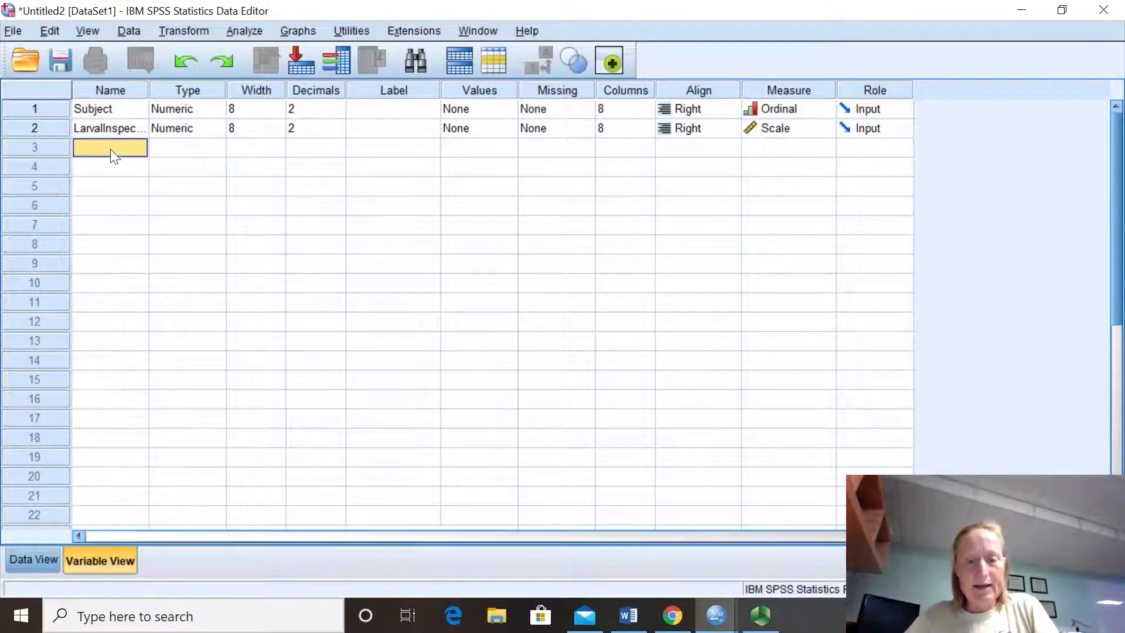
Step: Name the third variable timeatnests, retyping it after the illegal-character warning
text(Time)
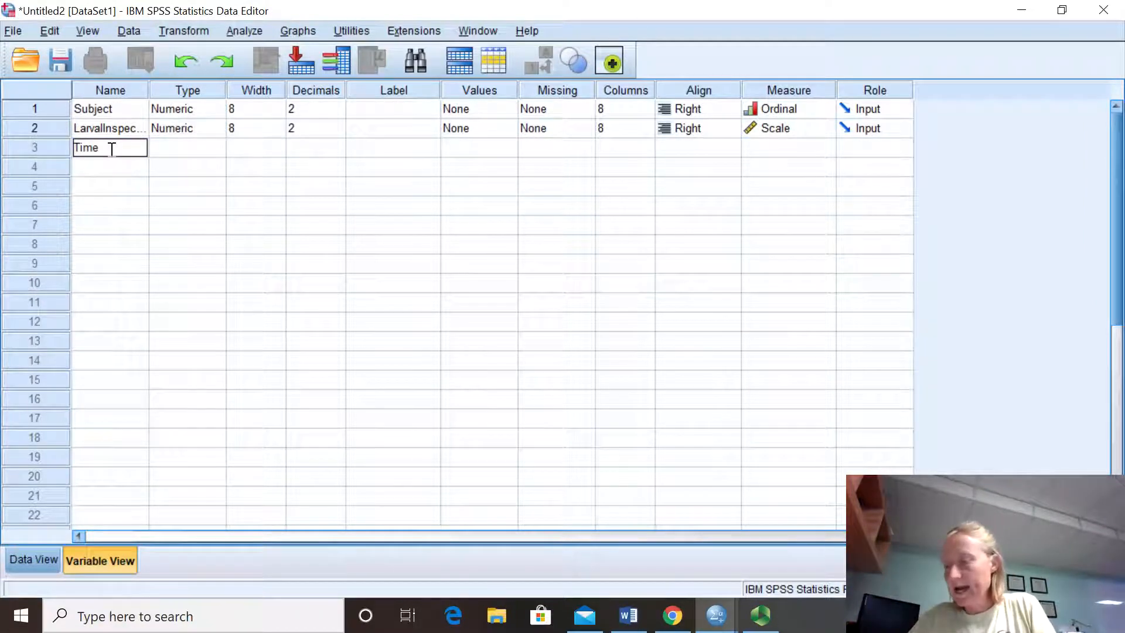
text(atres)
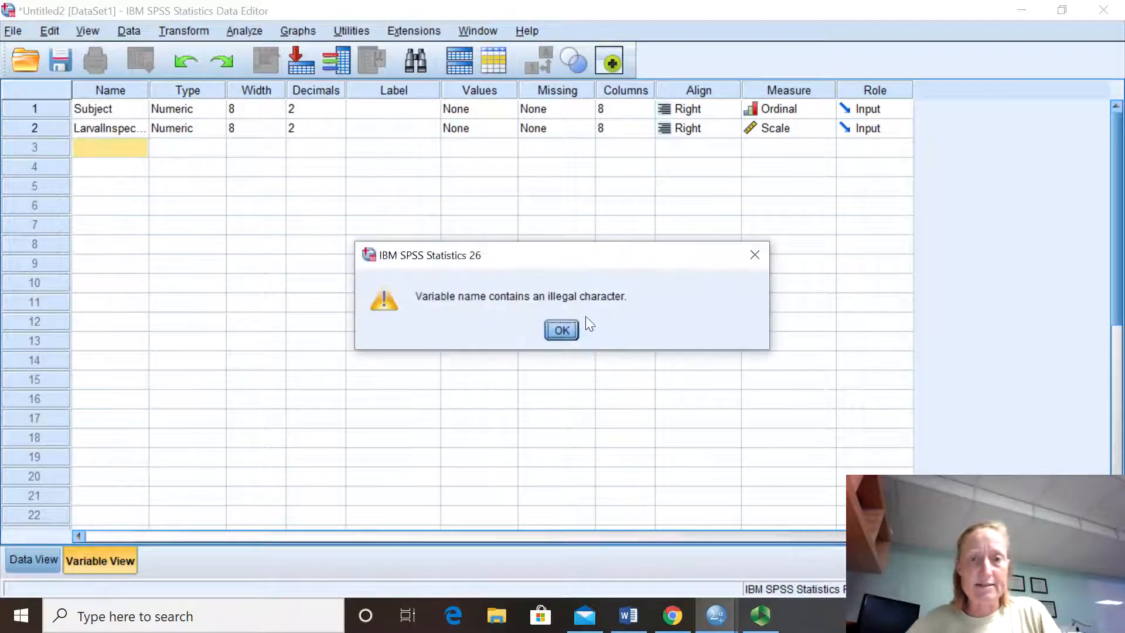
click(562, 329)
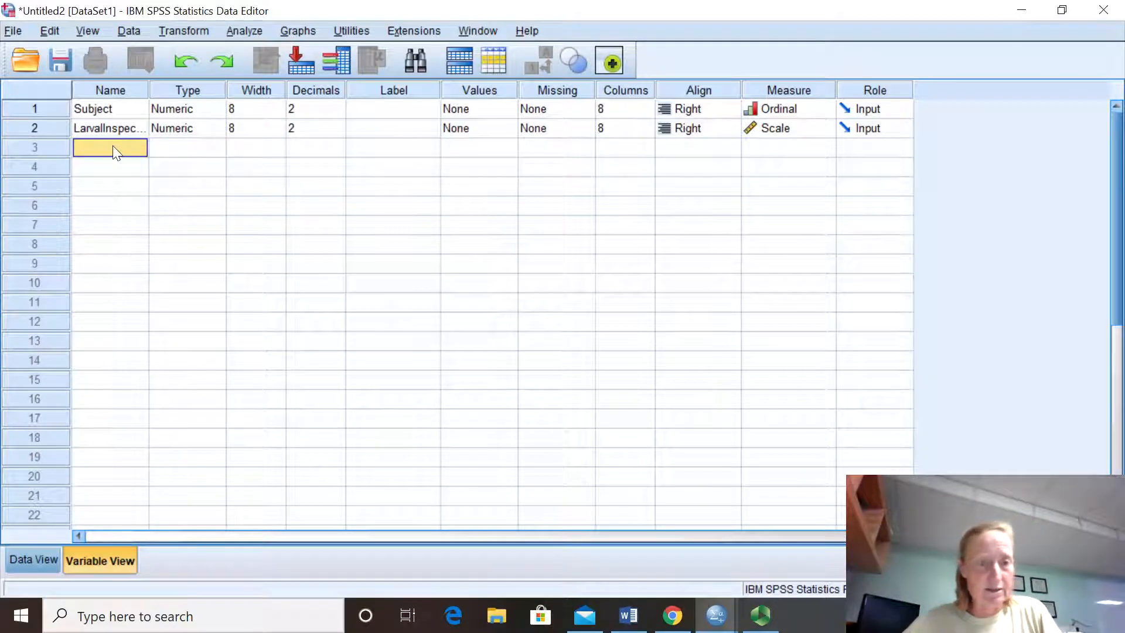
text(time)
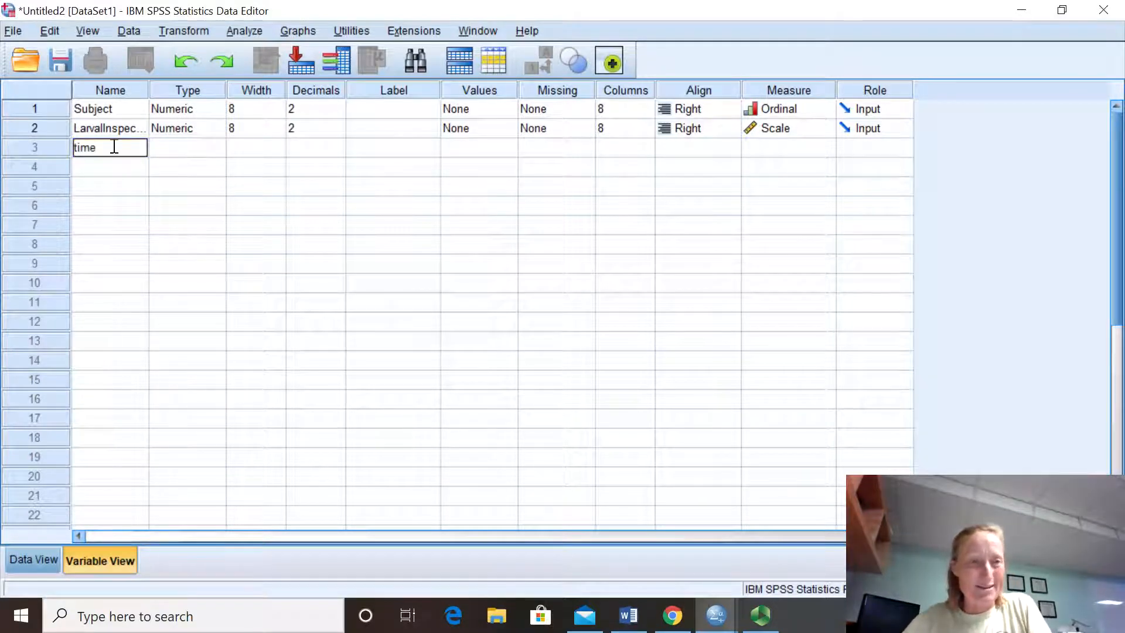
text(atnests...)
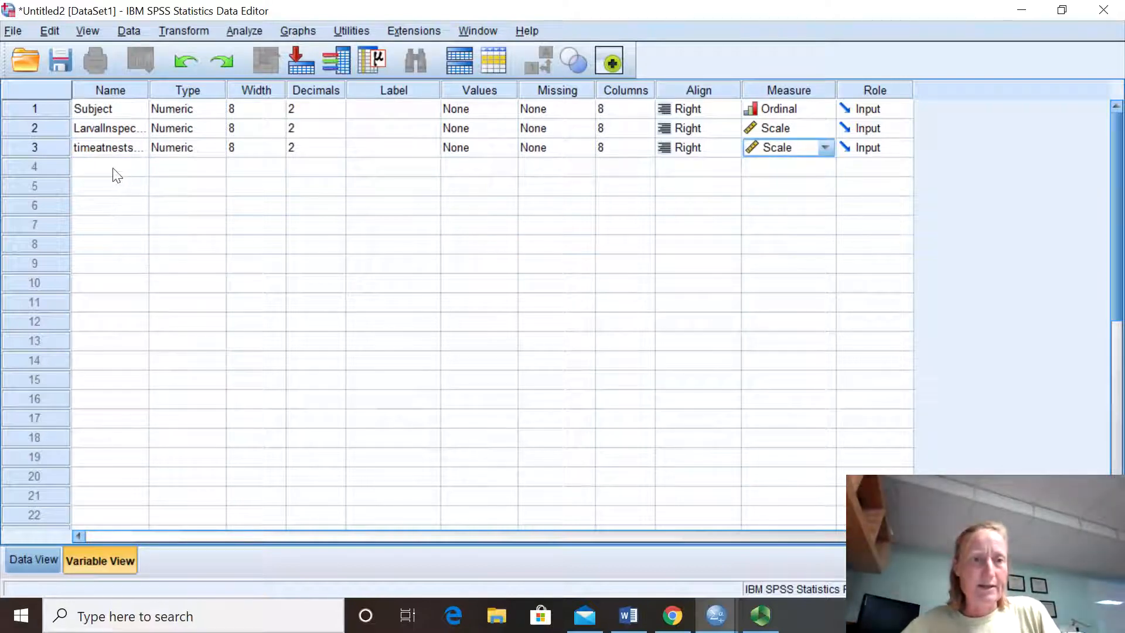
Step: Add self_groom and touch_others variables, setting touch_others to Scale
click(110, 166)
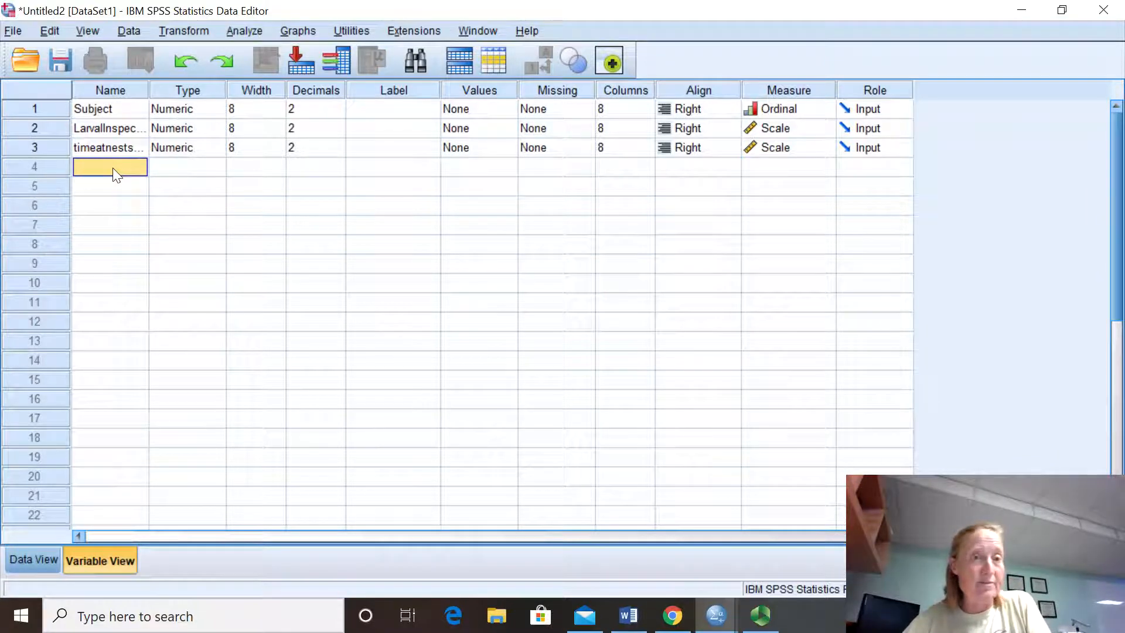
text(self_groom)
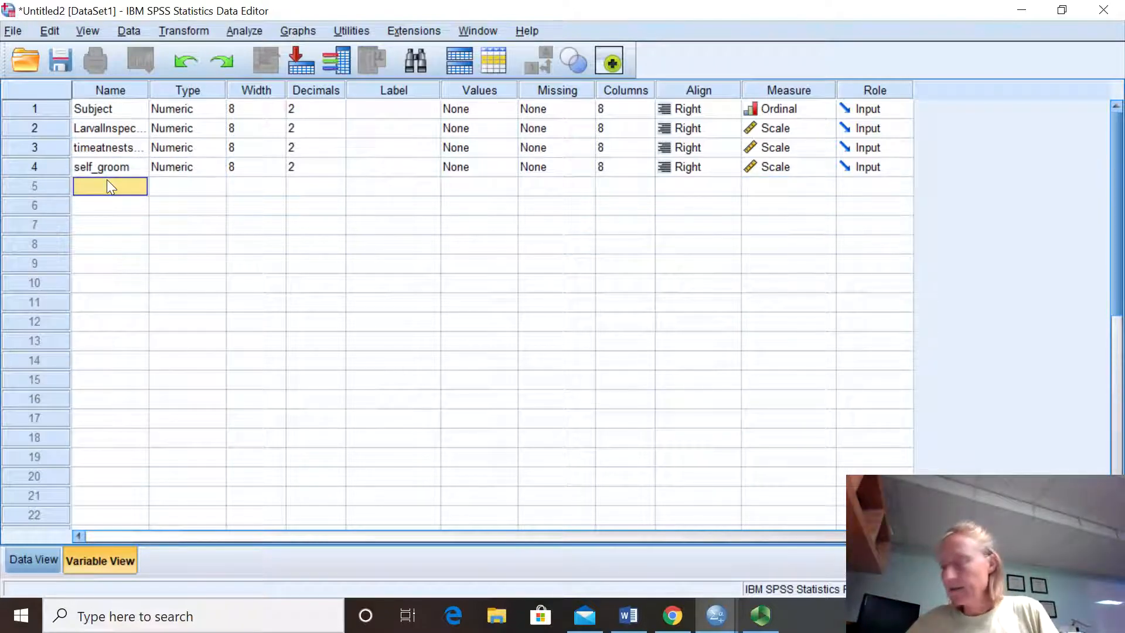
text(touch_others)
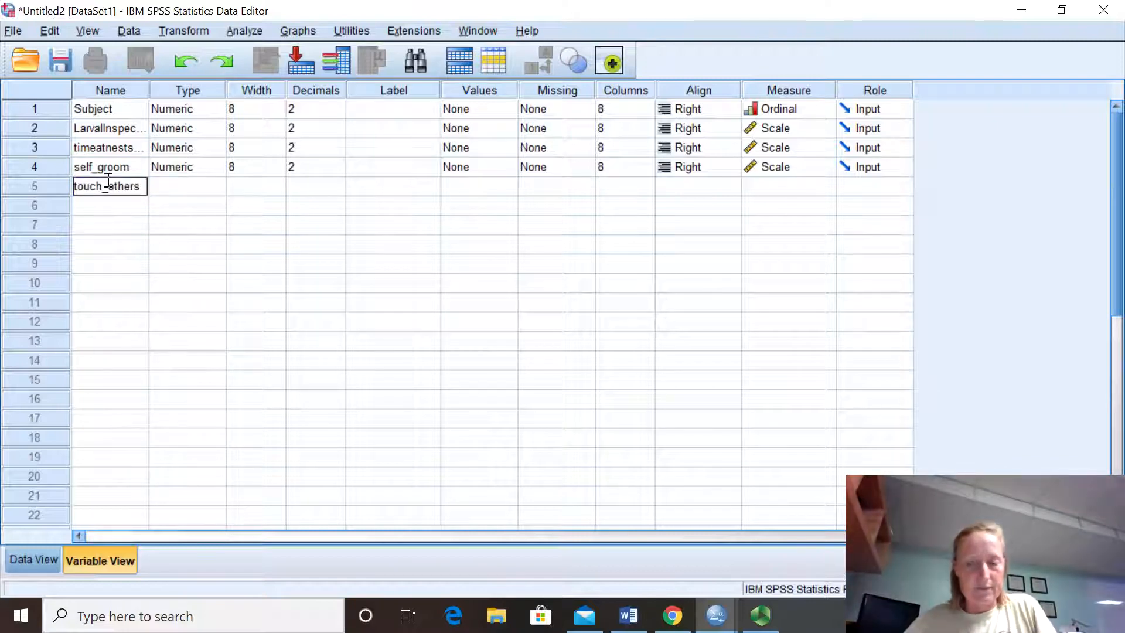
click(175, 186)
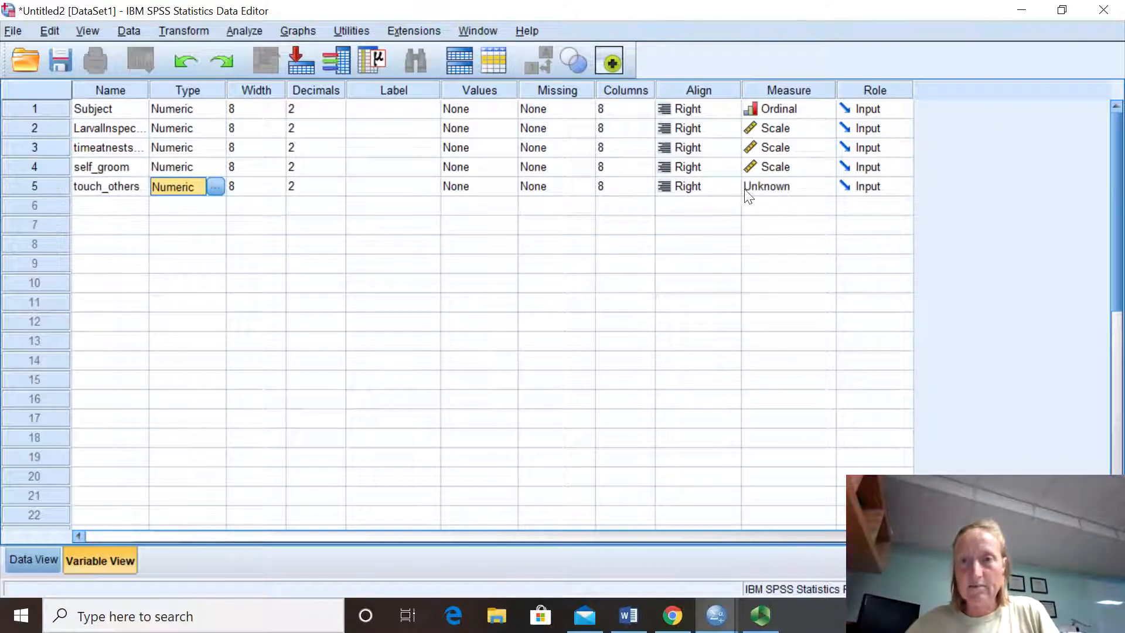
click(788, 186)
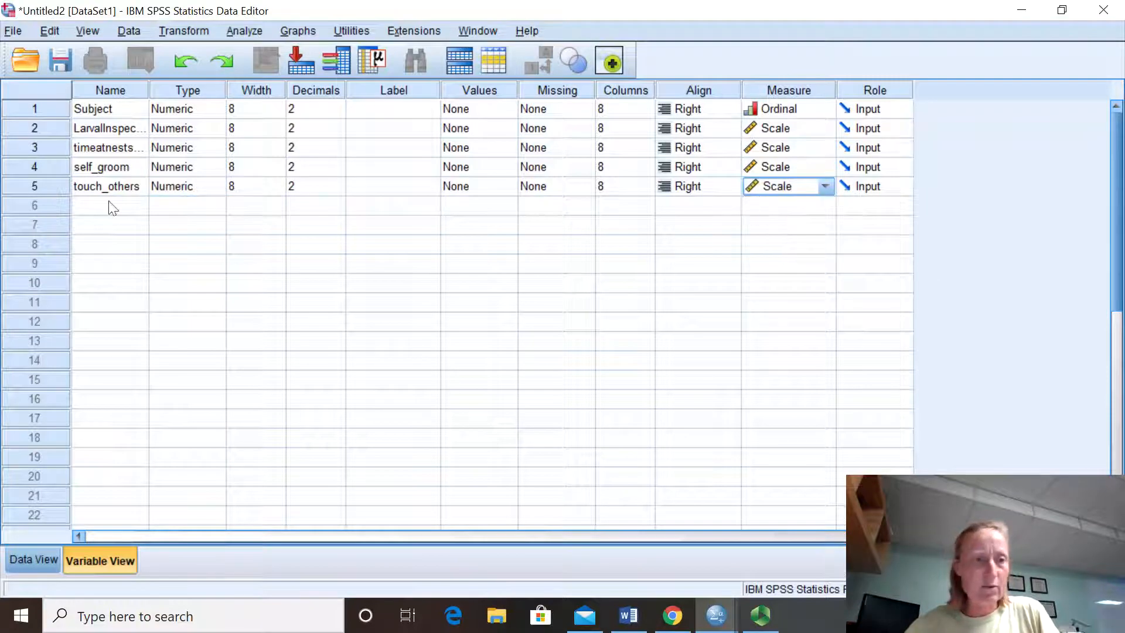
Step: Name row 6 'age' and set its measurement level to Nominal
text(age)
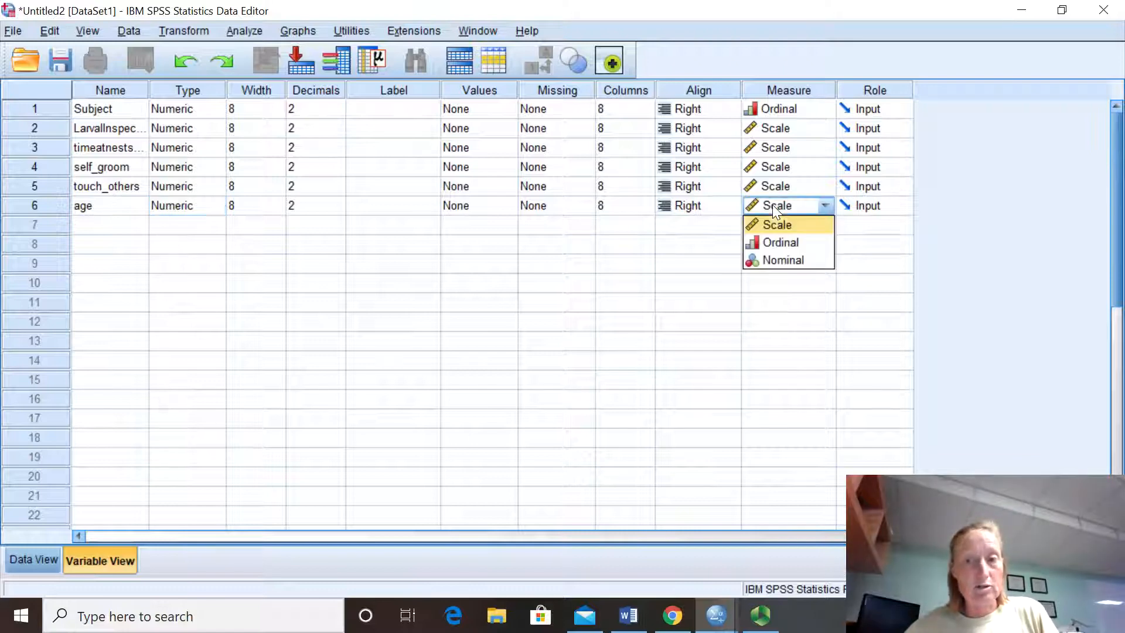
click(783, 261)
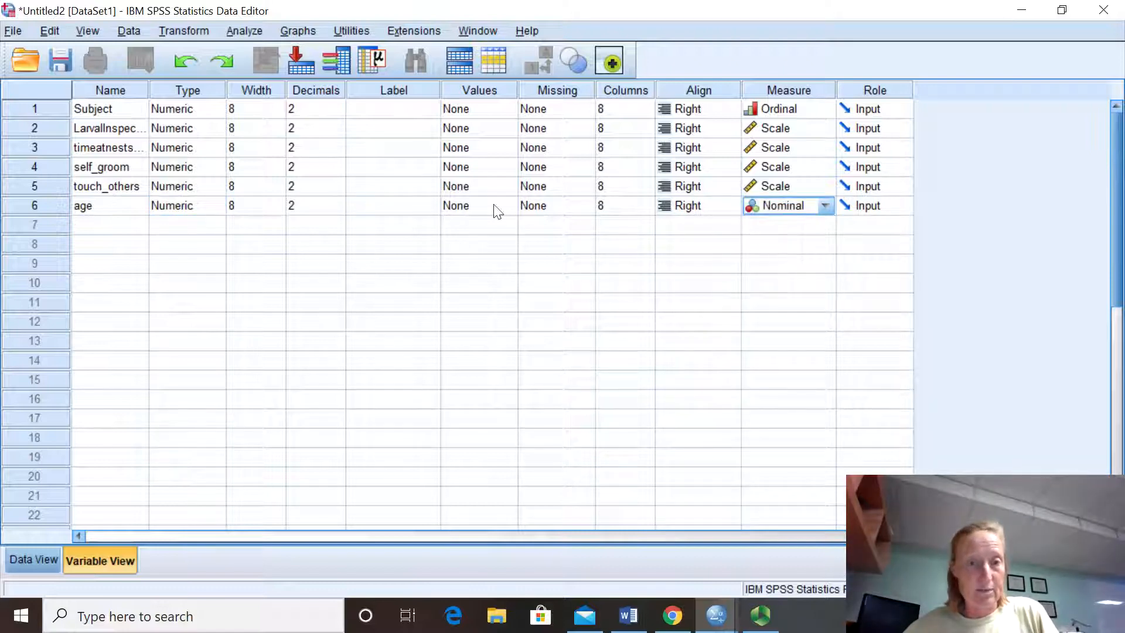
click(478, 205)
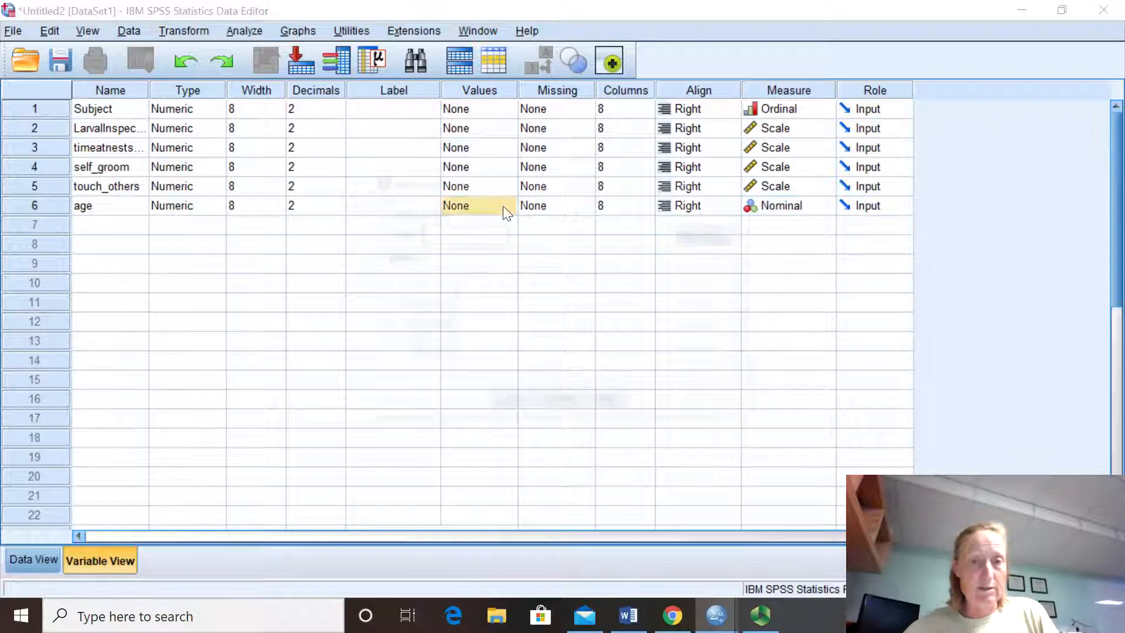
Step: Define age value labels 0 = juvenile and 1 = adult
click(478, 206)
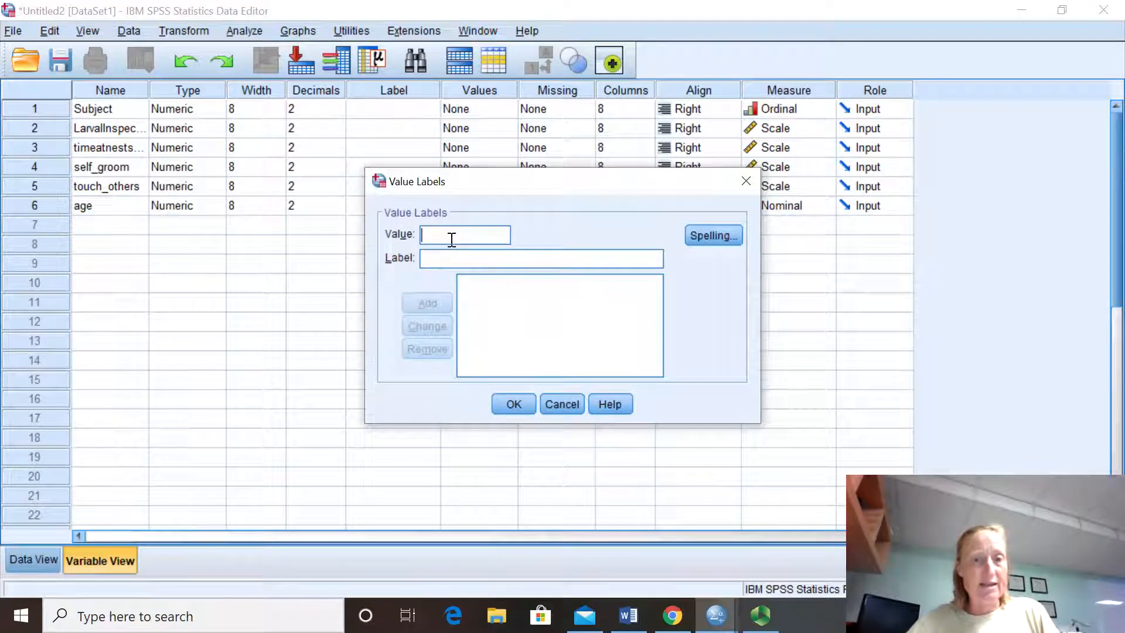
text(0)
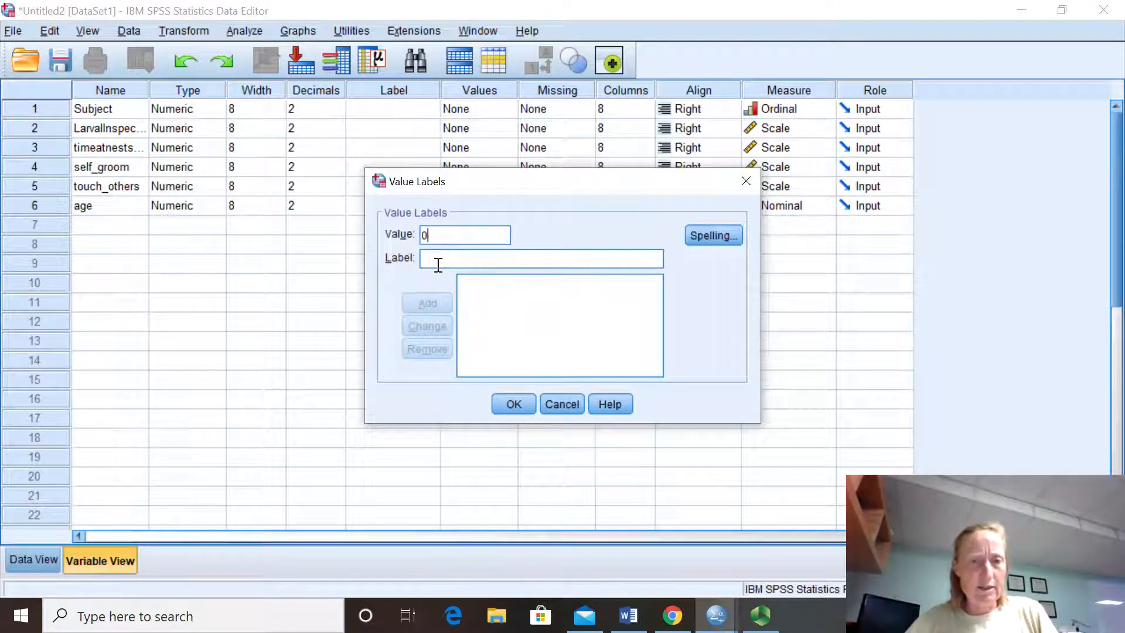
text(juvenile)
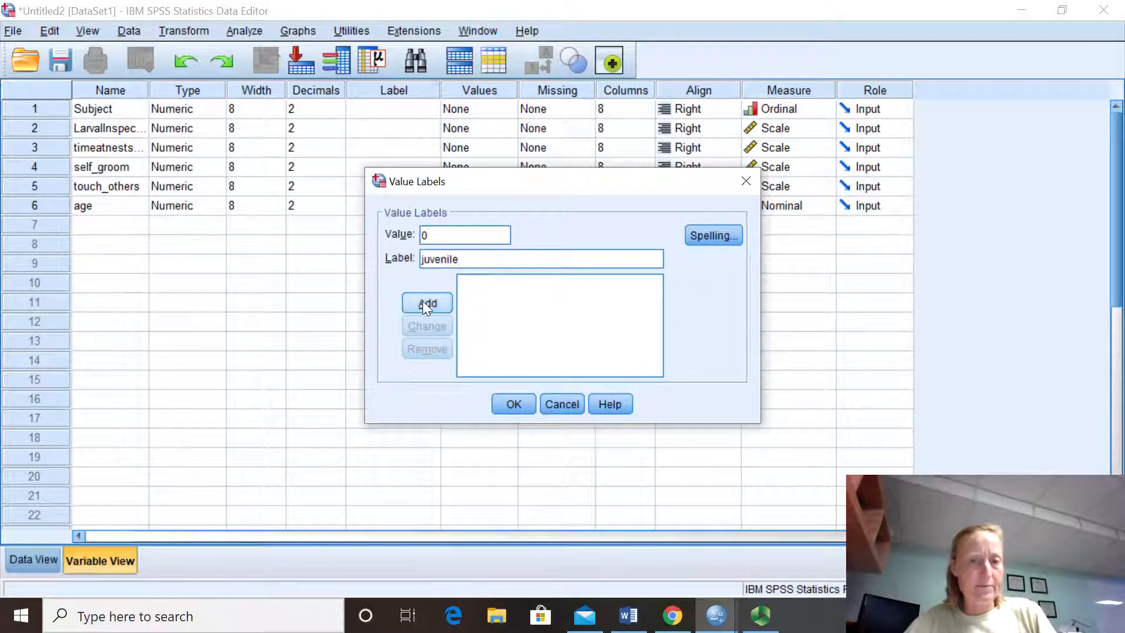
click(513, 404)
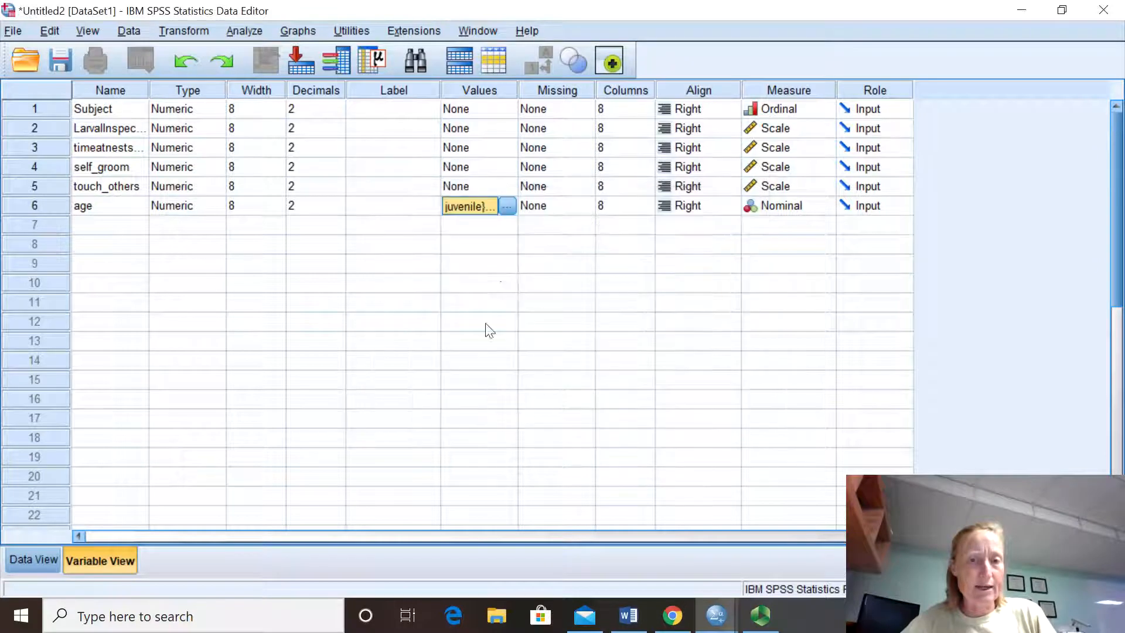
click(505, 206)
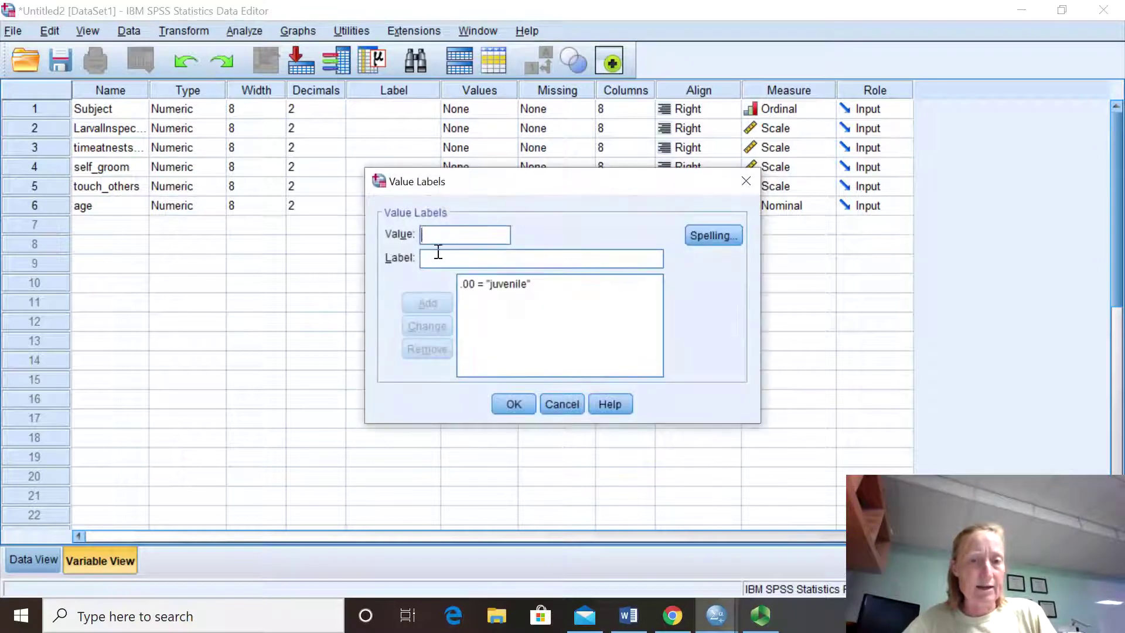
text(1)
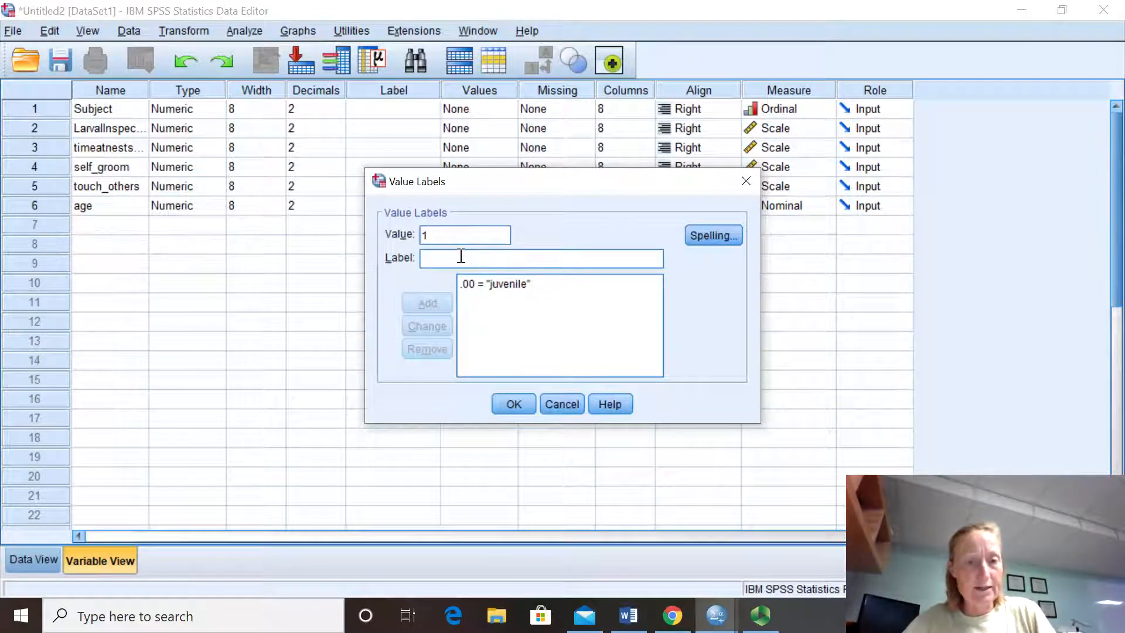
text(adult)
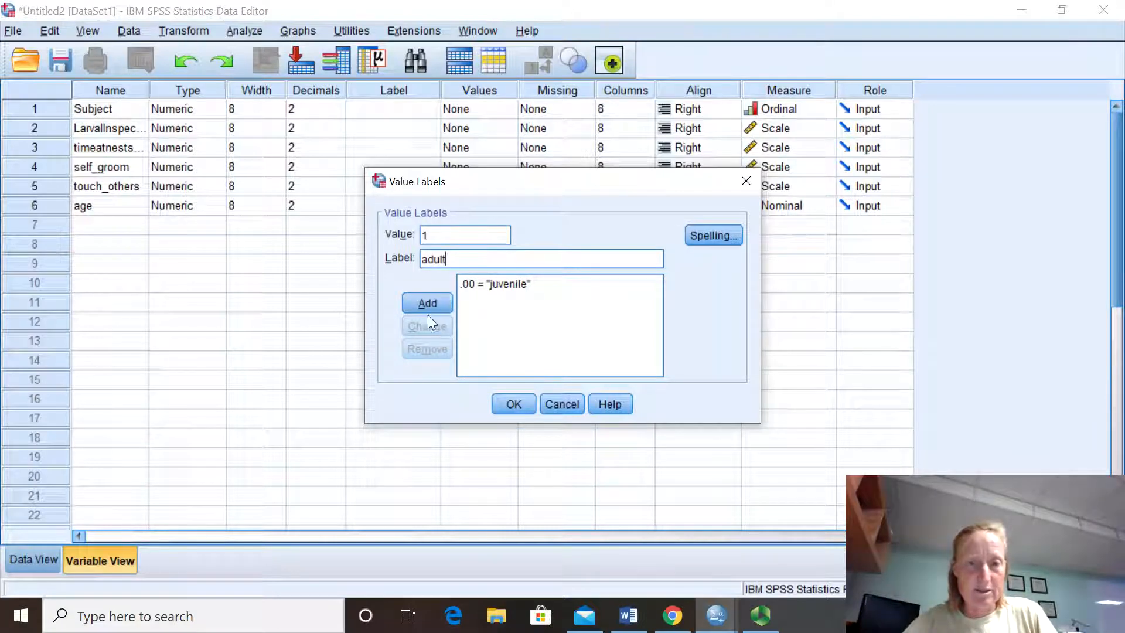
click(426, 303)
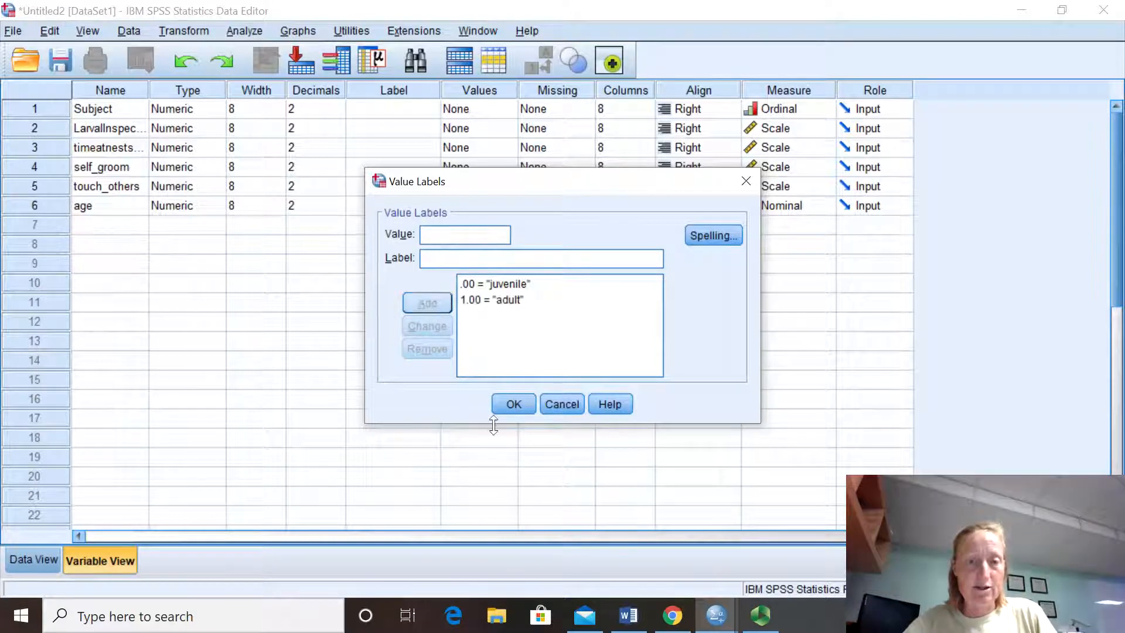
click(513, 404)
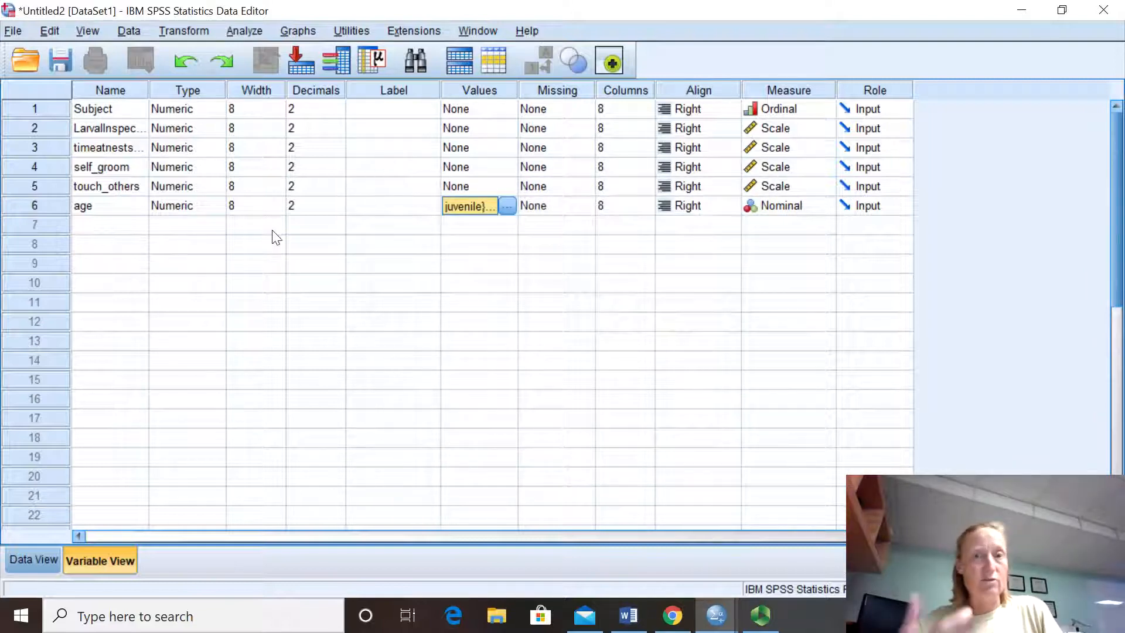
mouse_move(428, 245)
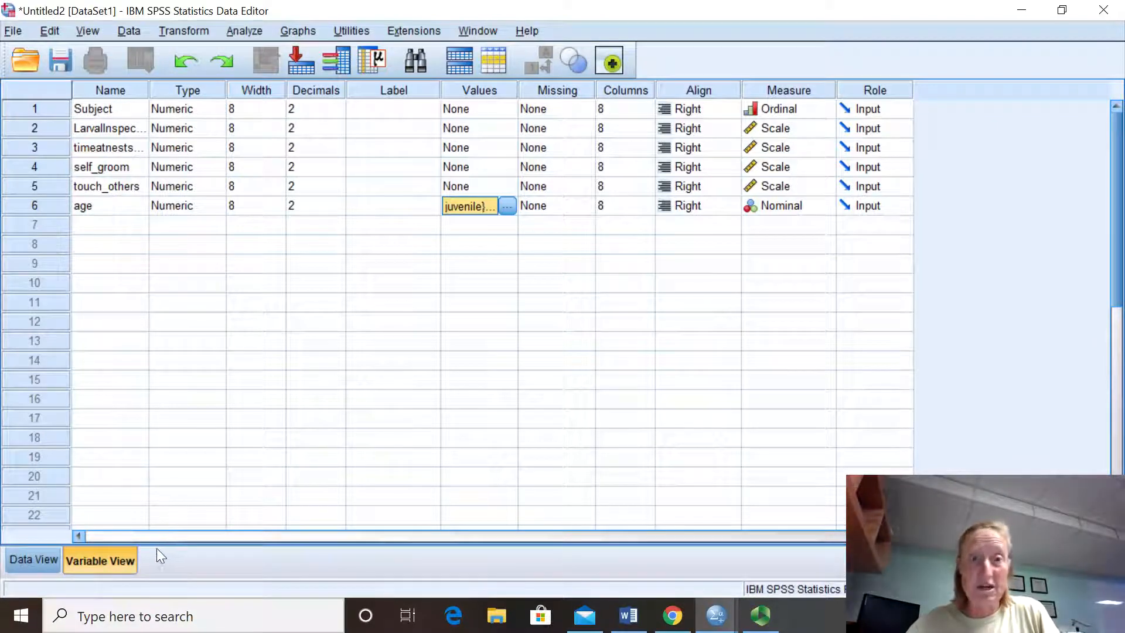
Step: Switch to Data View and enter subject numbers 5, 6, 7, 8 in the Subject column
click(32, 559)
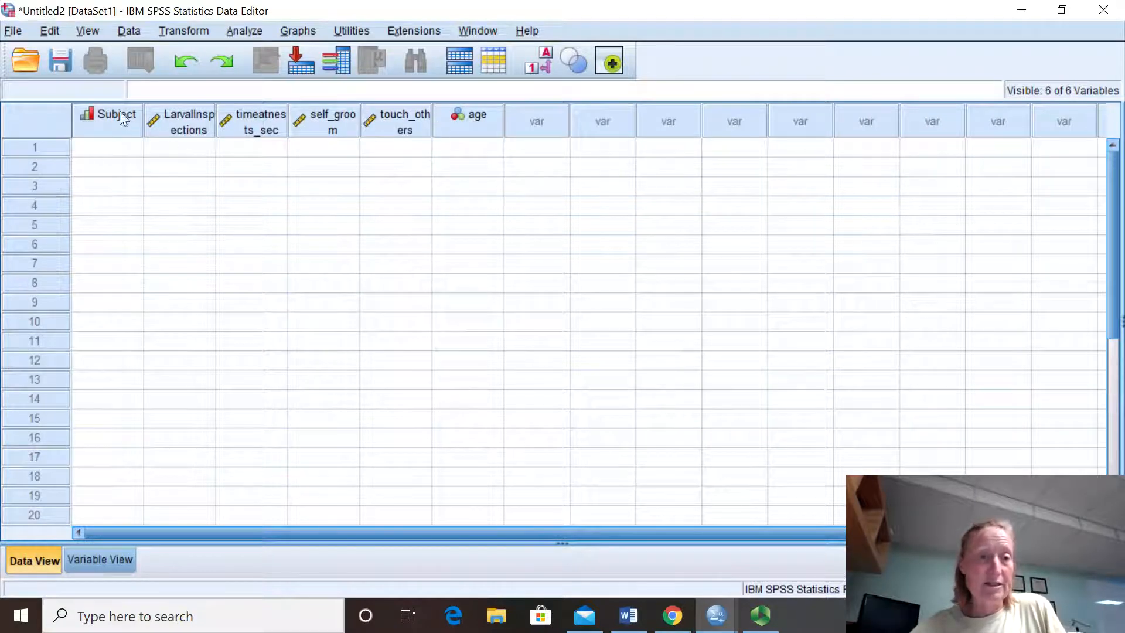
mouse_move(466, 126)
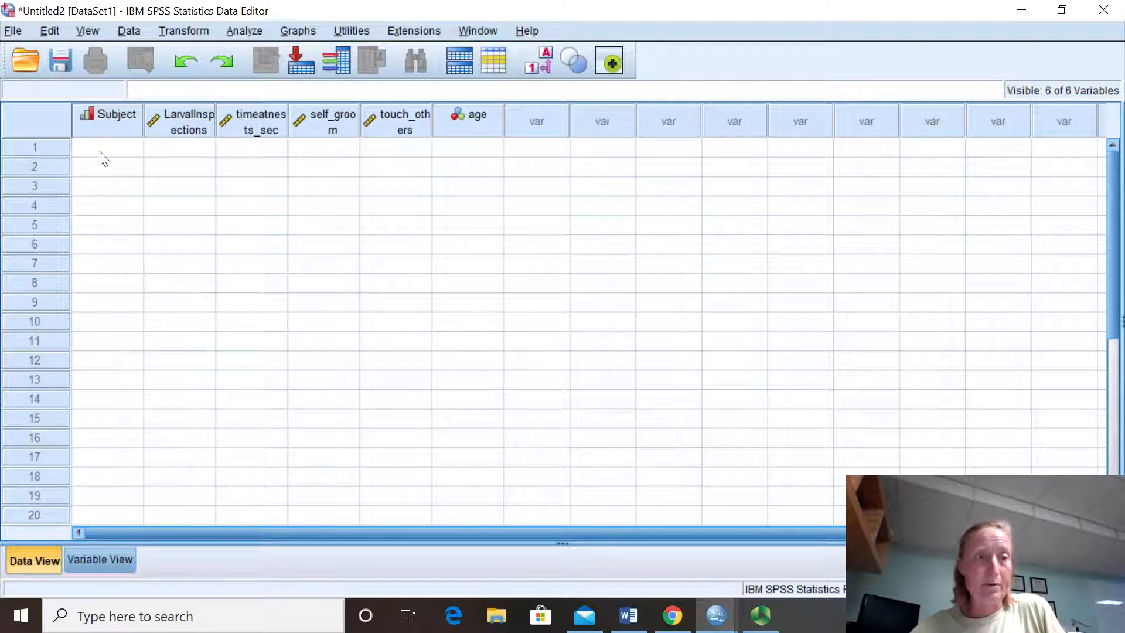
text(w)
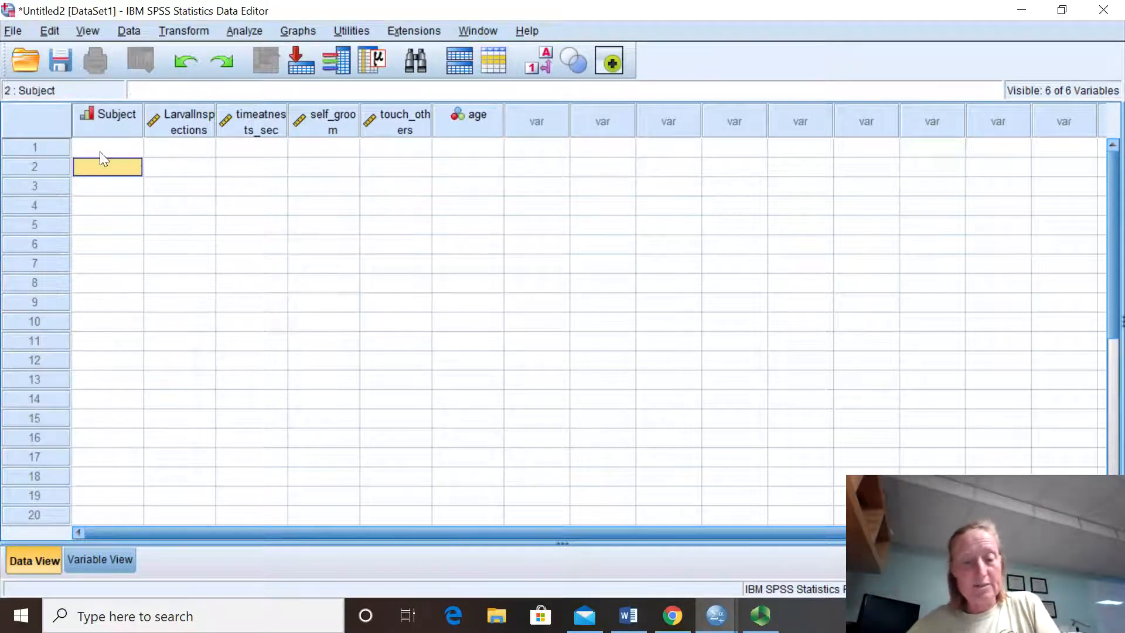
click(107, 148)
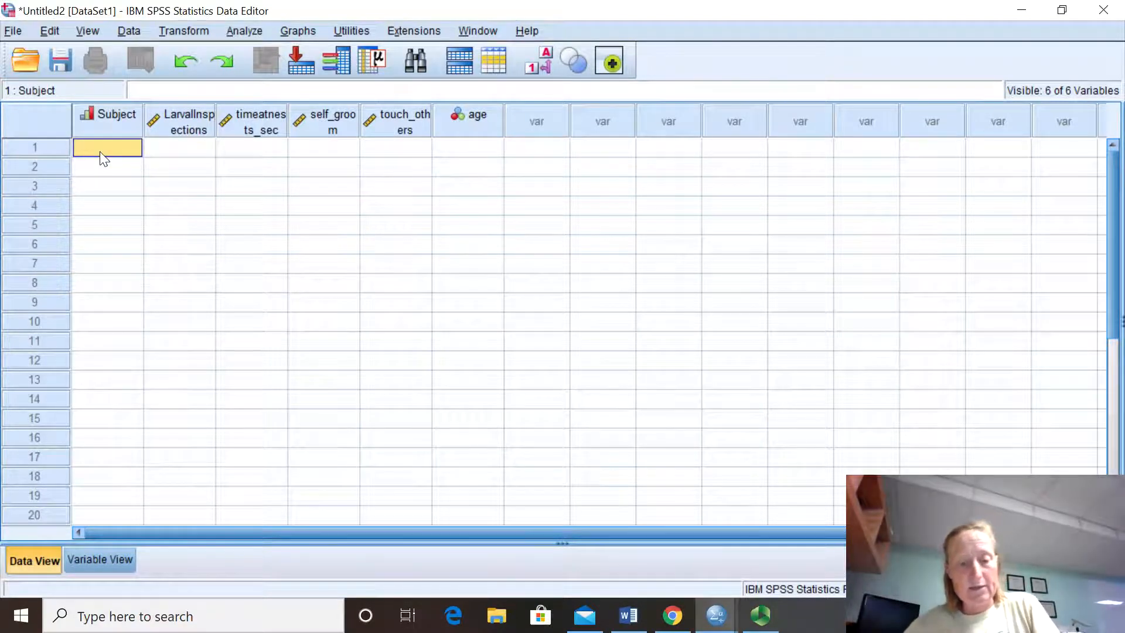
click(107, 166)
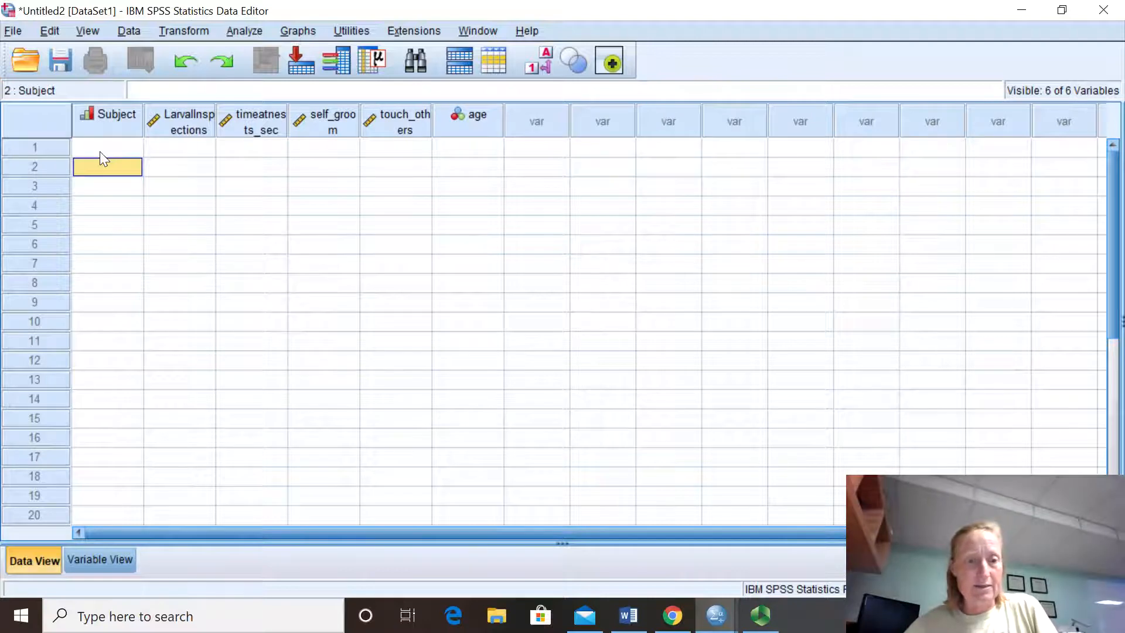
click(107, 147)
text(5)
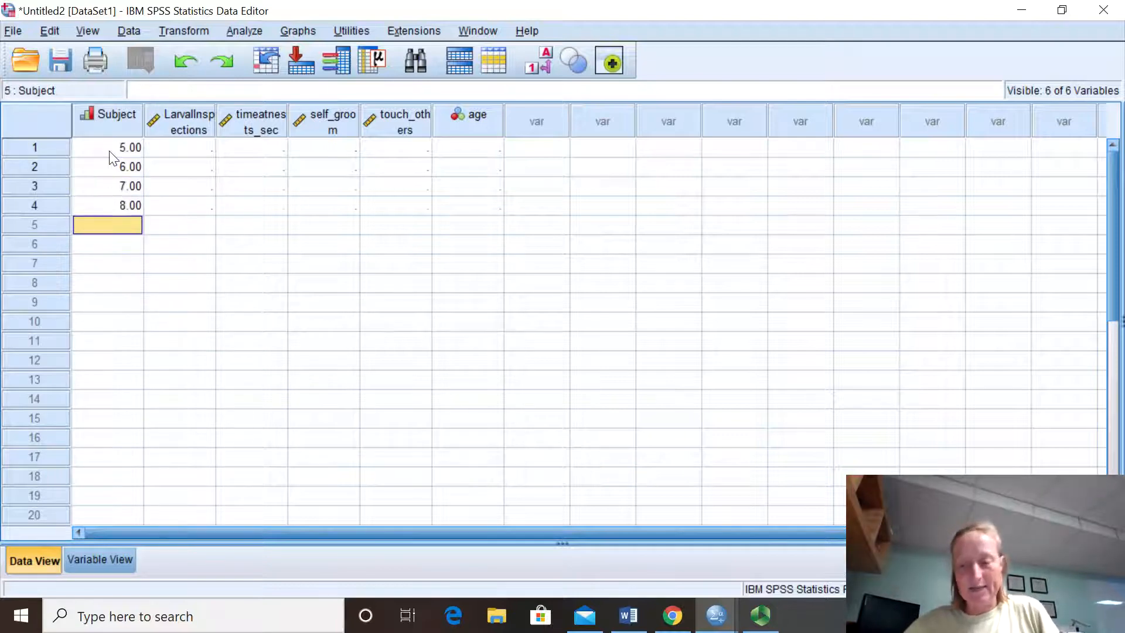
click(179, 147)
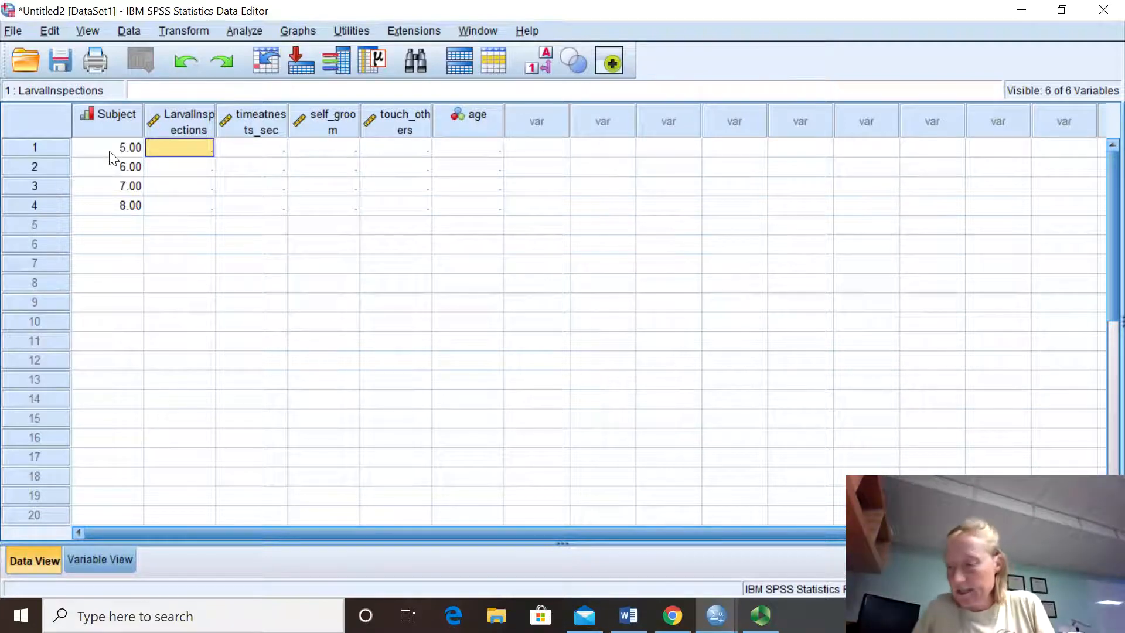
Step: Fill LarvalInspections with 2, 5, 7, 18 and timeatnests_sec with 65, 83, 105, 333
text(5.00)
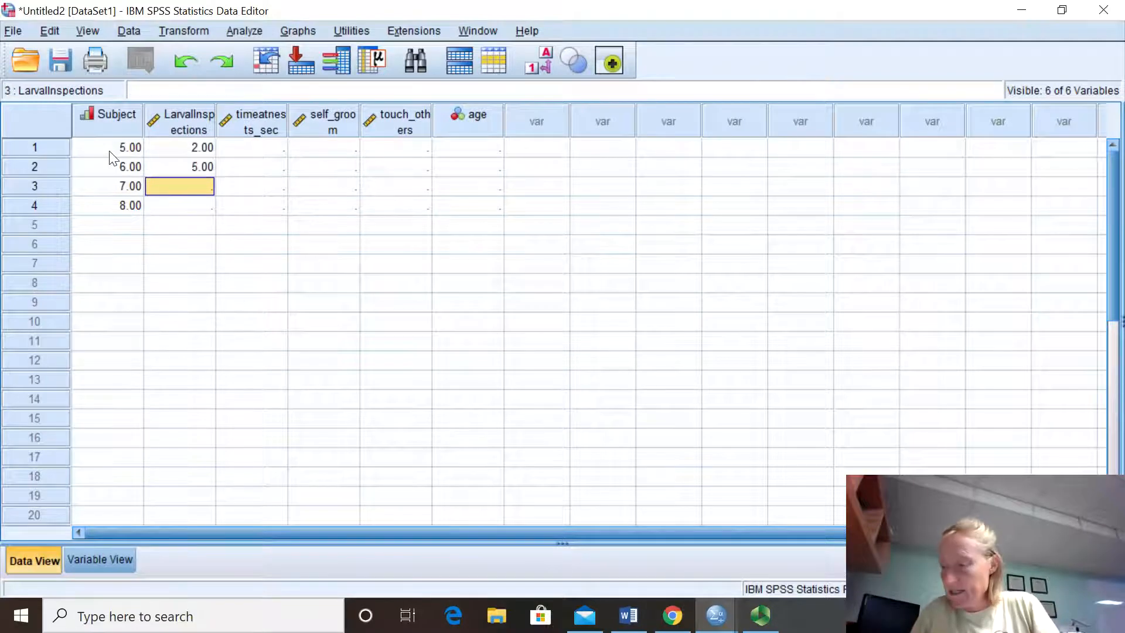
text(7.00)
click(179, 205)
text(18)
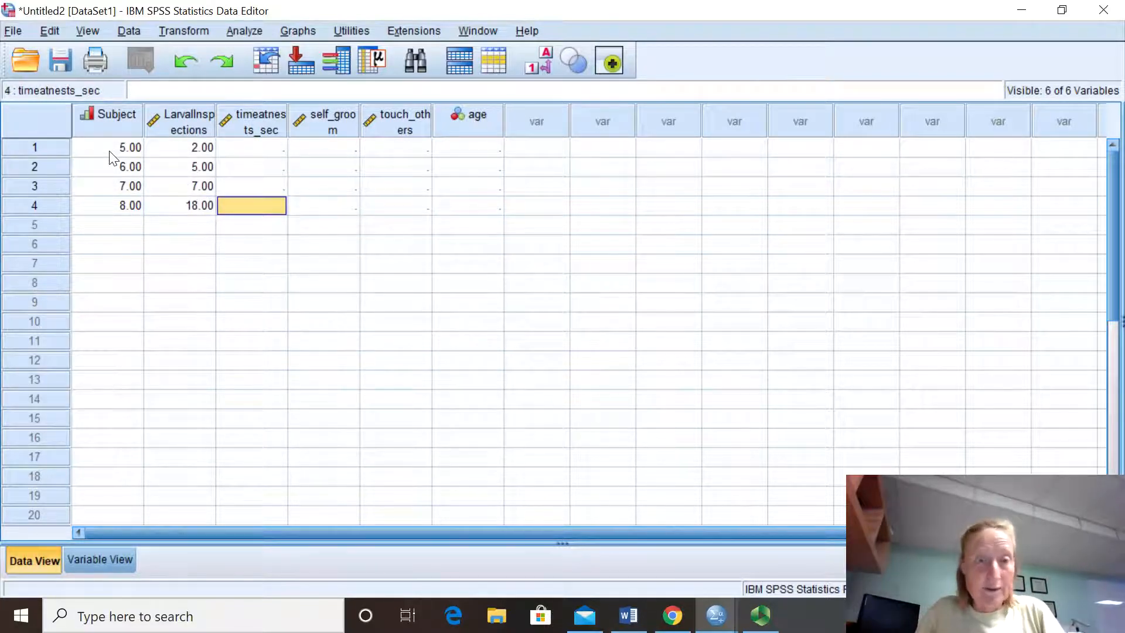
click(251, 147)
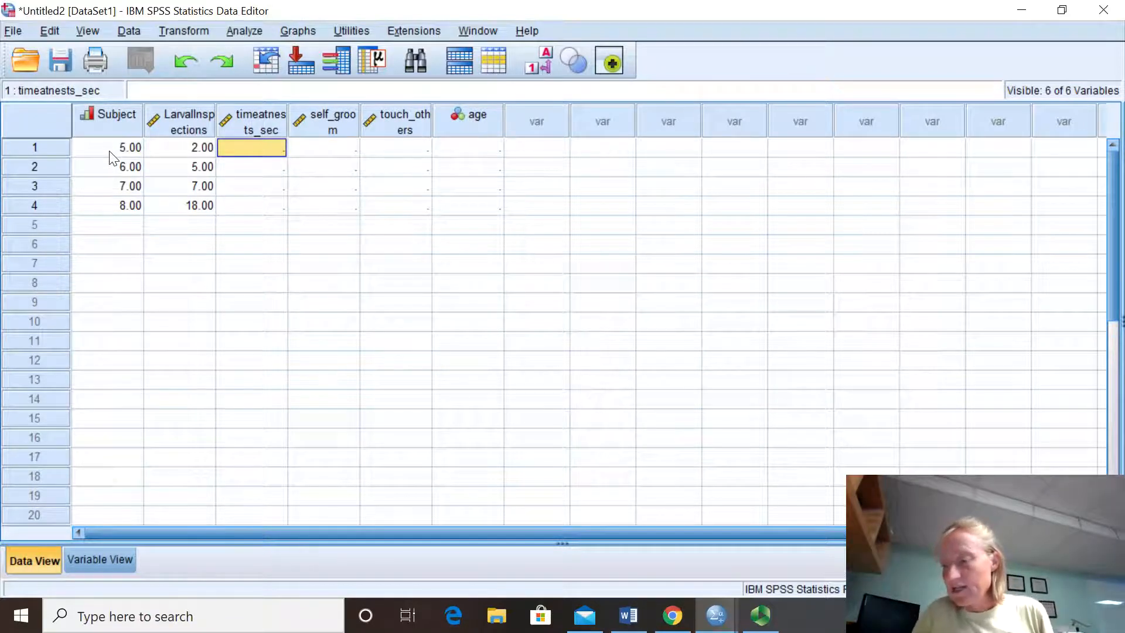
text(65.00)
click(251, 166)
text(83)
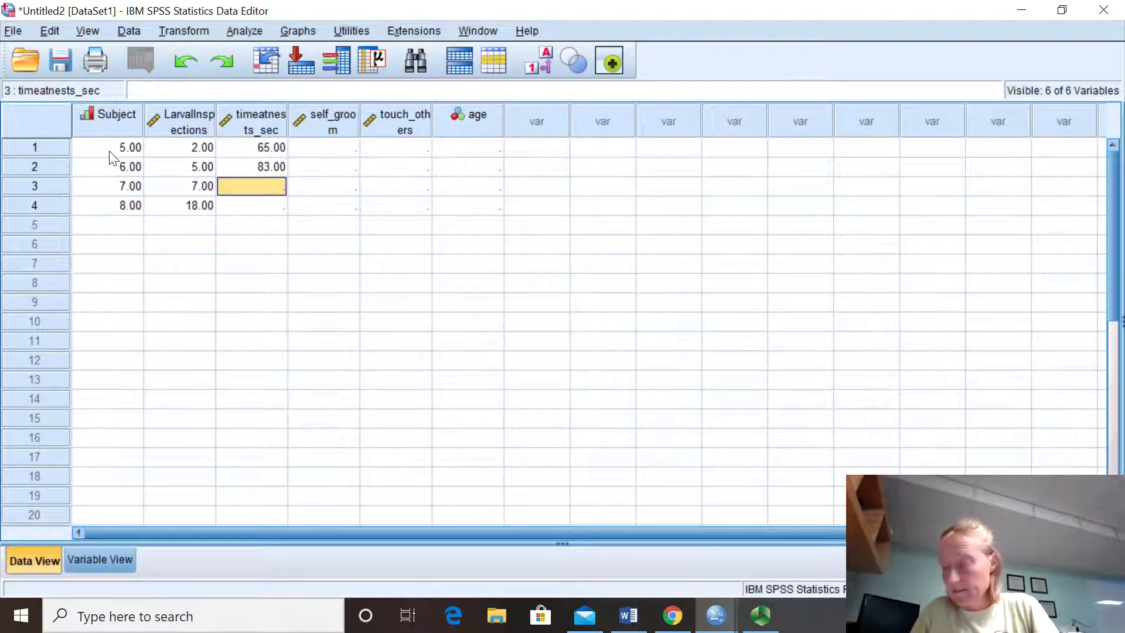
text(105.00)
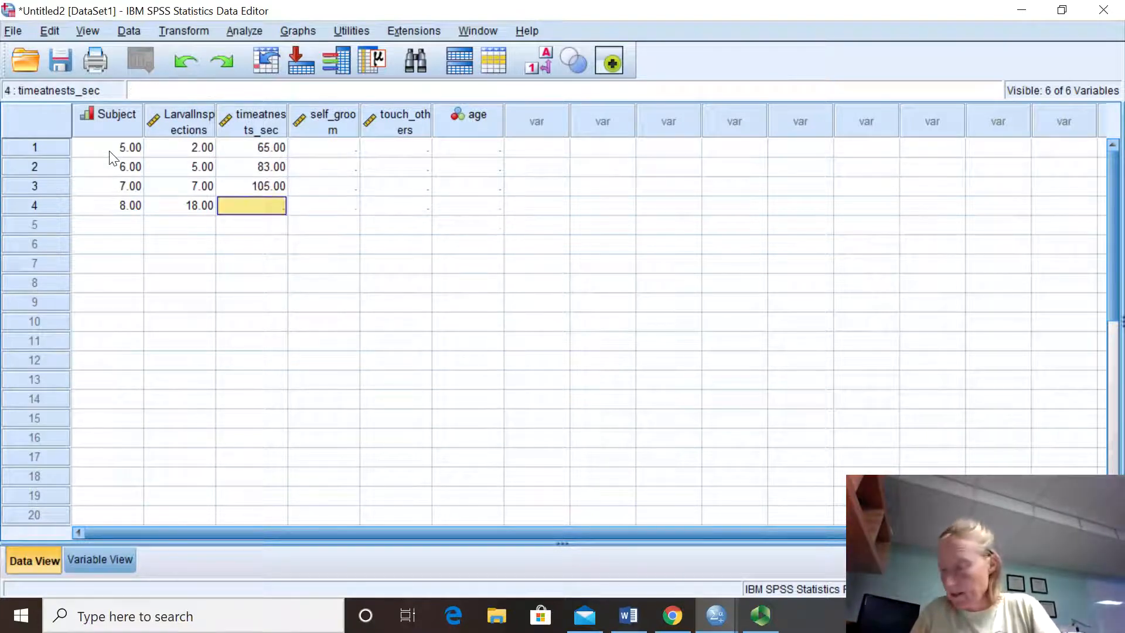
text(333.00)
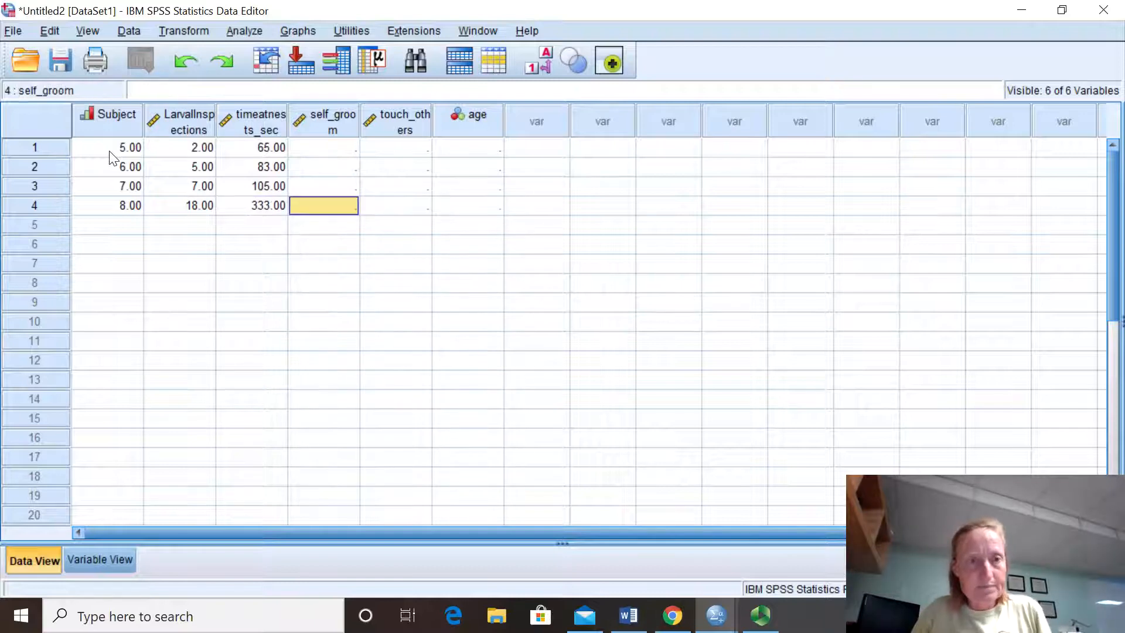
Step: Fill the self_groom column with 5, 5, 6, 0 and touch_others with 1, 6, 7, 18
click(323, 147)
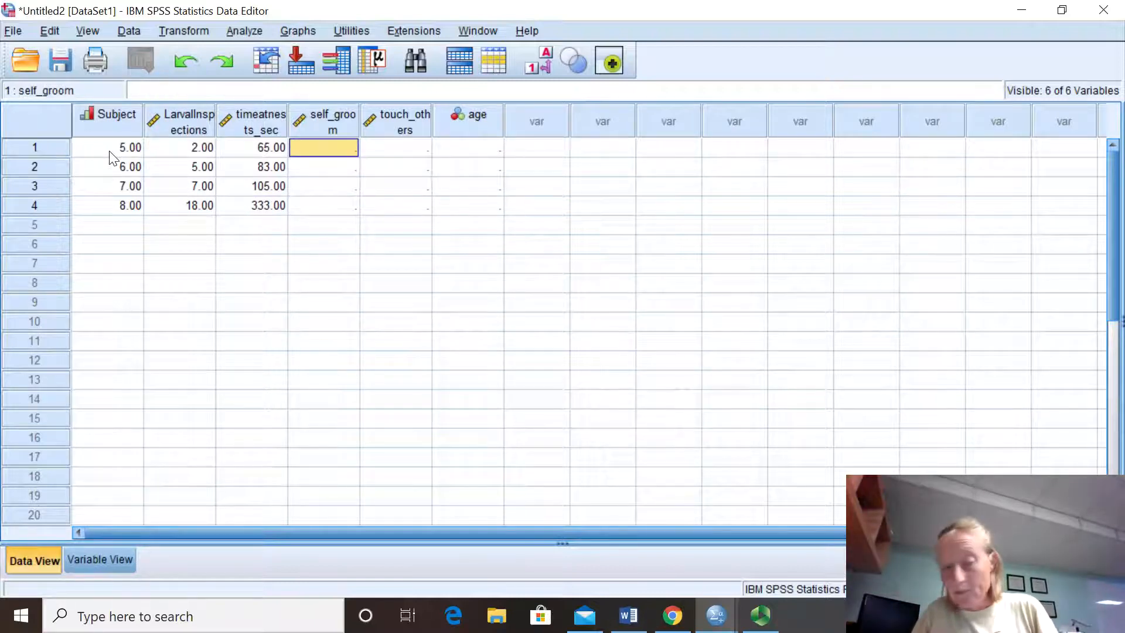
text(6.00)
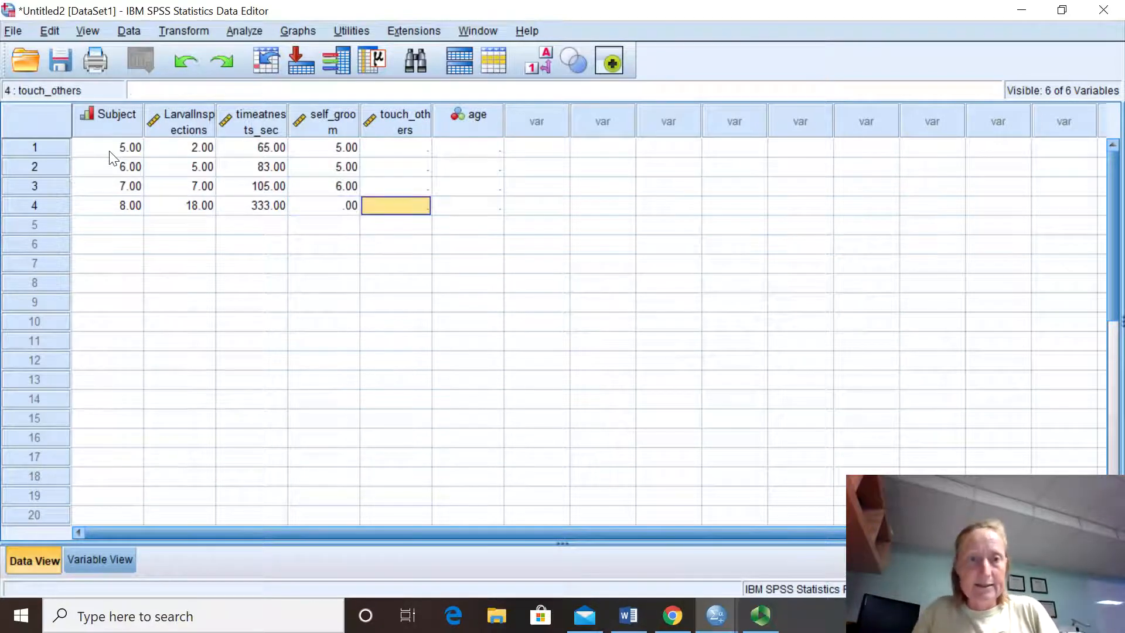
click(395, 147)
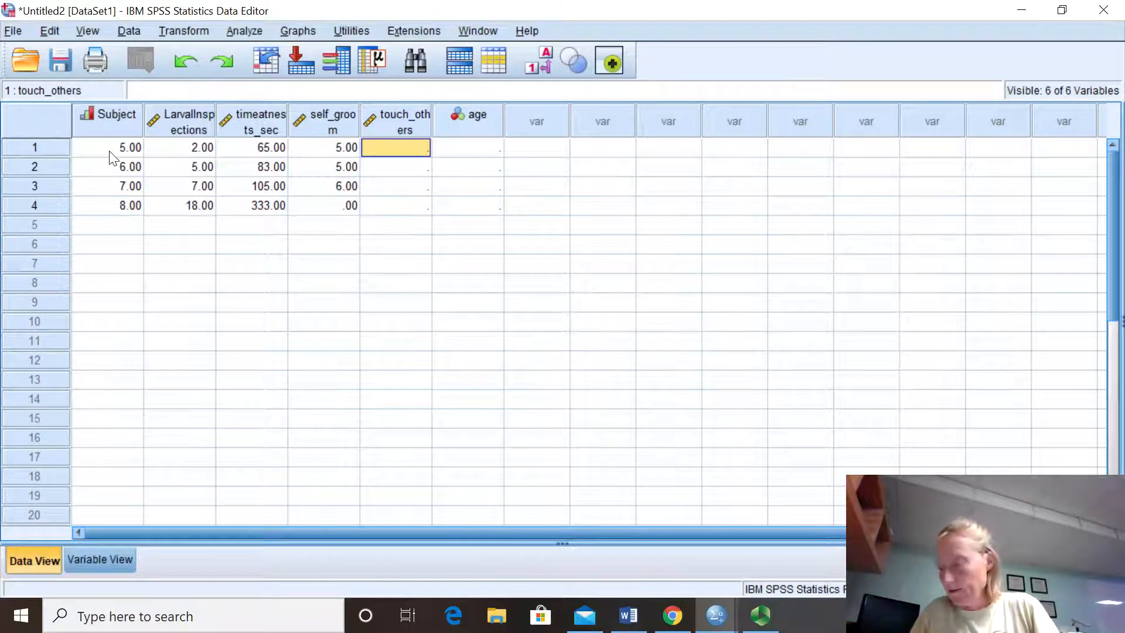
text(6.00)
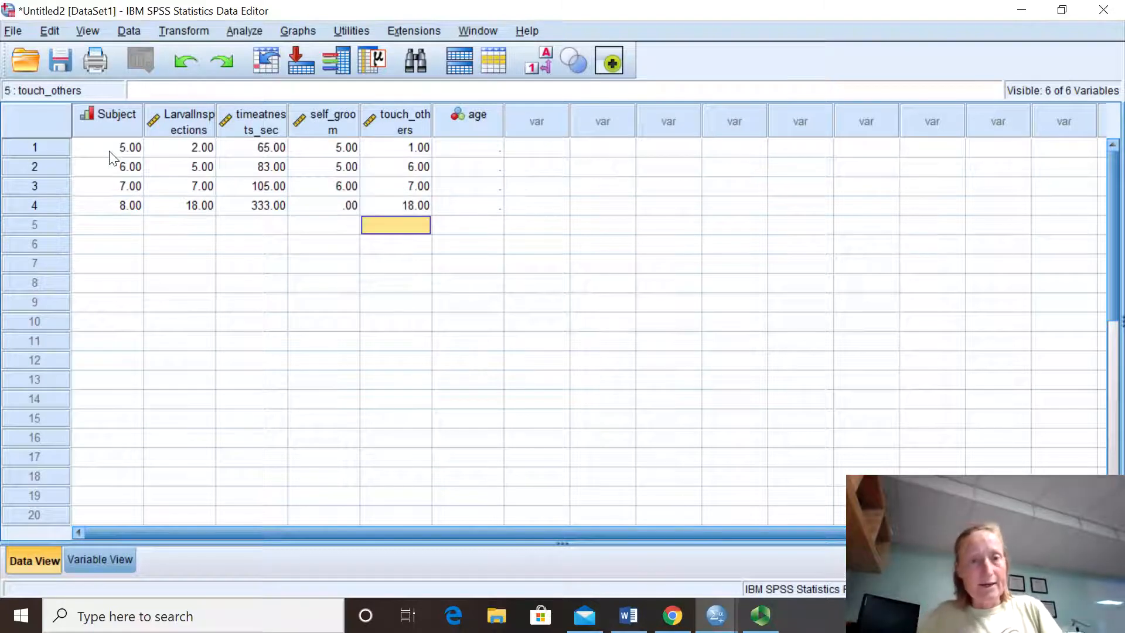
click(395, 167)
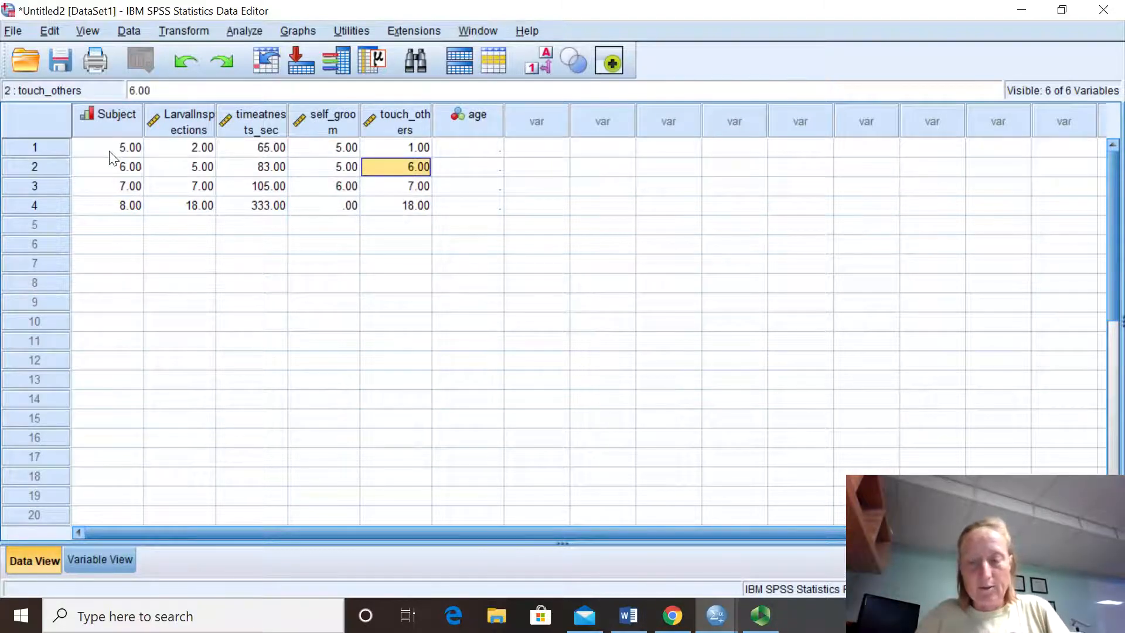
click(466, 147)
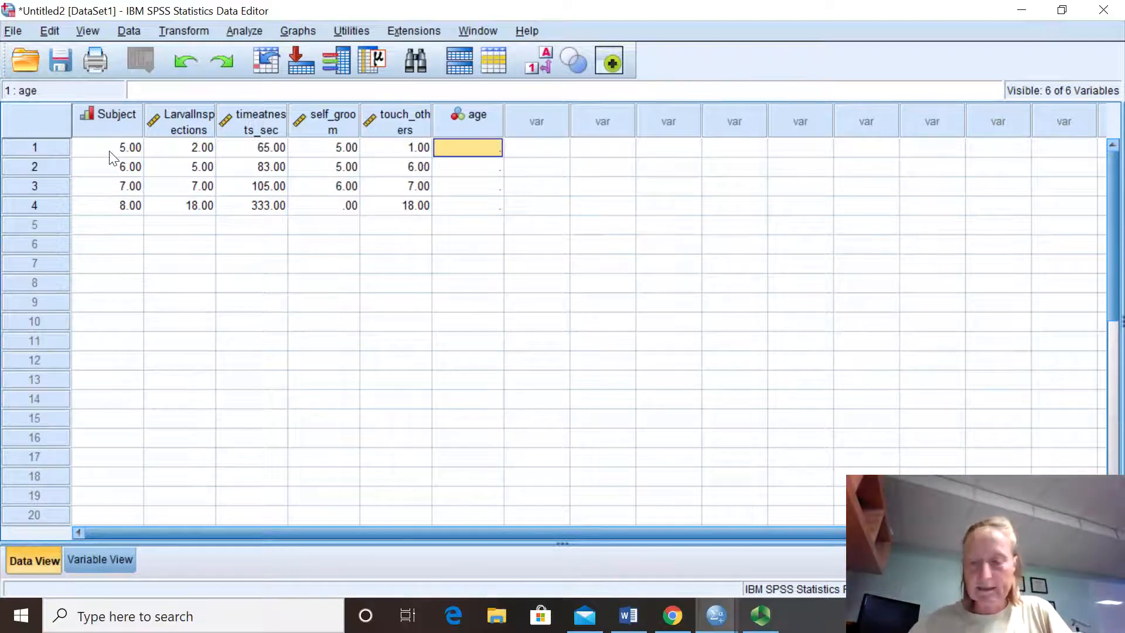
Step: Open the Analyze menu to reach the Descriptive Statistics procedures
click(108, 148)
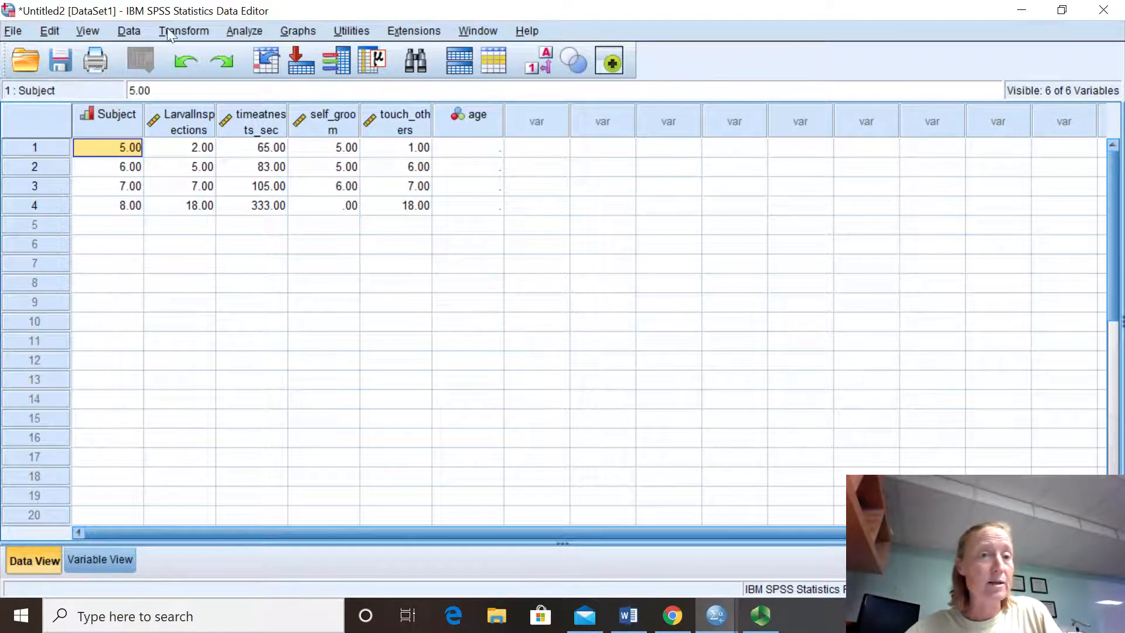
mouse_move(248, 36)
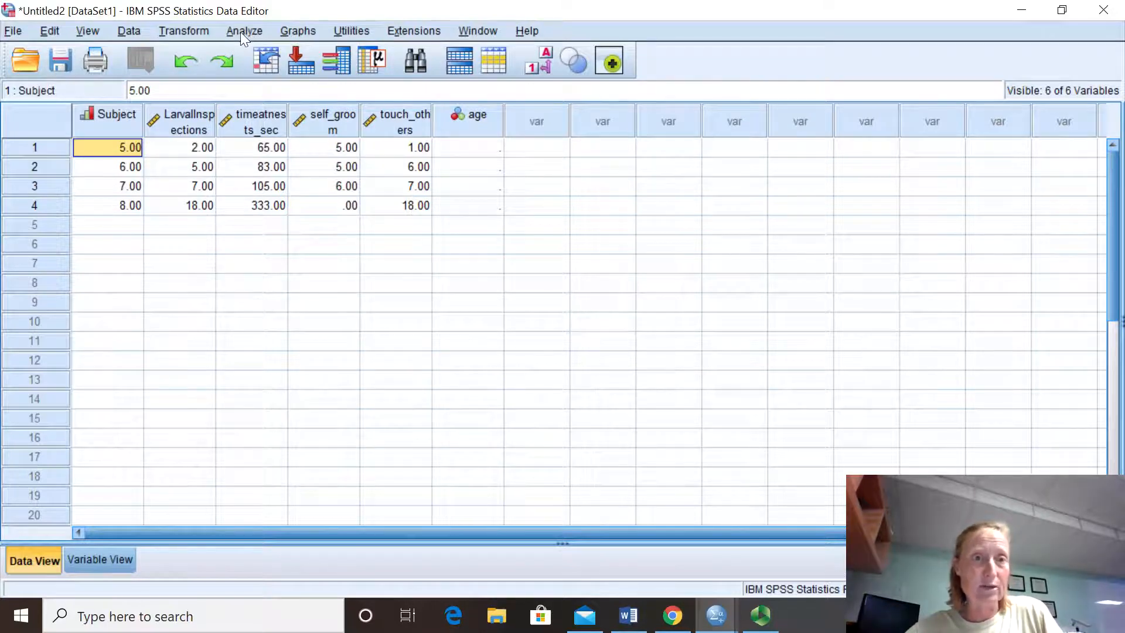
click(244, 31)
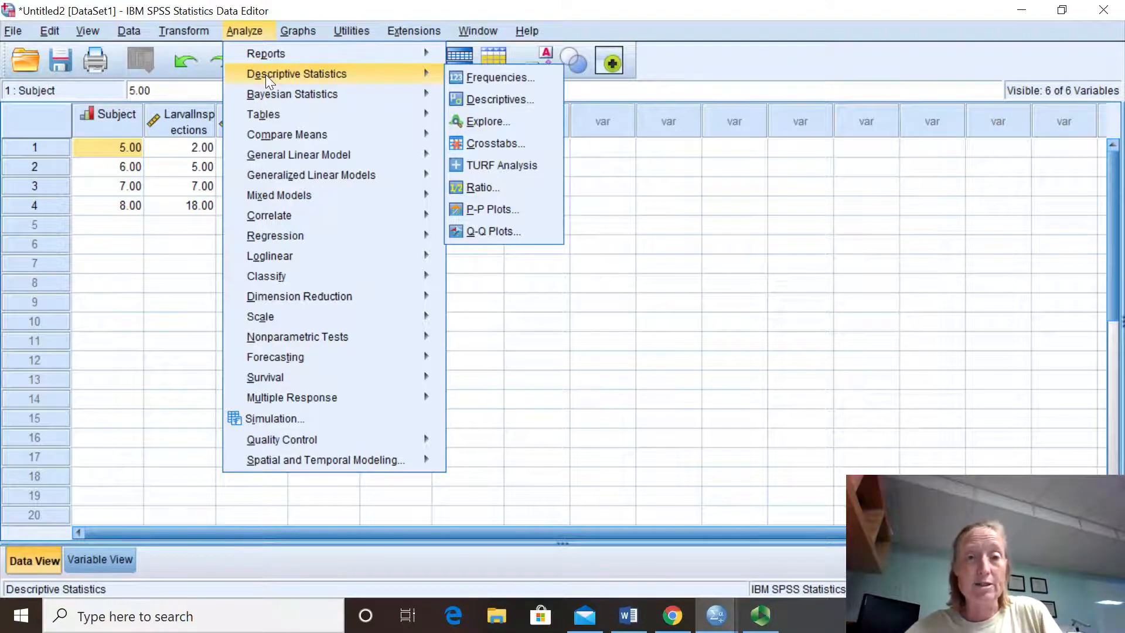
mouse_move(495, 93)
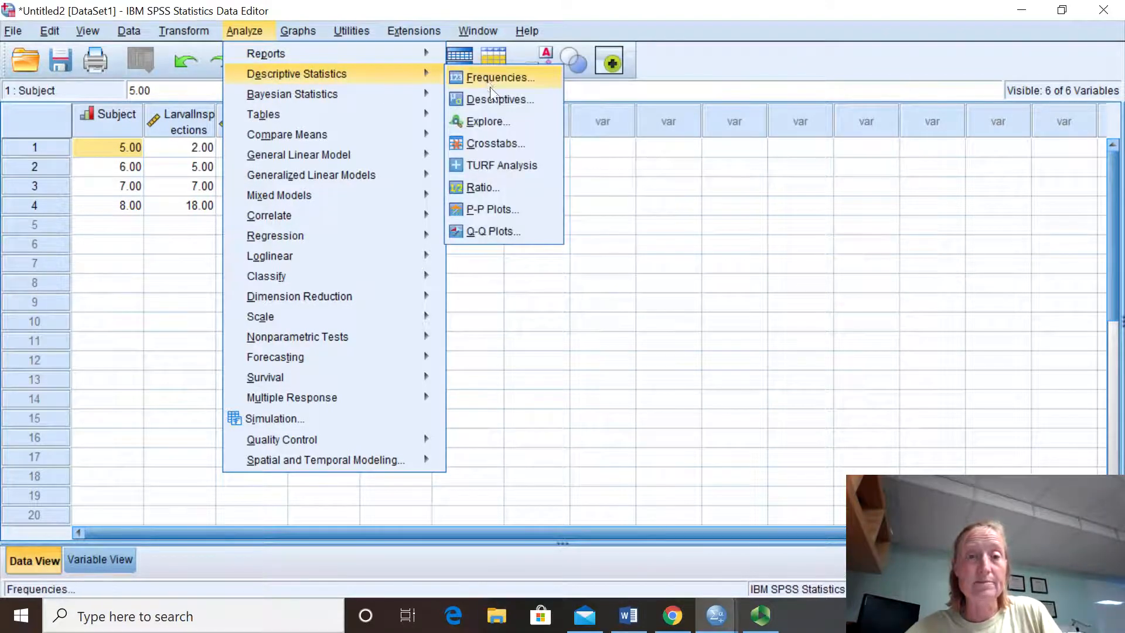
mouse_move(500, 109)
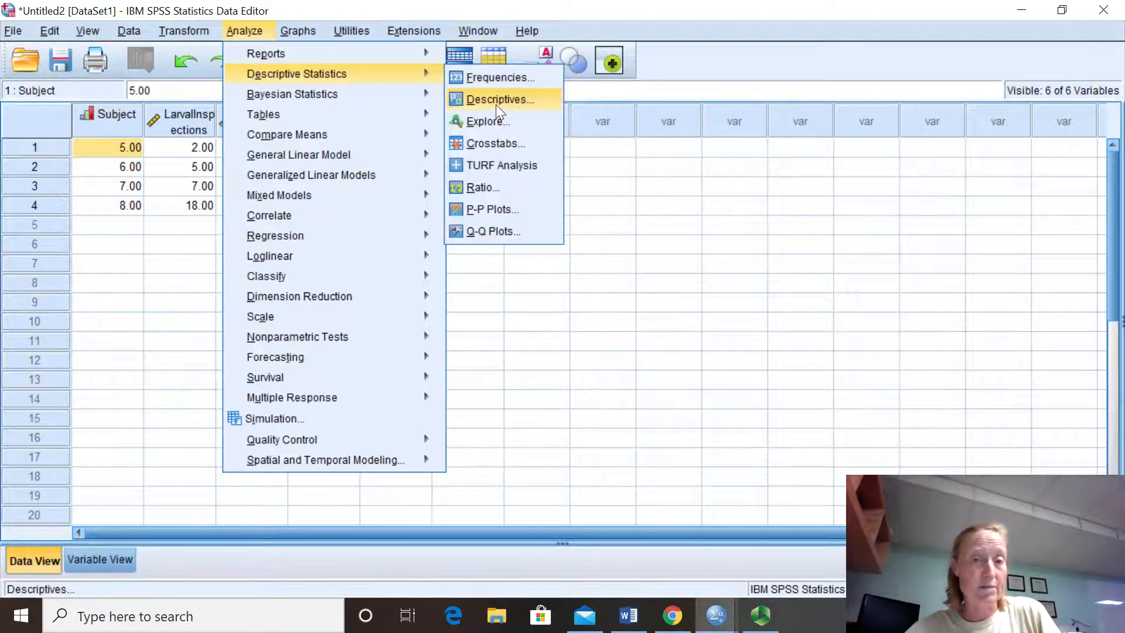
Step: Open Descriptives and add LarvalInspections, timeatnests_sec, self_groom and touch_others as variables
click(500, 99)
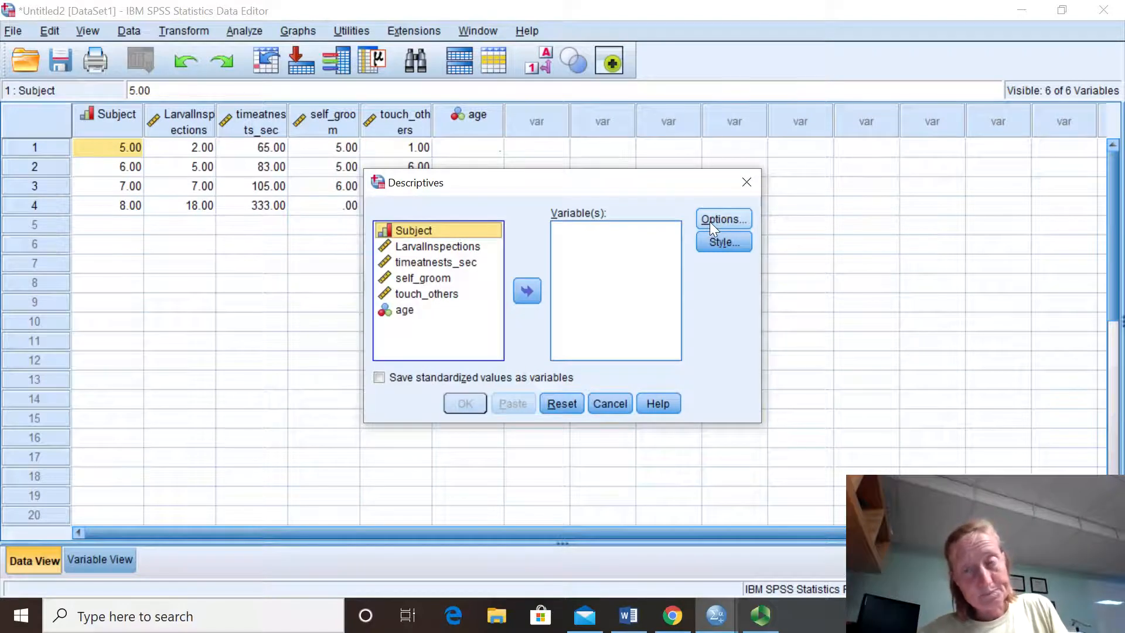
mouse_move(515, 273)
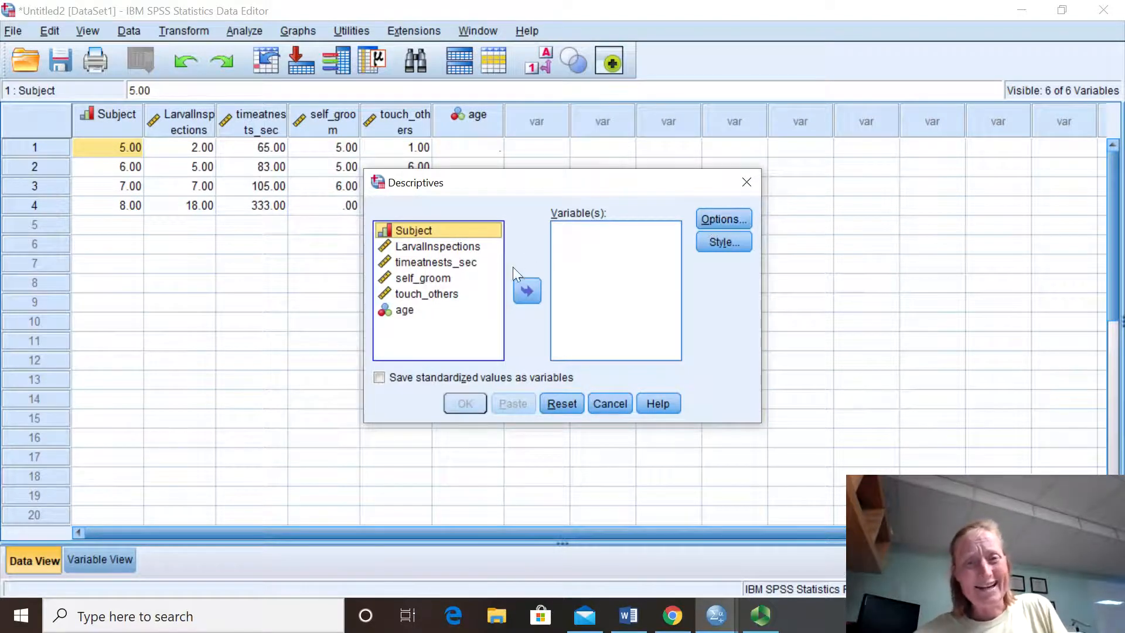
mouse_move(438, 421)
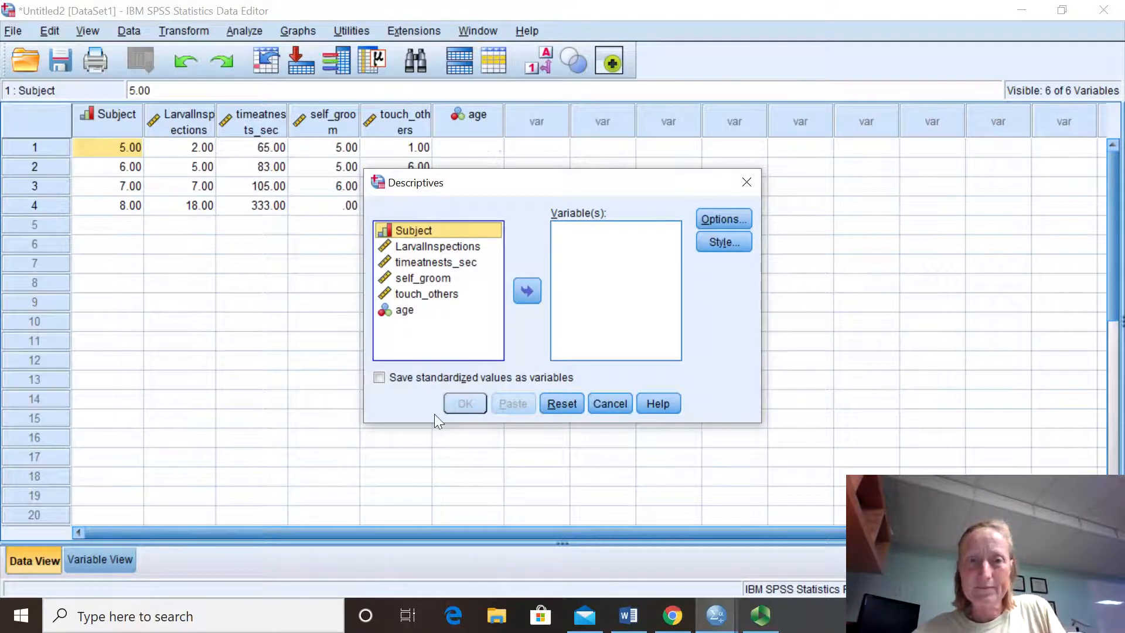
mouse_move(420, 251)
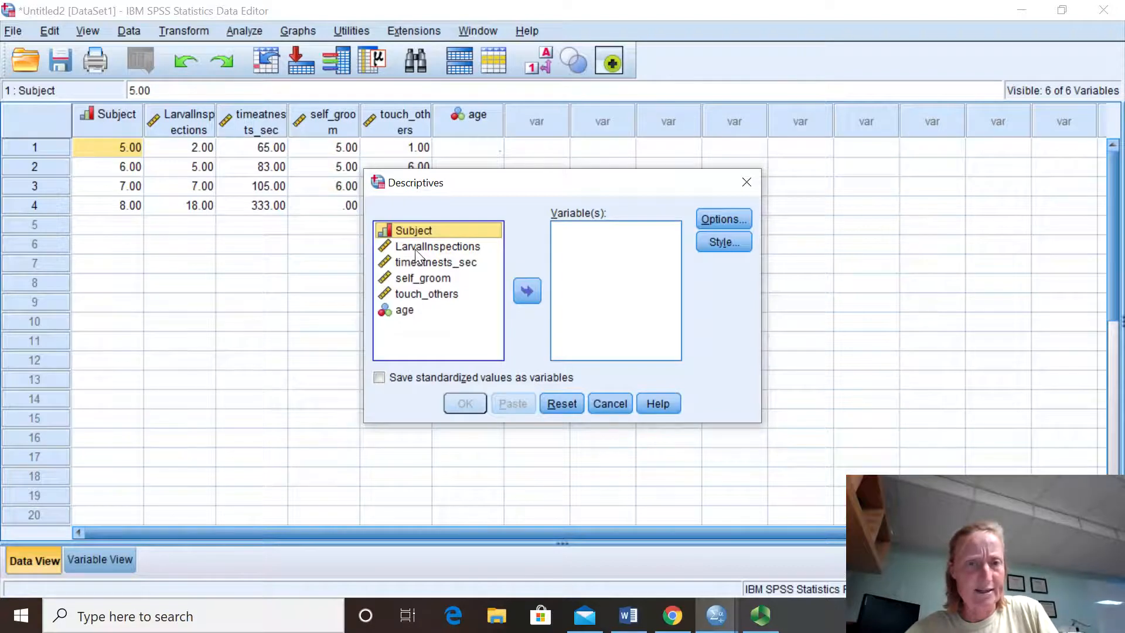
click(438, 246)
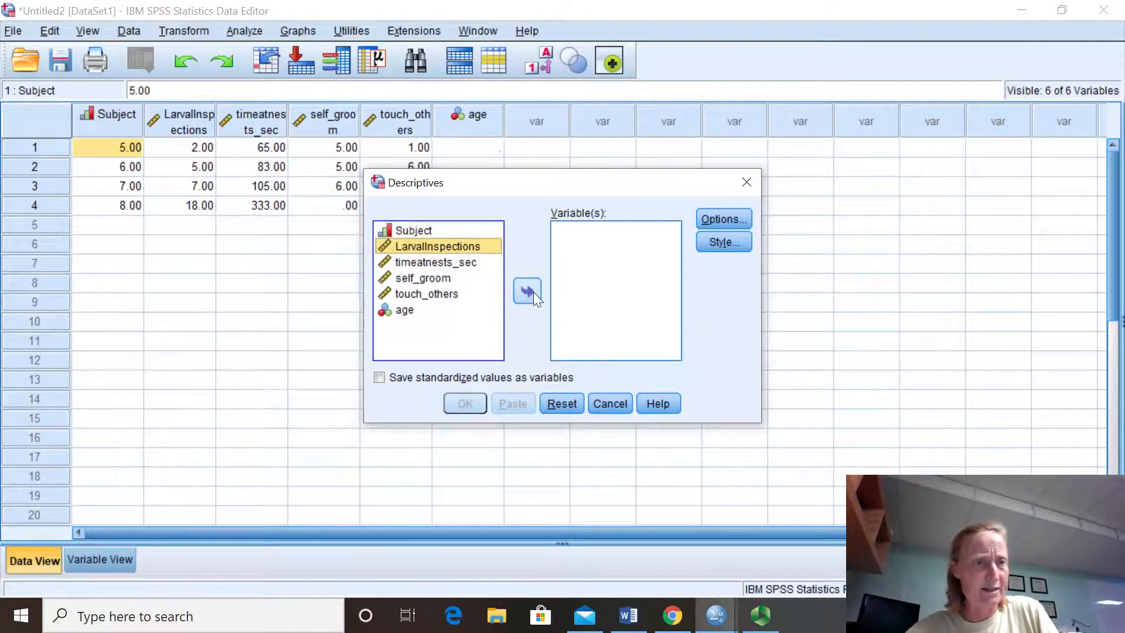
click(527, 290)
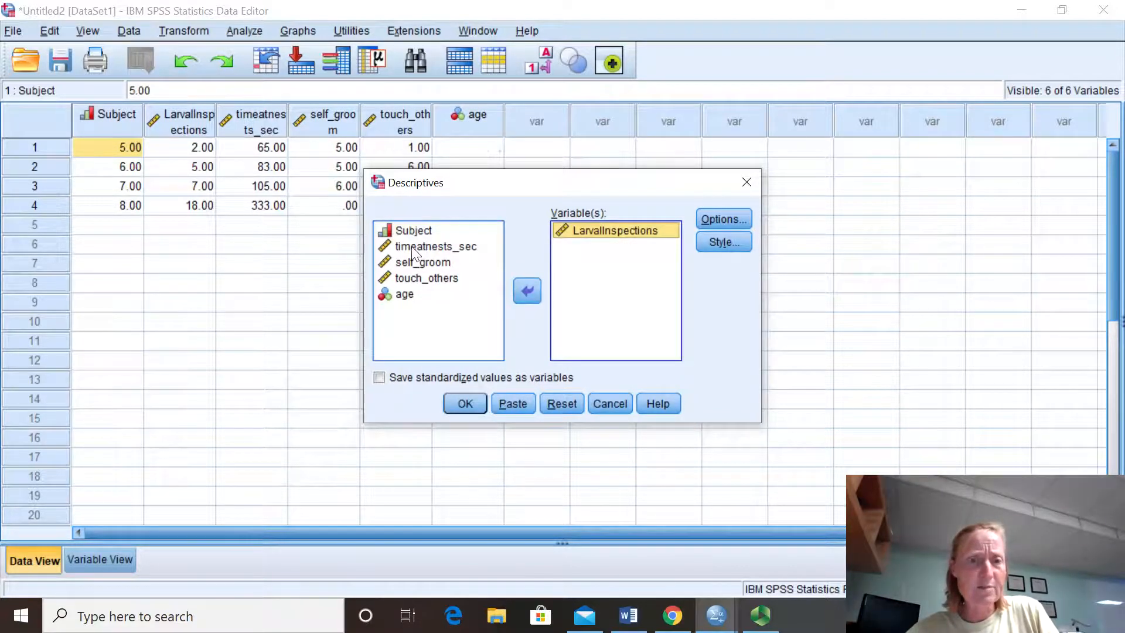
click(527, 291)
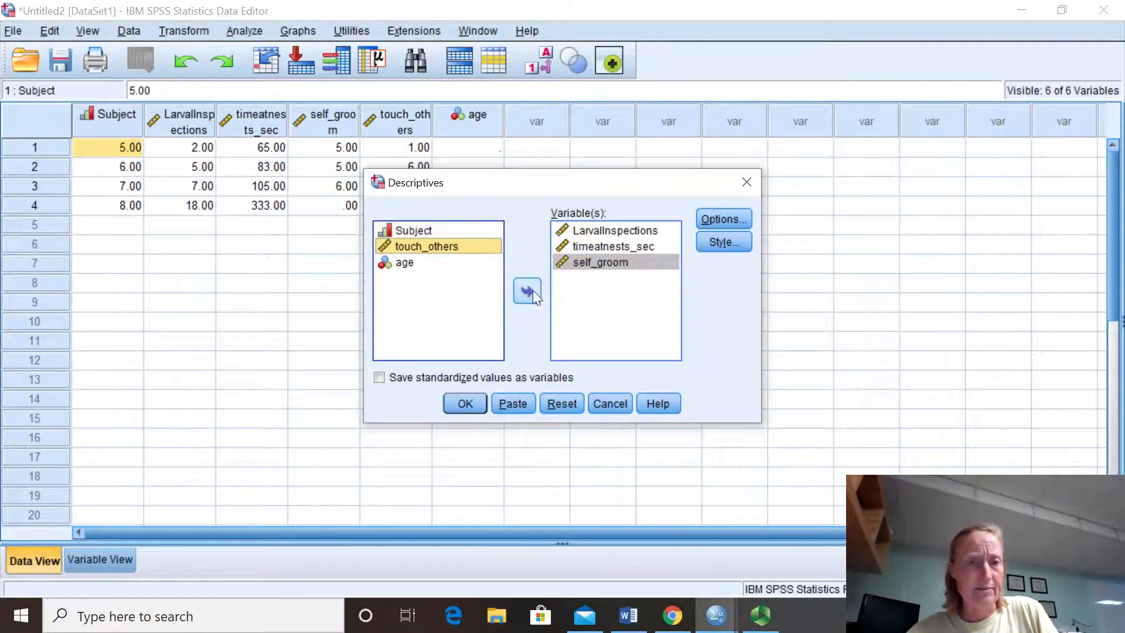
click(527, 291)
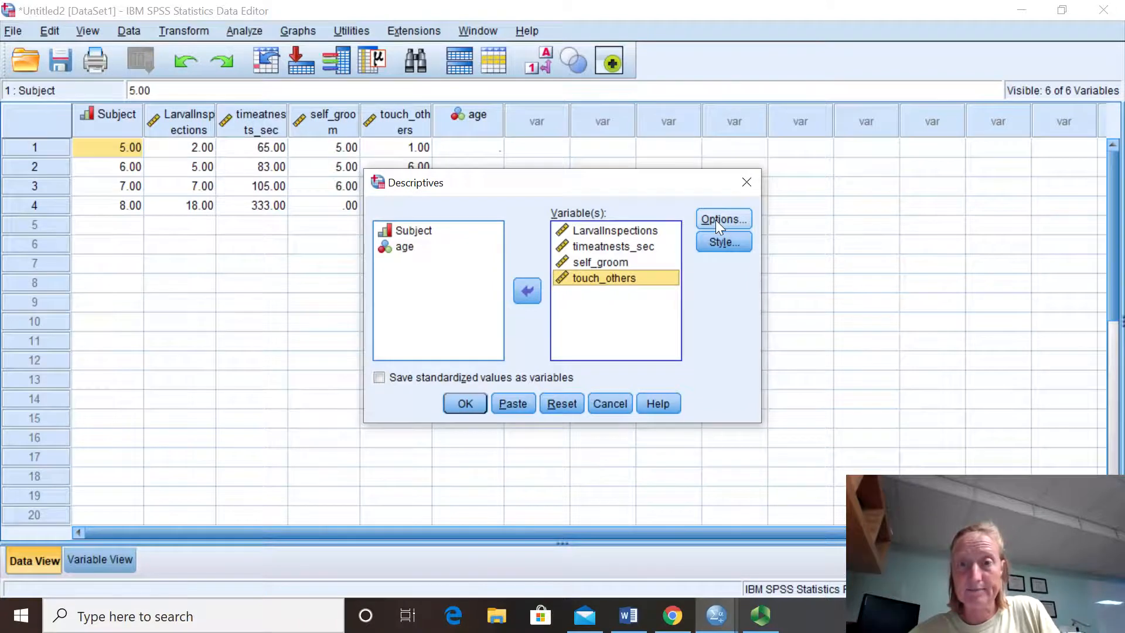
Step: In Descriptives Options, add S.E. mean to mean, std. deviation, minimum and maximum
click(723, 219)
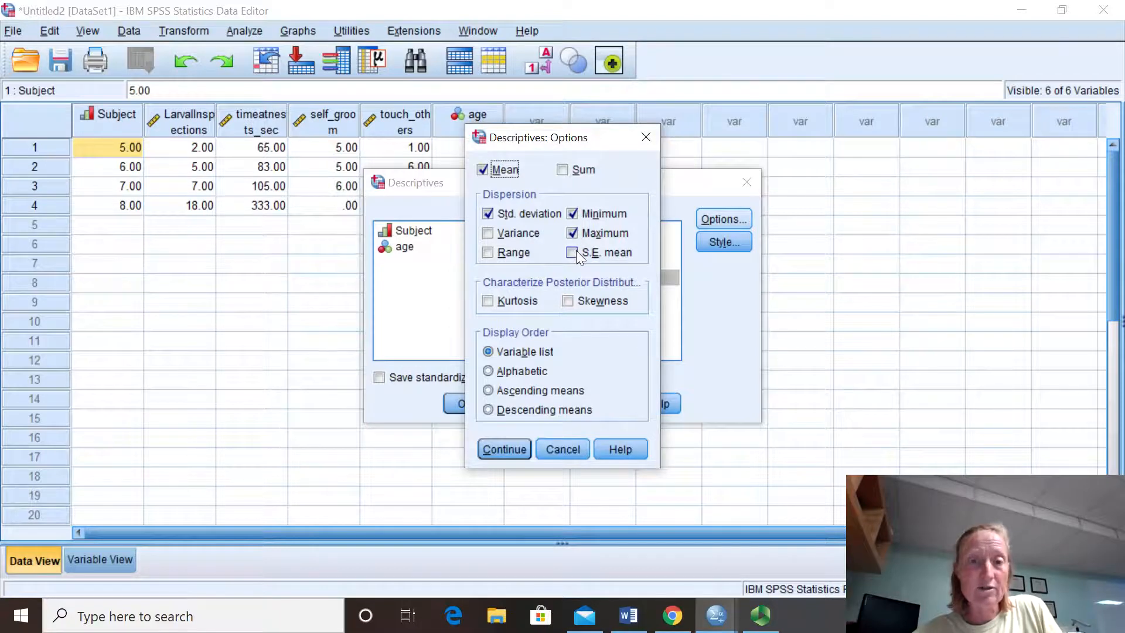
click(571, 252)
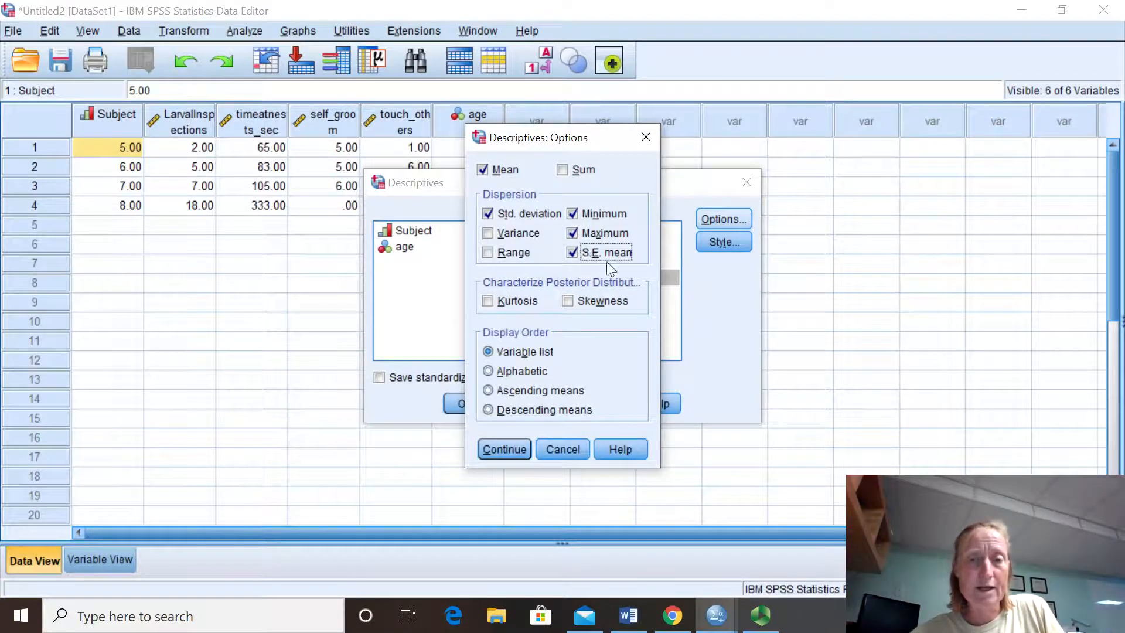
mouse_move(634, 229)
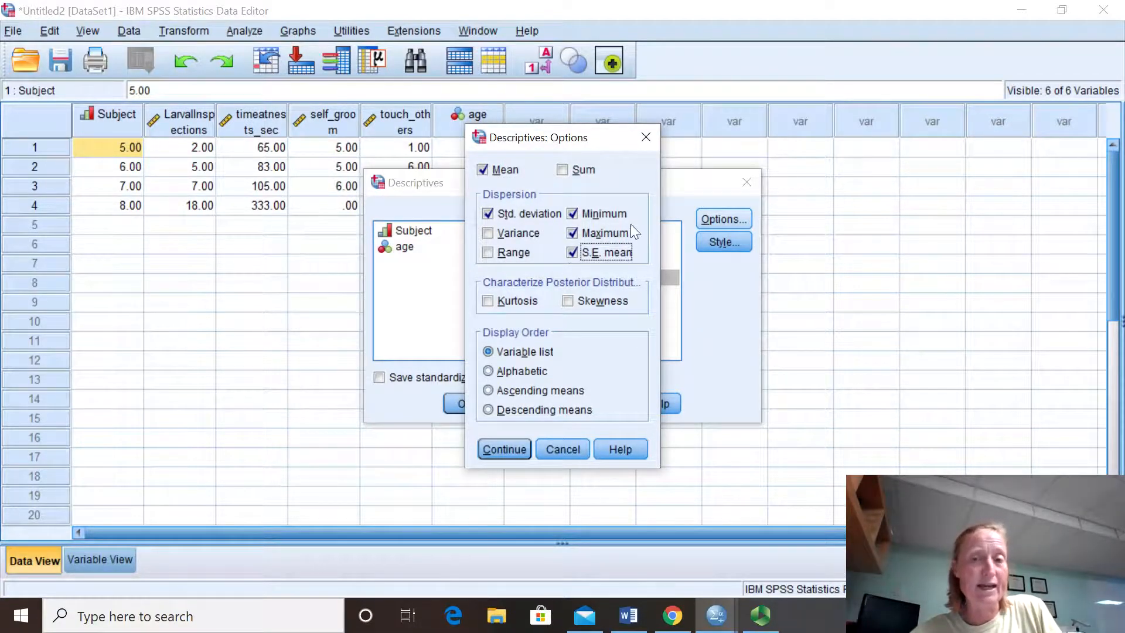
mouse_move(604, 273)
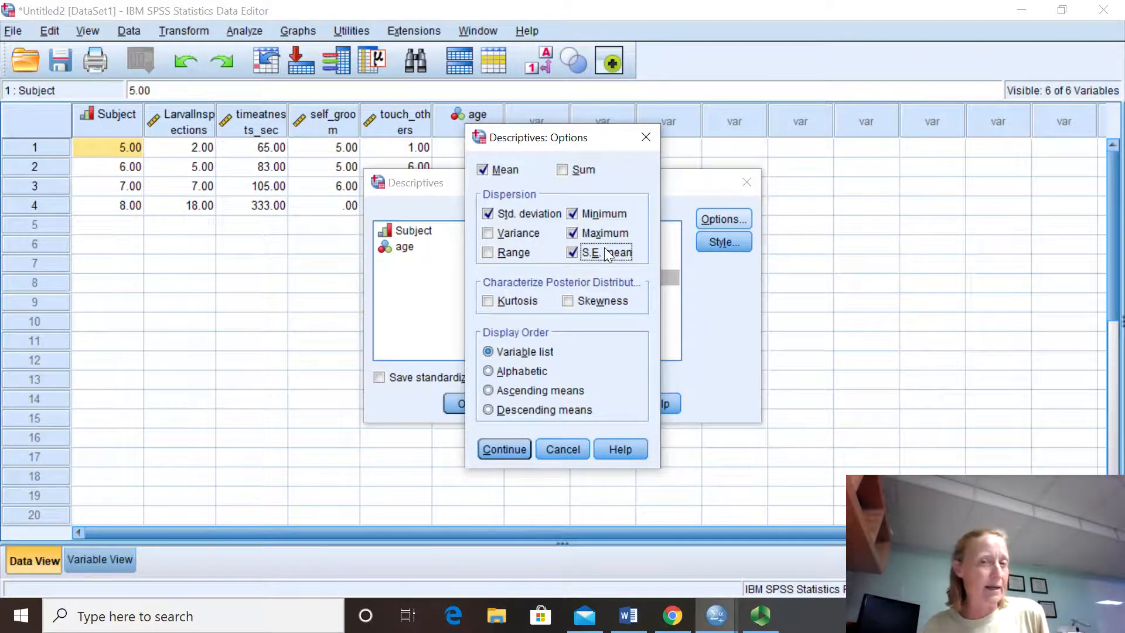
mouse_move(480, 436)
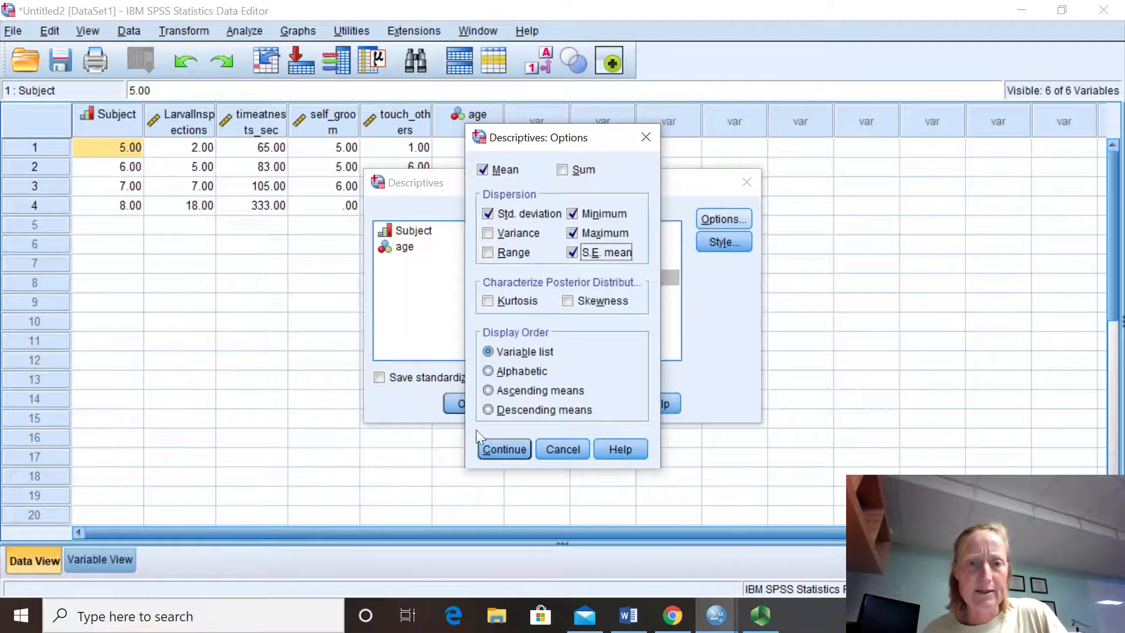
click(504, 450)
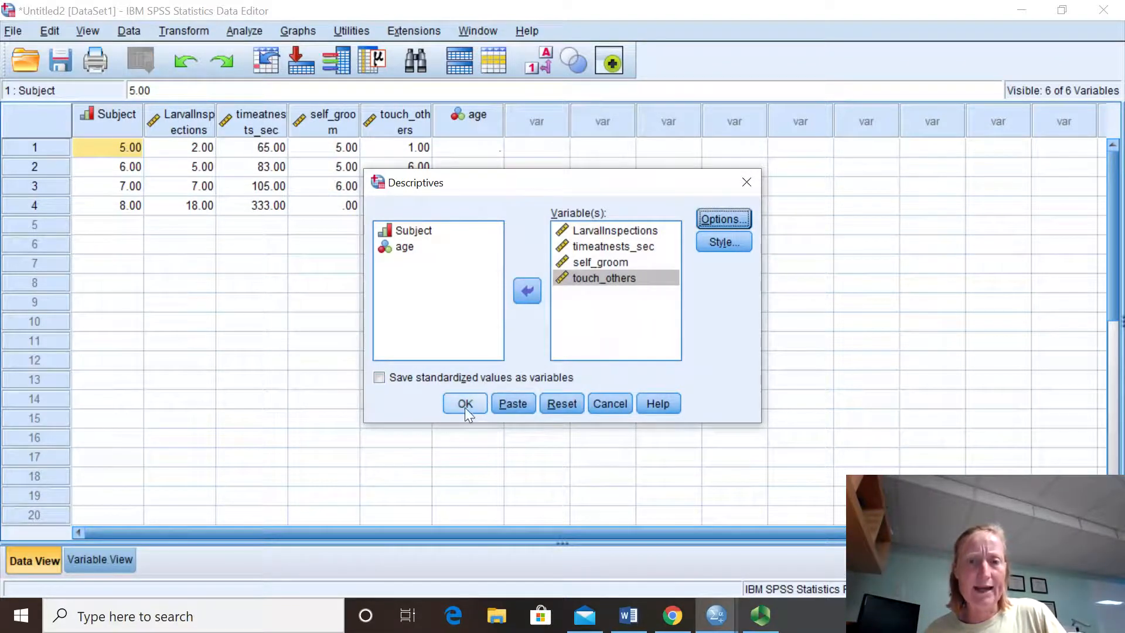
Step: Run the descriptives and select the resulting Descriptive Statistics table in the output
click(465, 404)
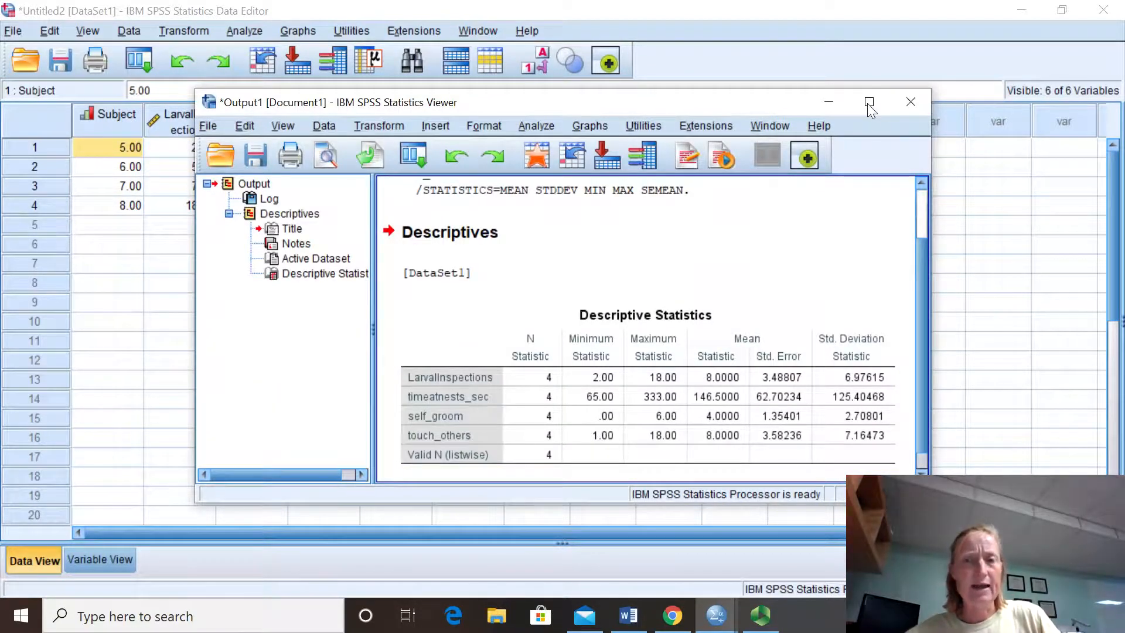
mouse_move(868, 103)
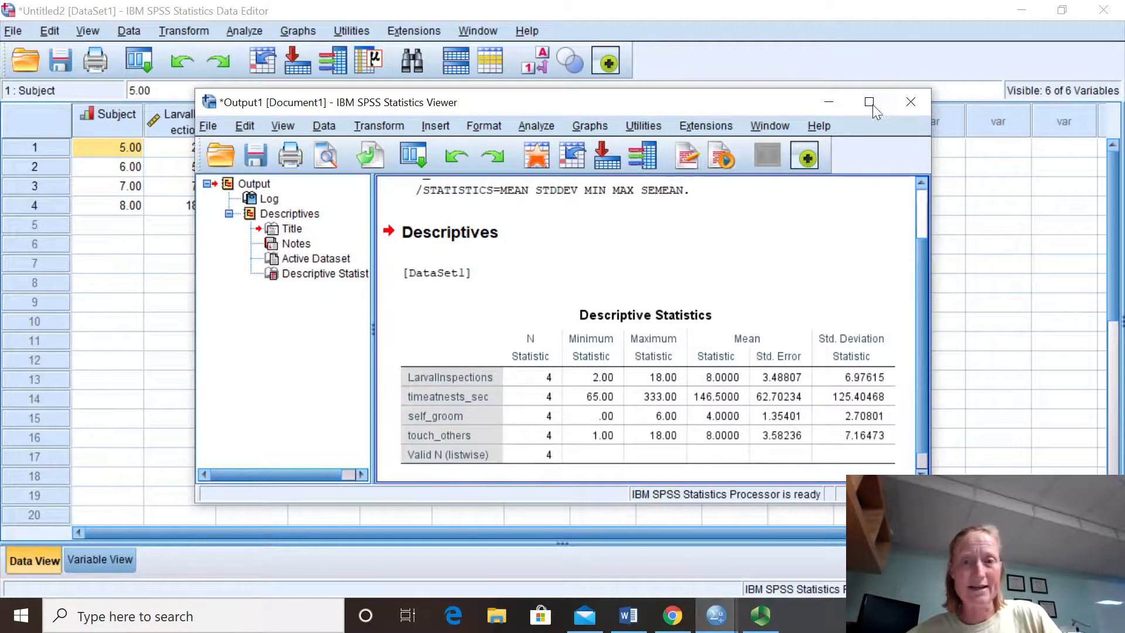
mouse_move(925, 238)
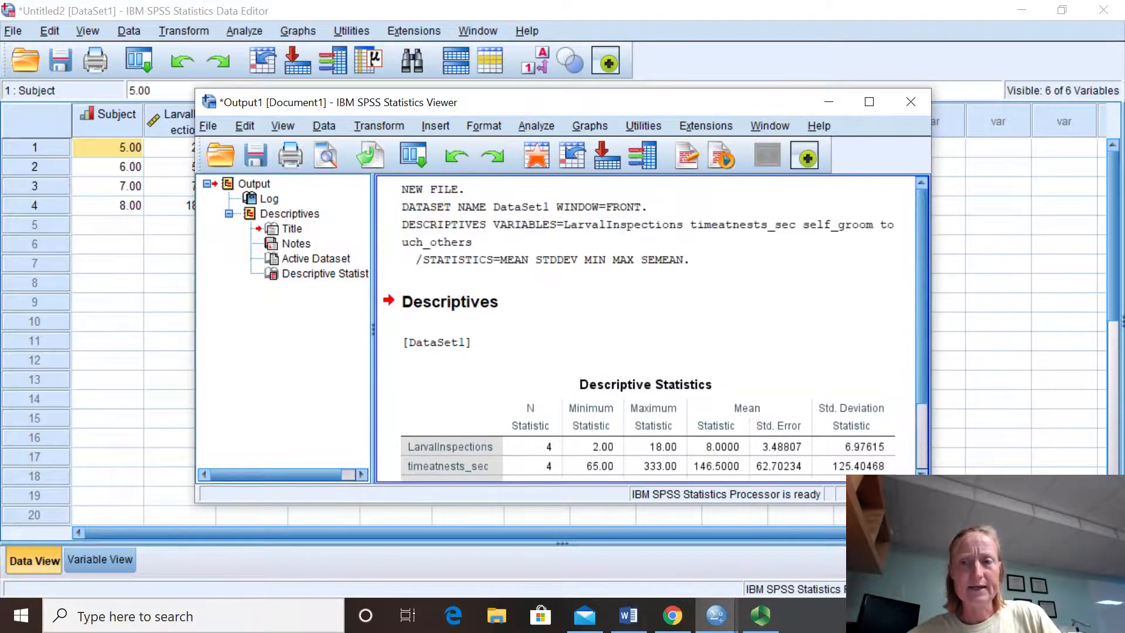
scroll(down, 3)
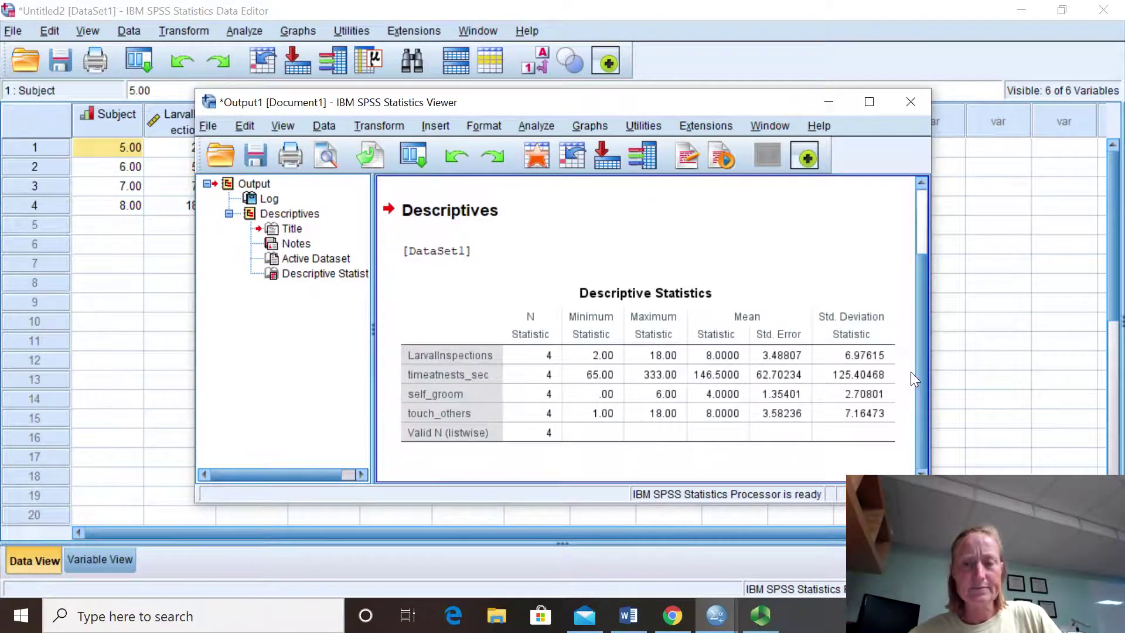
click(523, 347)
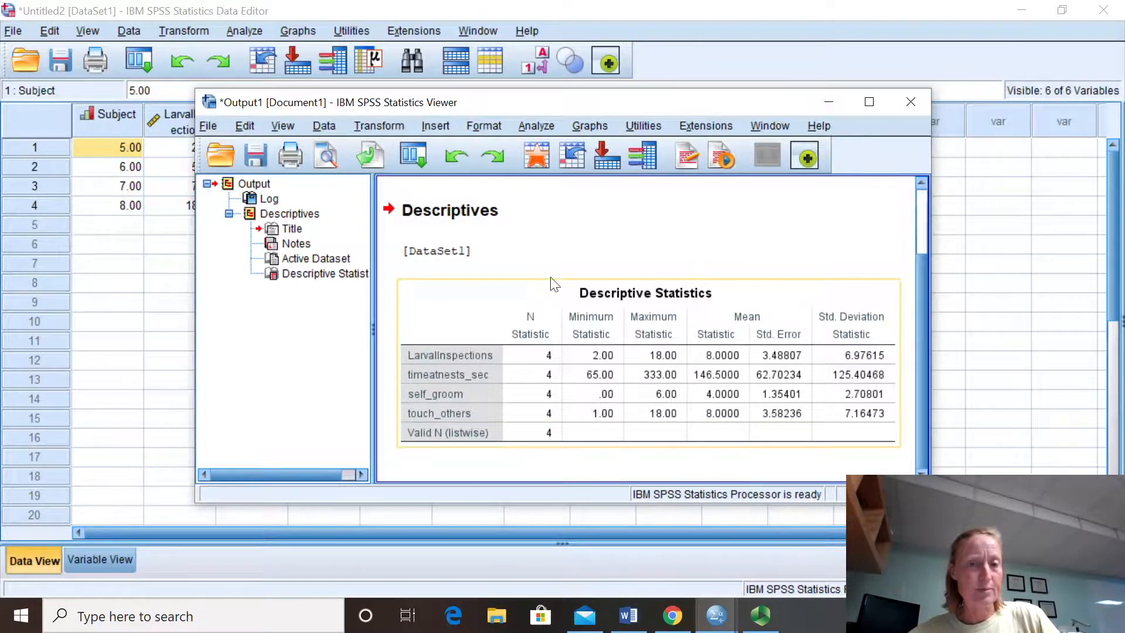
mouse_move(533, 418)
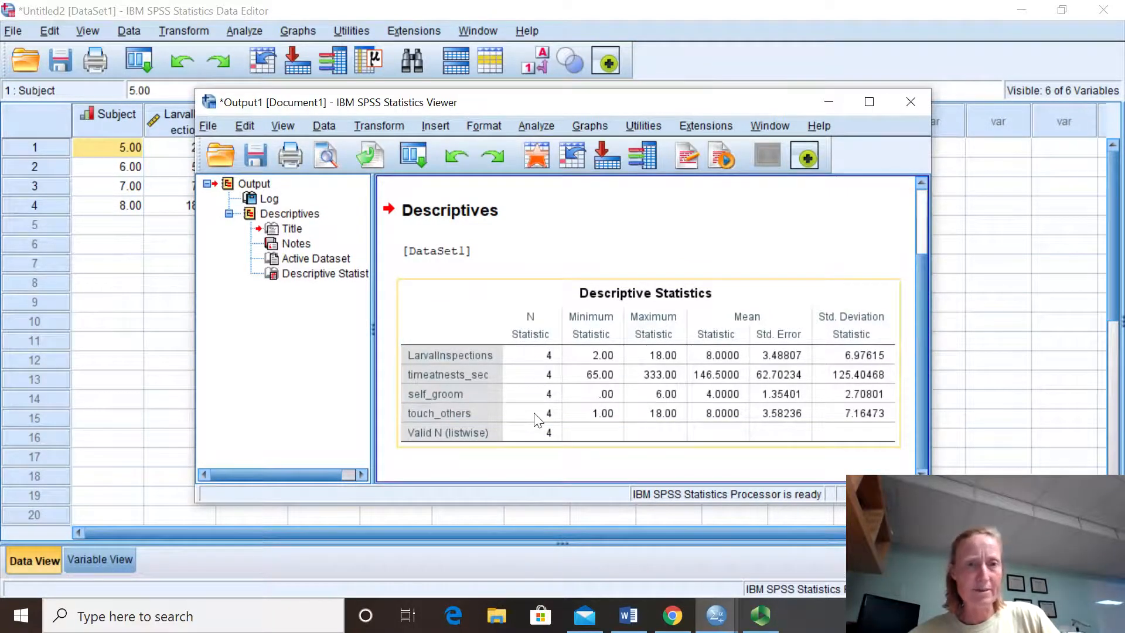
mouse_move(581, 365)
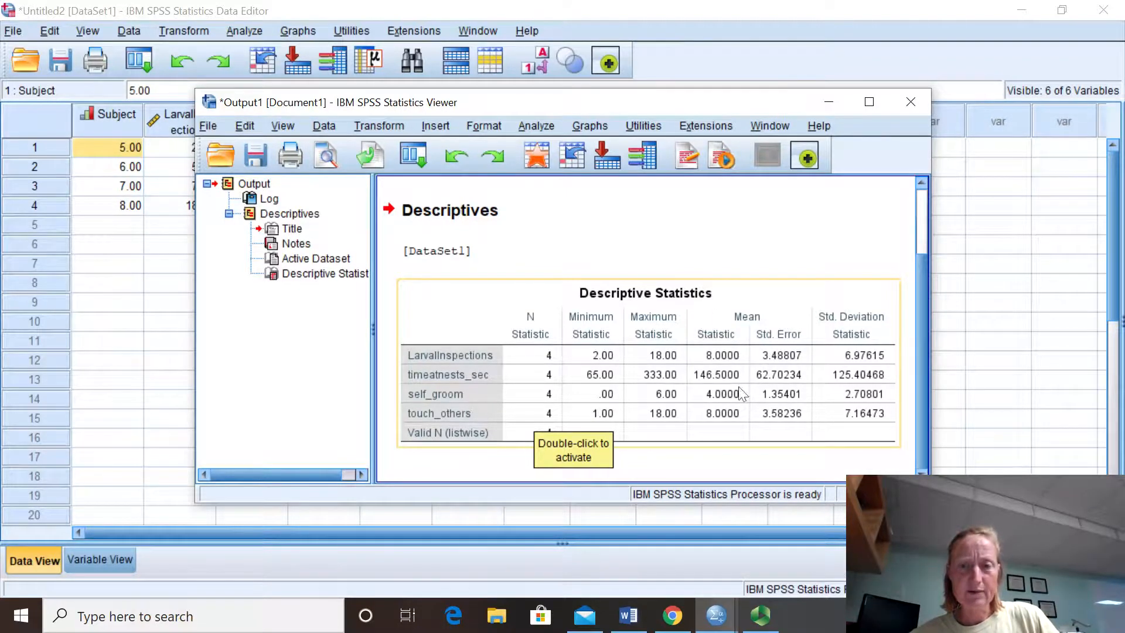
mouse_move(750, 333)
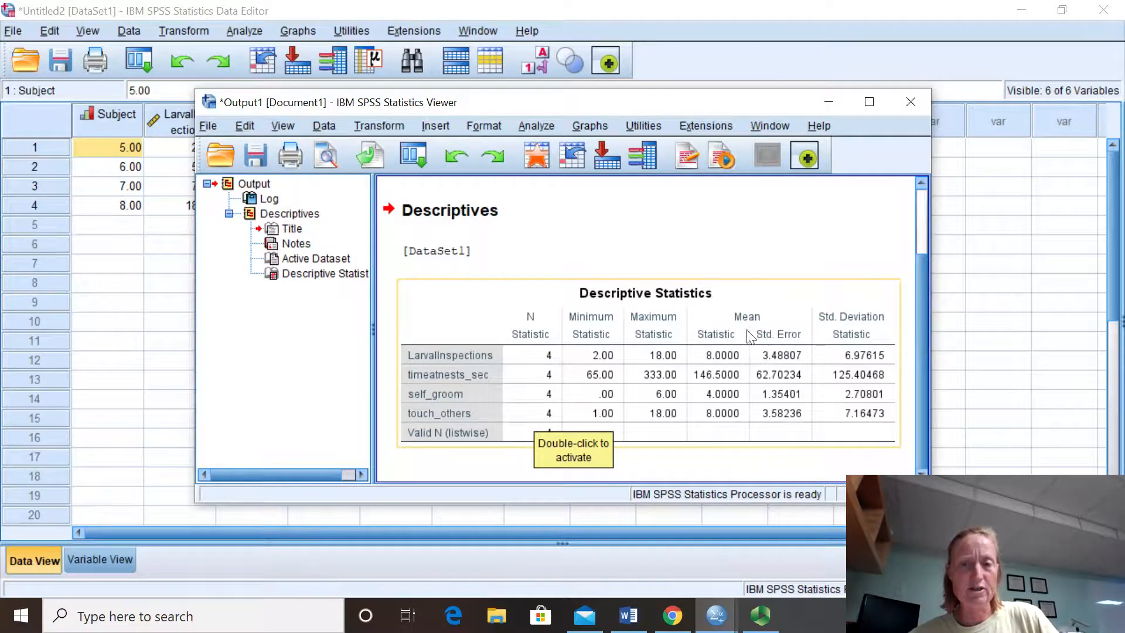
mouse_move(610, 364)
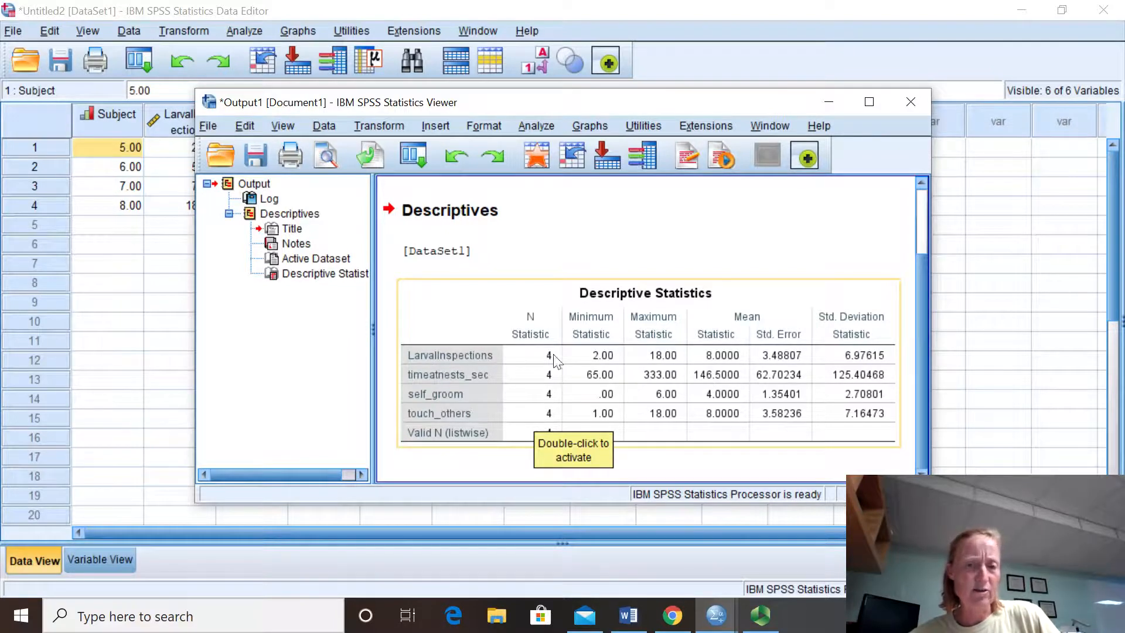
mouse_move(711, 354)
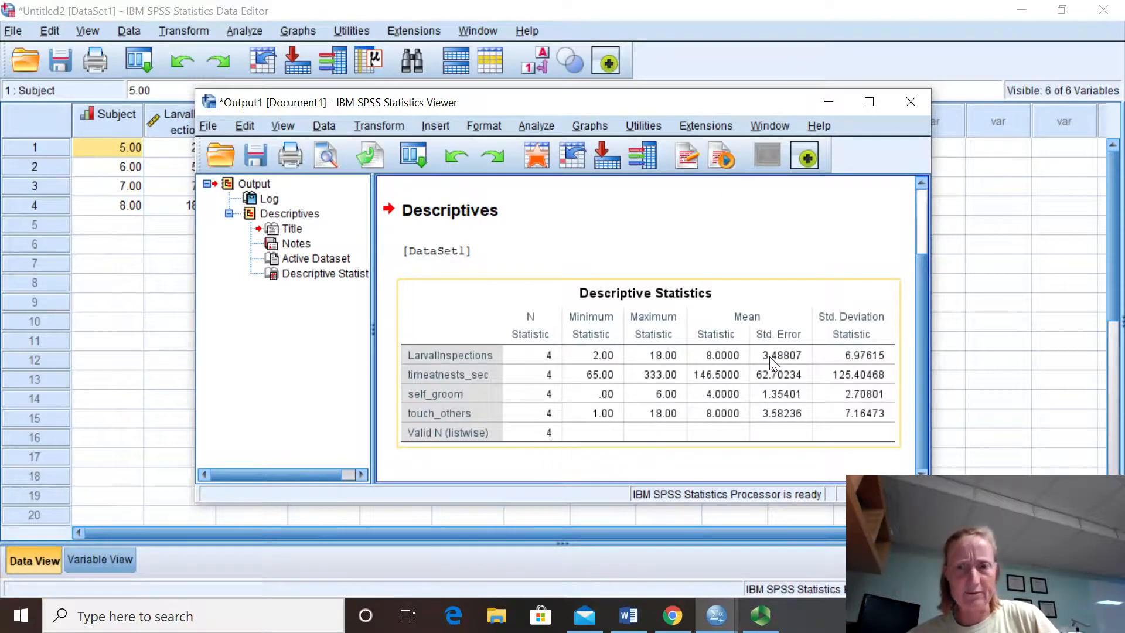
mouse_move(700, 388)
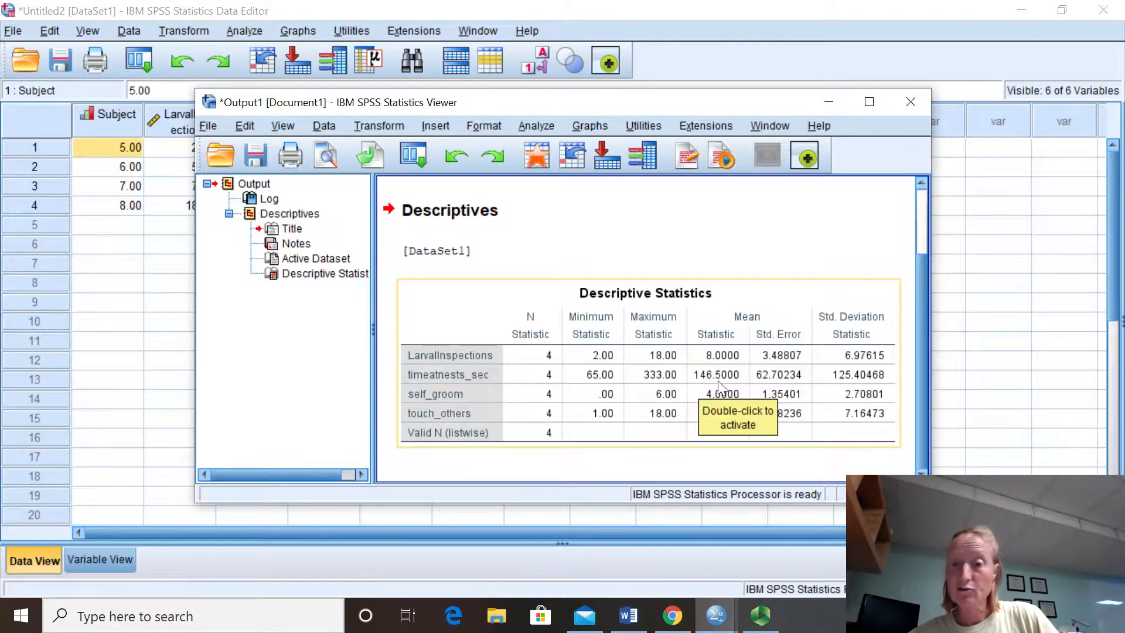
mouse_move(613, 381)
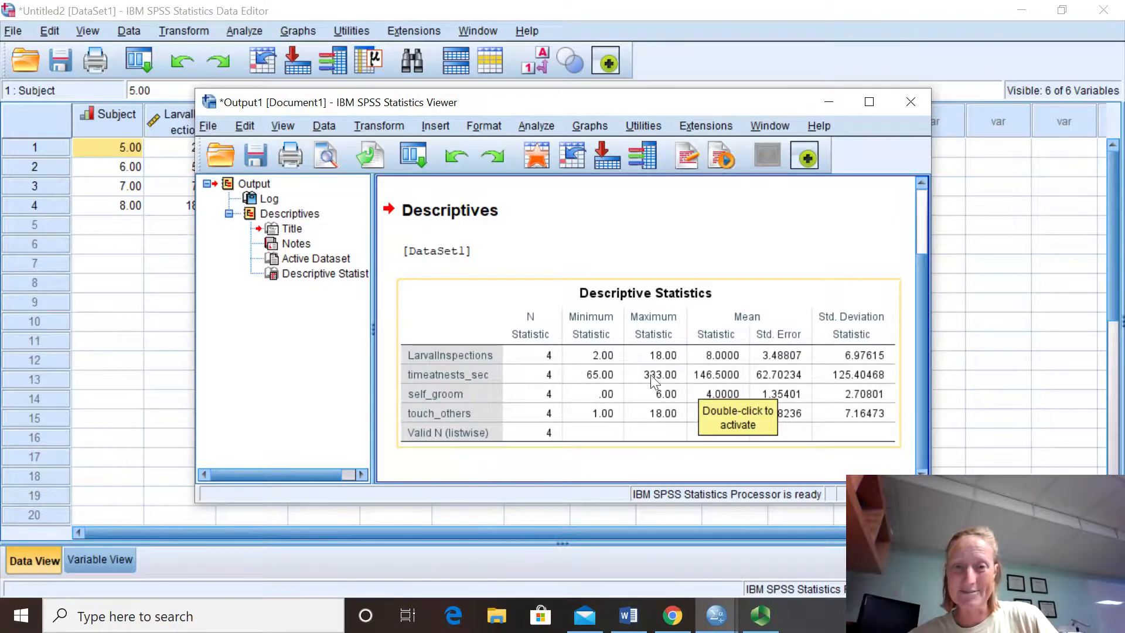
mouse_move(708, 451)
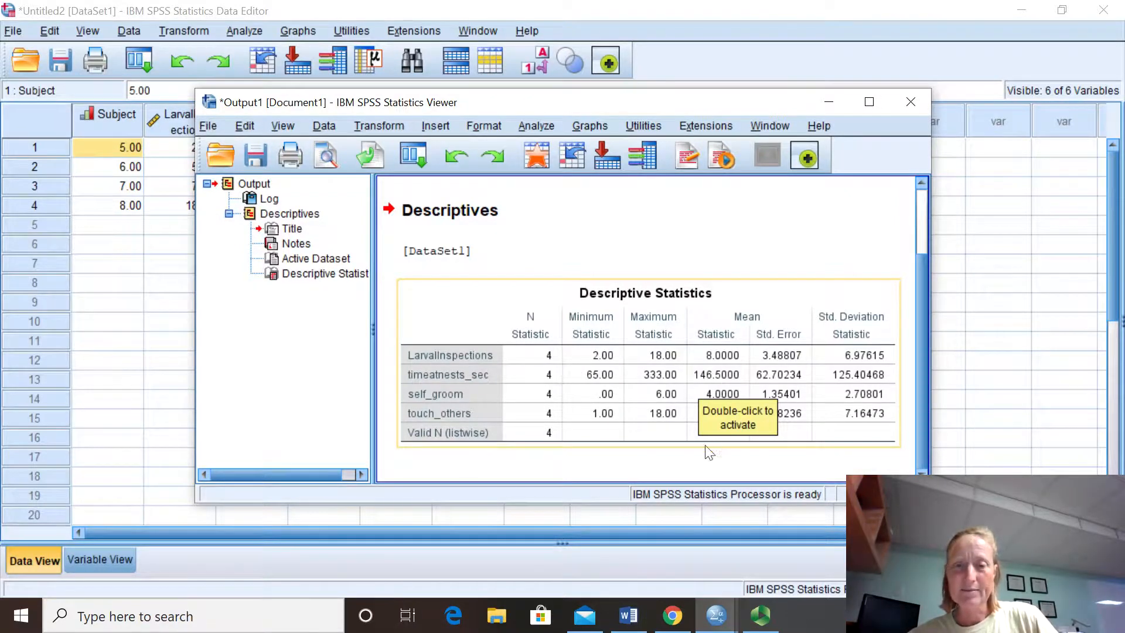
mouse_move(720, 443)
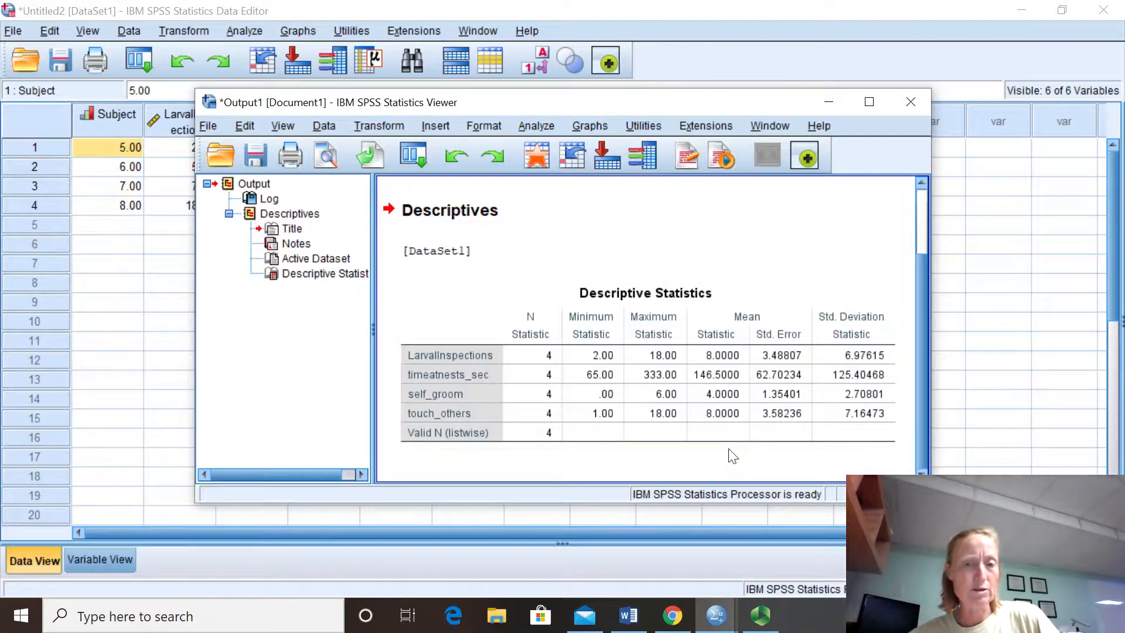
mouse_move(738, 456)
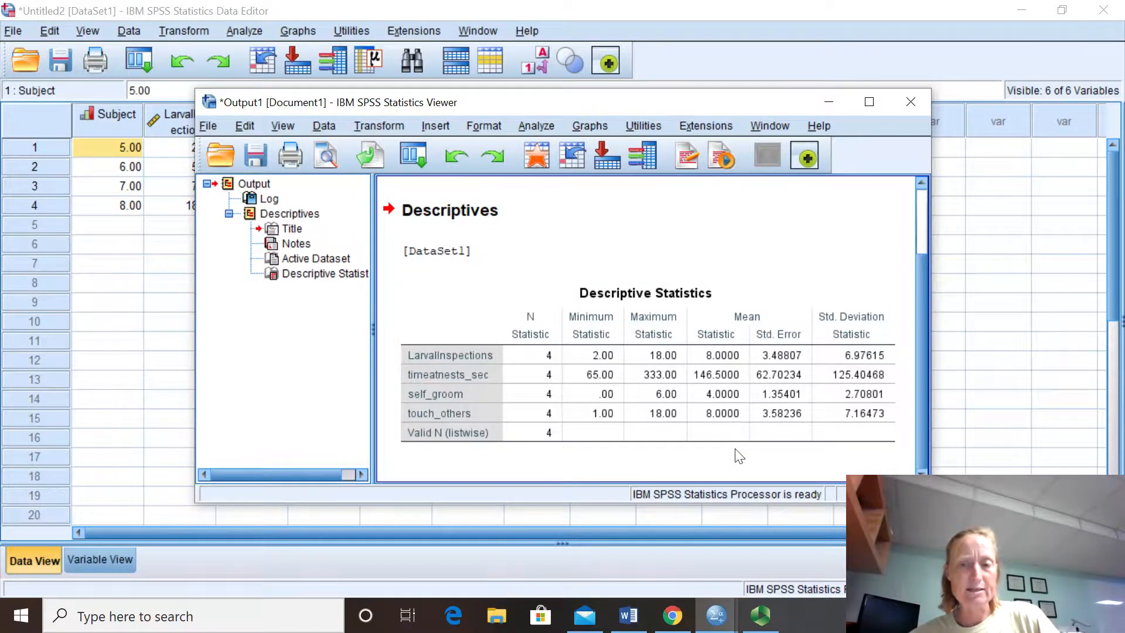
mouse_move(755, 460)
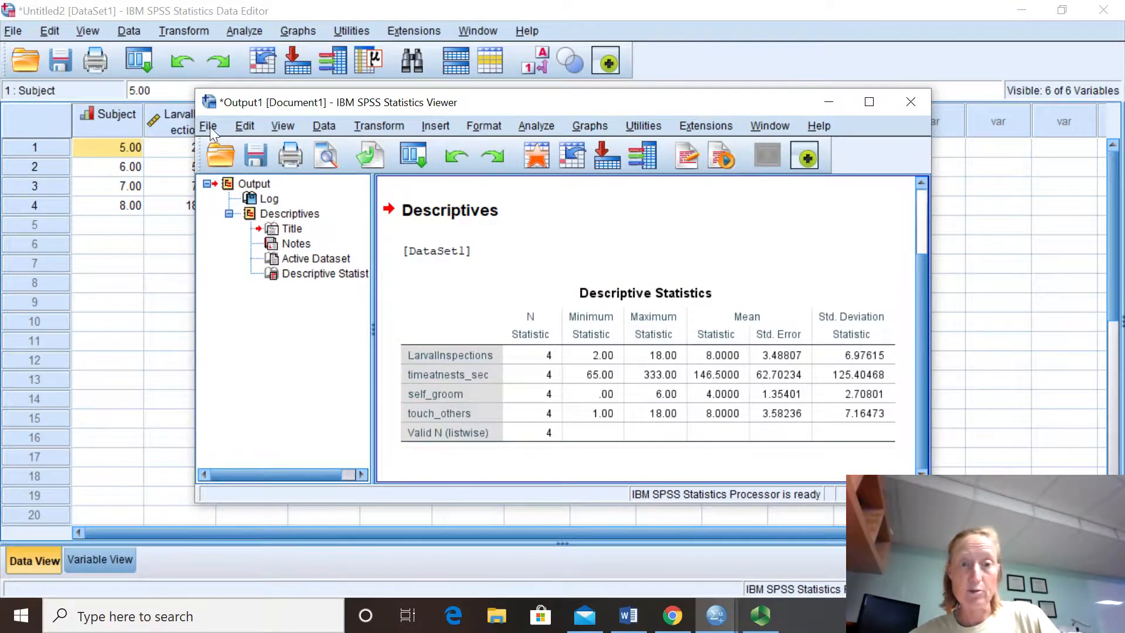
mouse_move(232, 136)
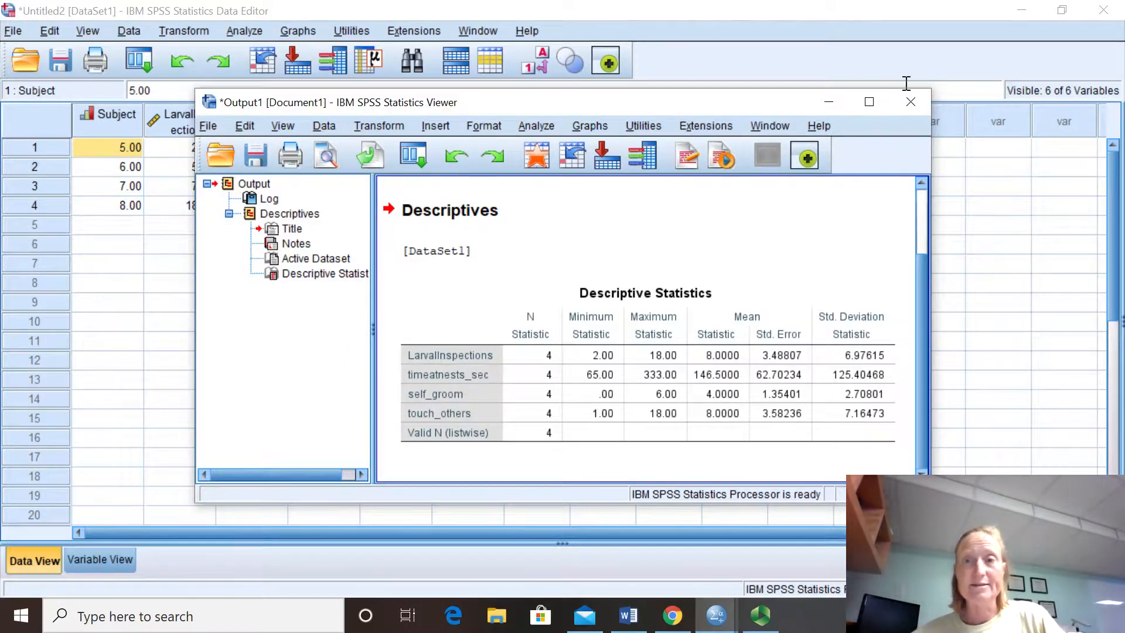
mouse_move(910, 102)
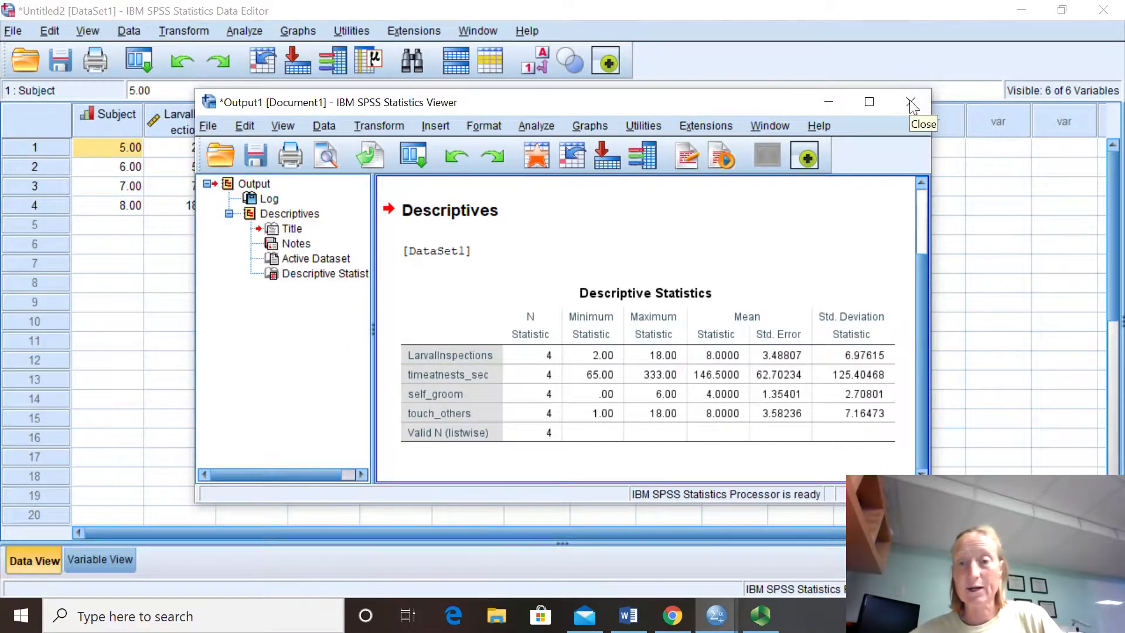
Step: Close the Output Viewer and discard the descriptive statistics output unsaved
click(910, 102)
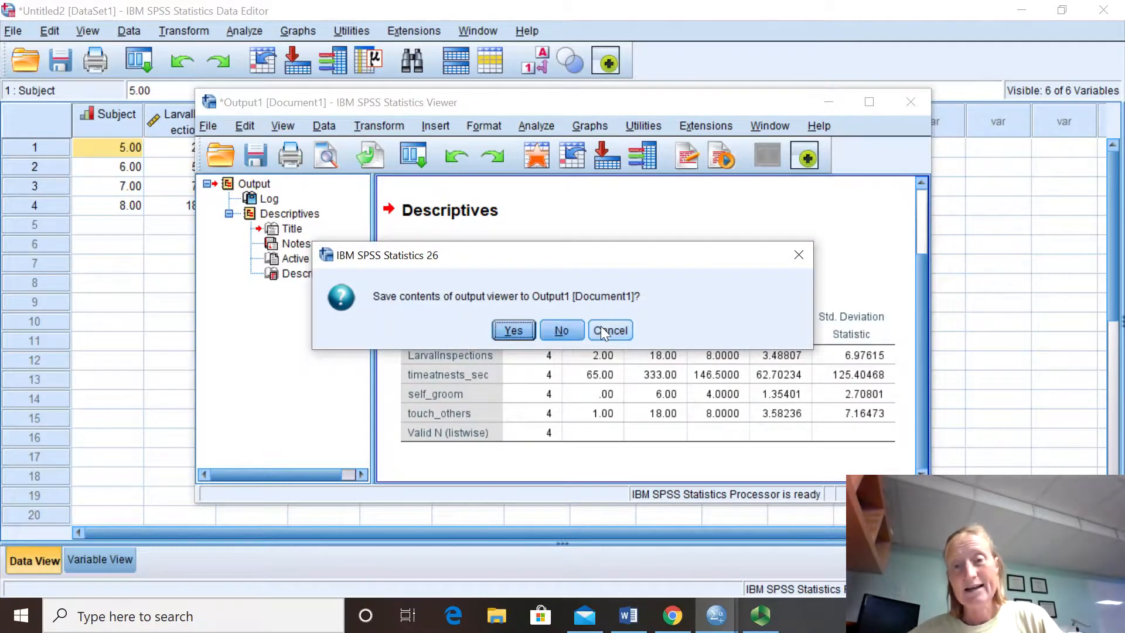
click(610, 331)
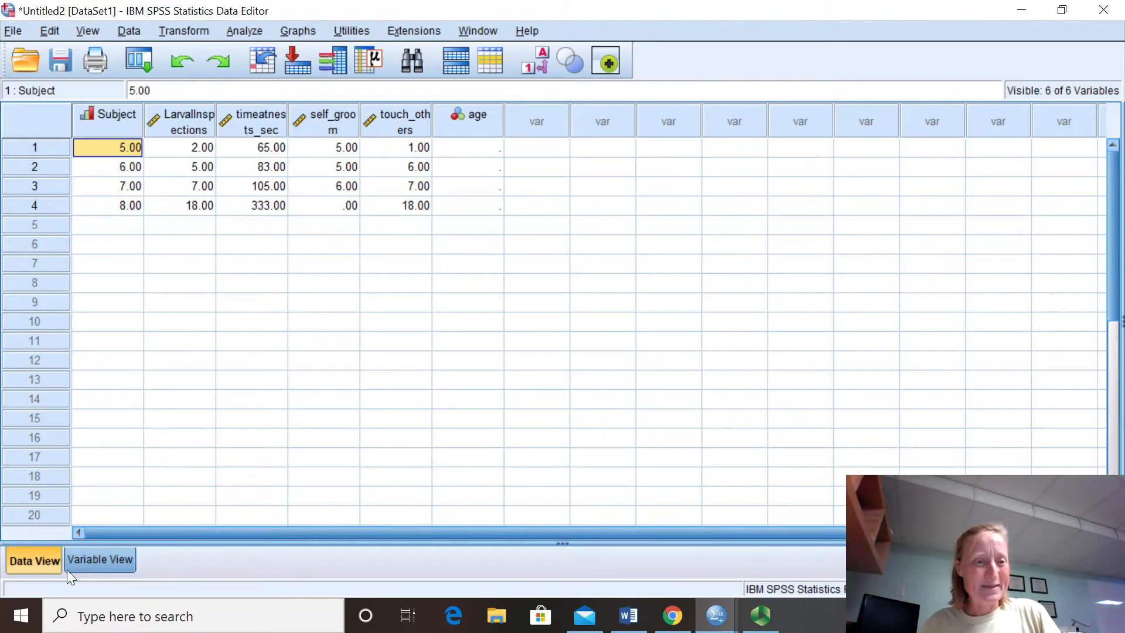
mouse_move(562, 230)
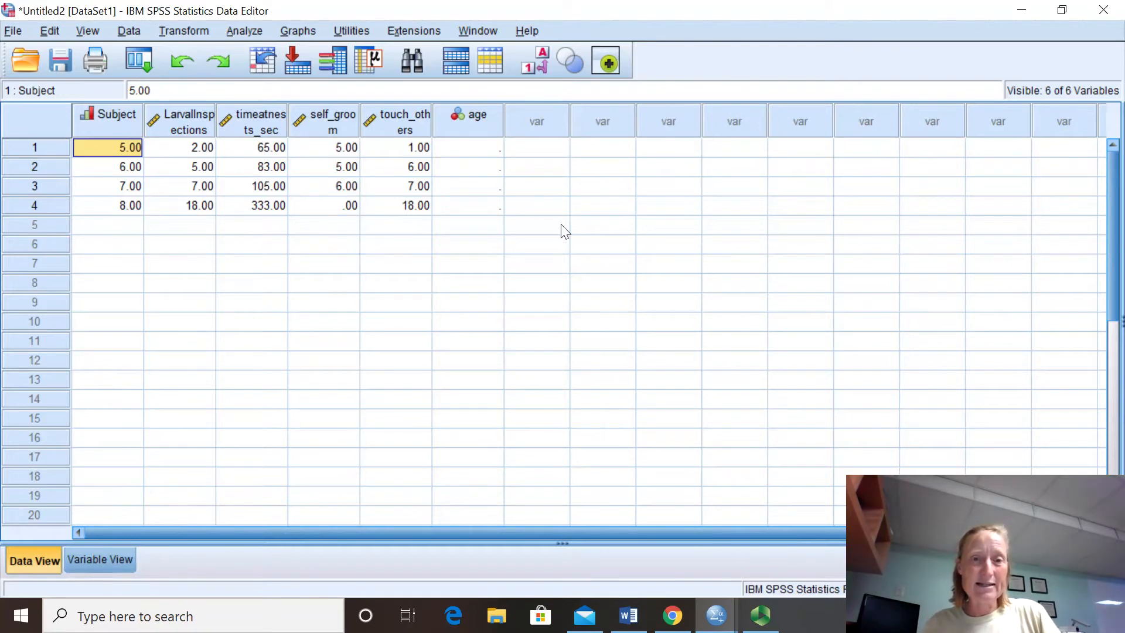
mouse_move(400, 276)
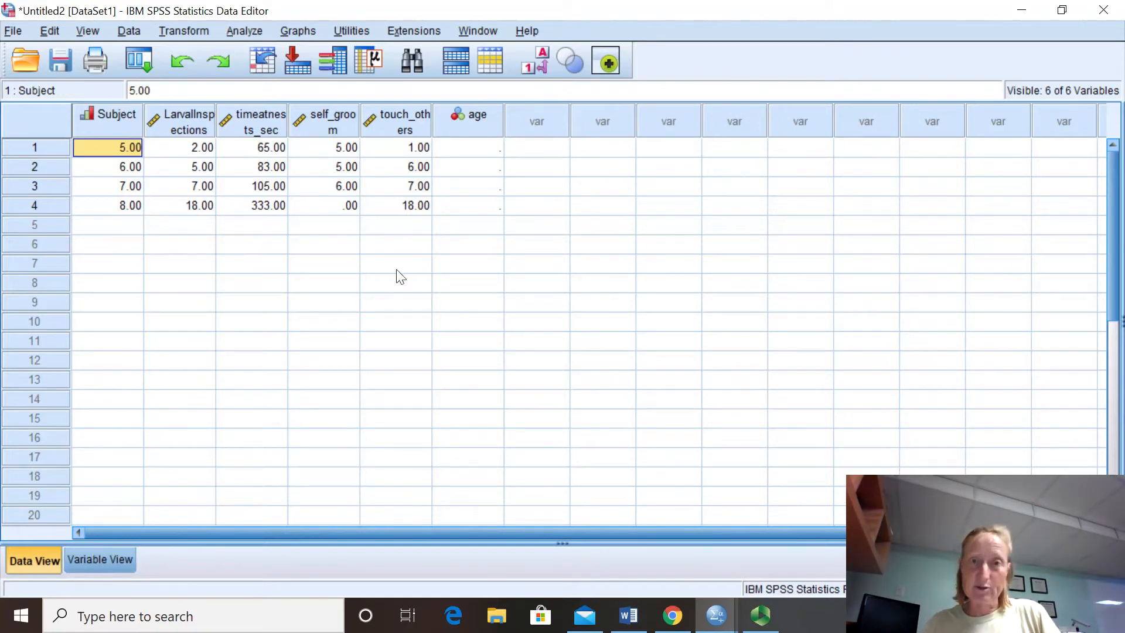
mouse_move(434, 255)
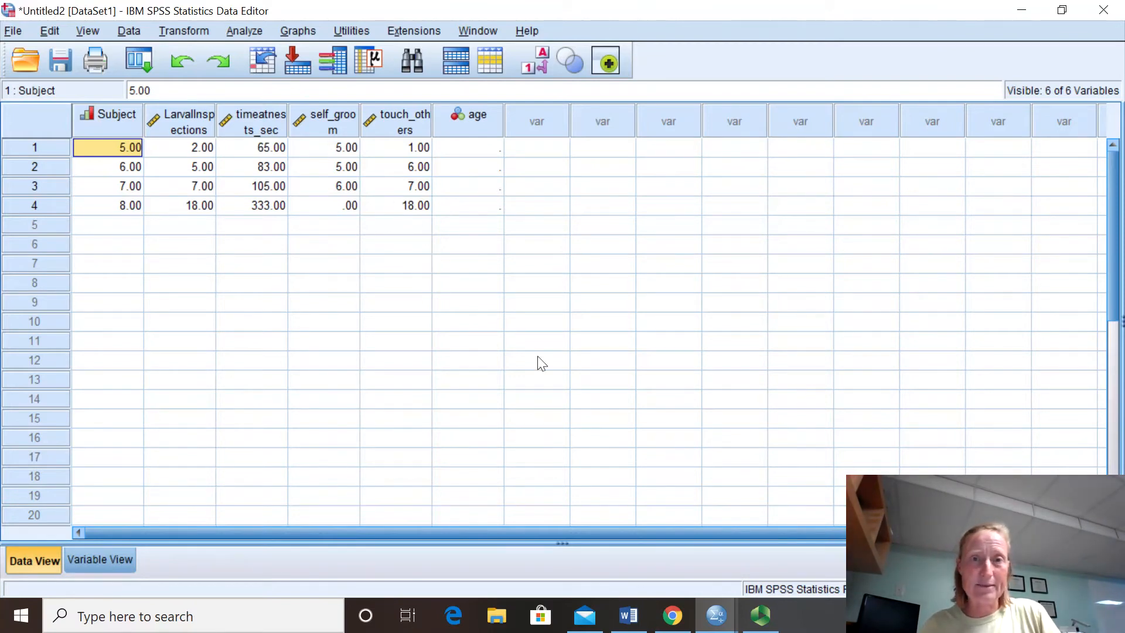
mouse_move(933, 69)
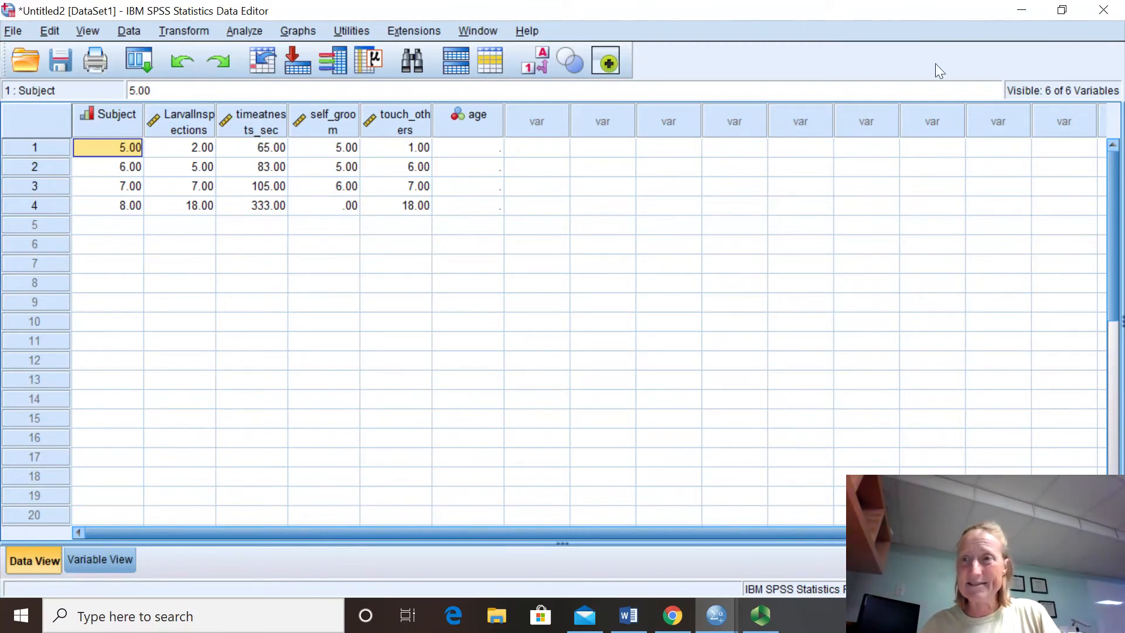